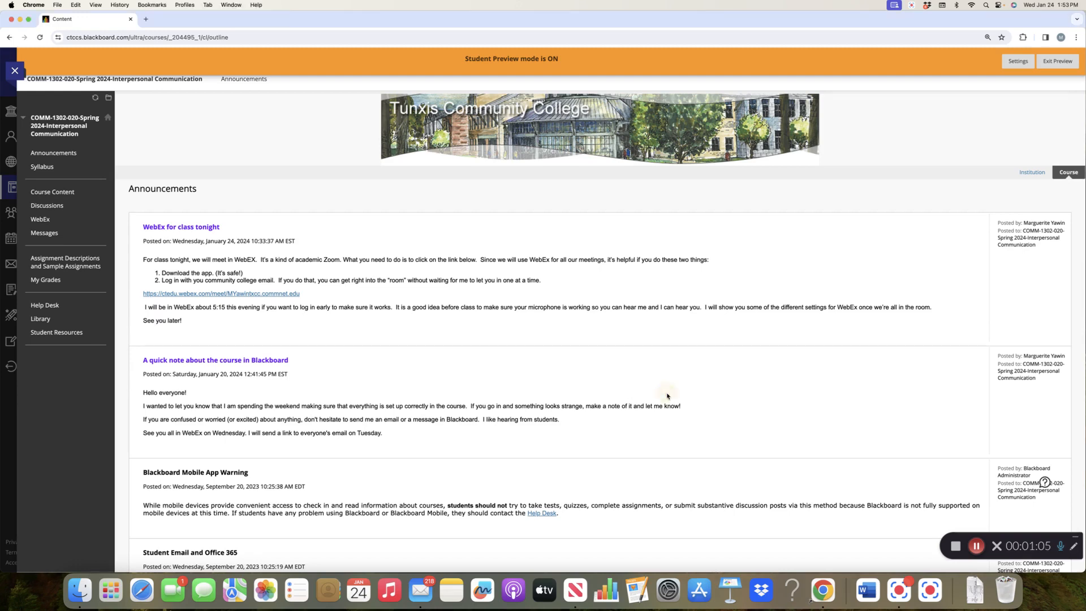
- Browse the announcements, visit the college library website, then open Student Resources
scroll("down", 3)
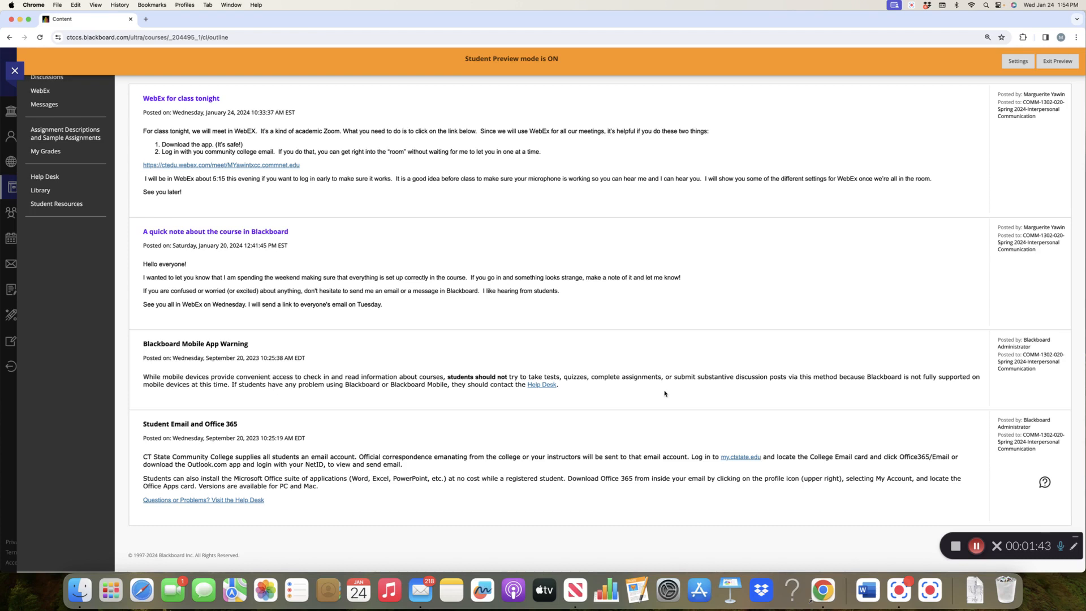
mouse_move(607, 370)
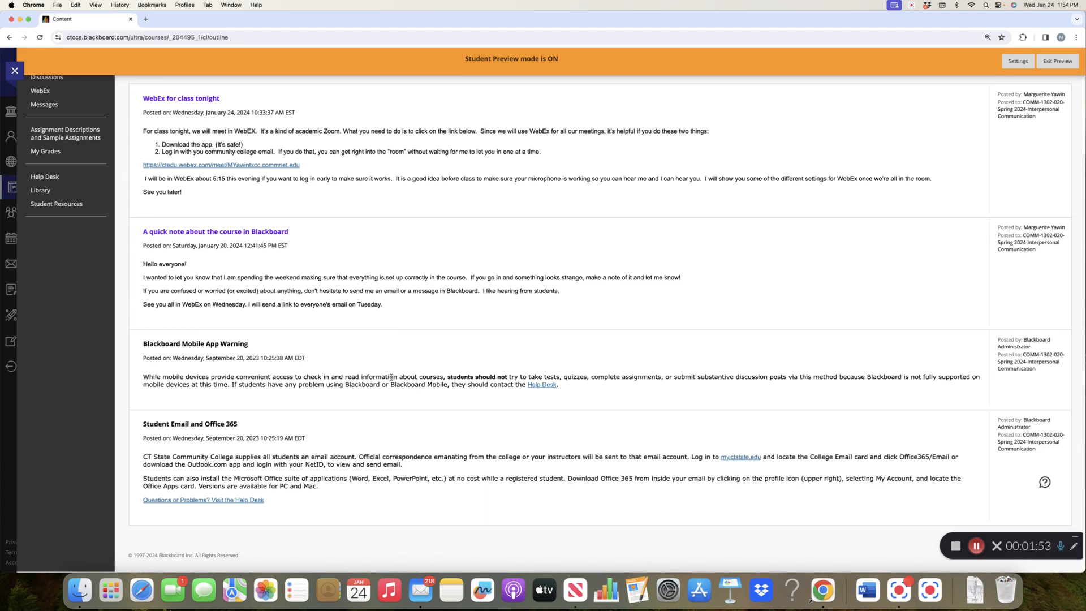
mouse_move(531, 389)
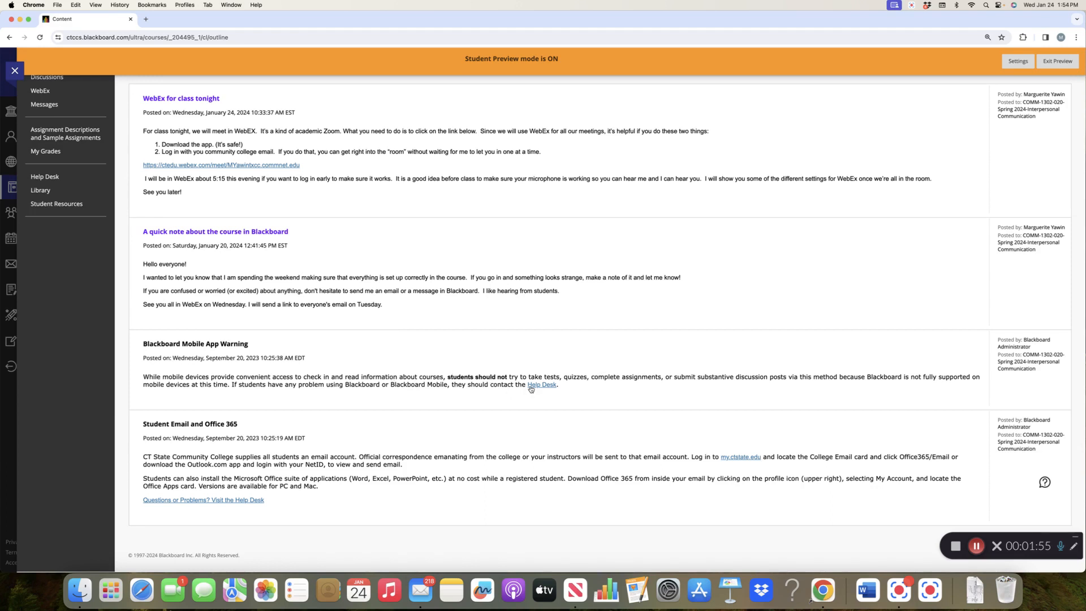
mouse_move(542, 377)
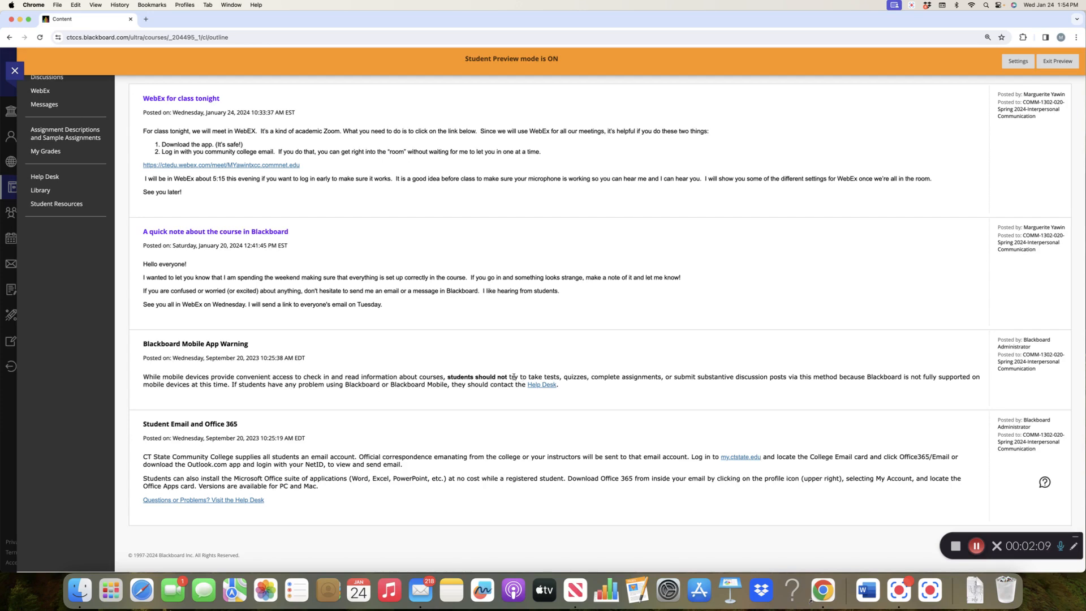
scroll("up", 3)
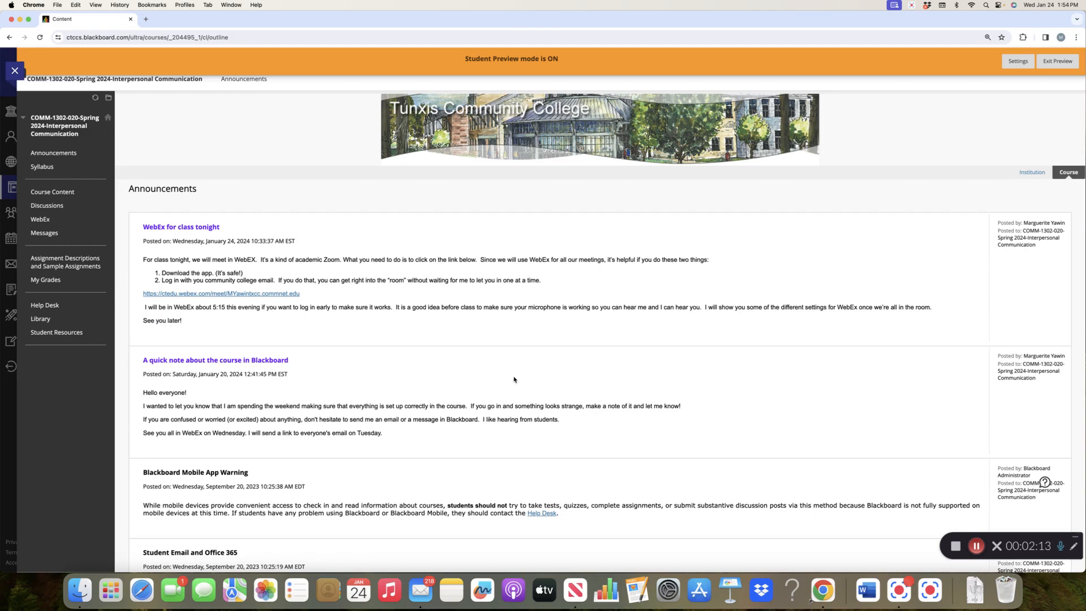
mouse_move(216, 326)
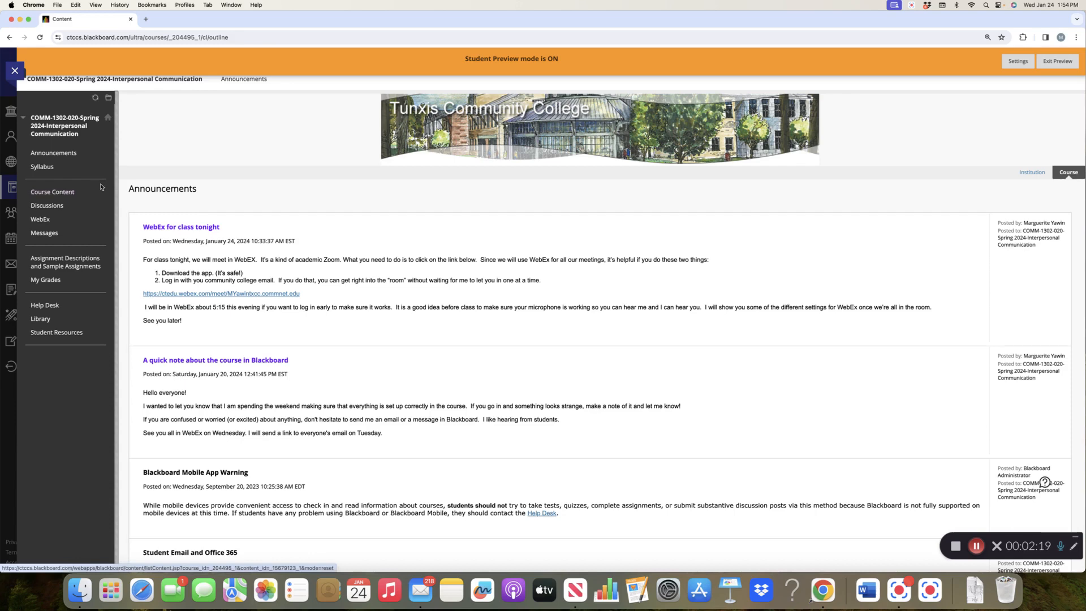
mouse_move(103, 179)
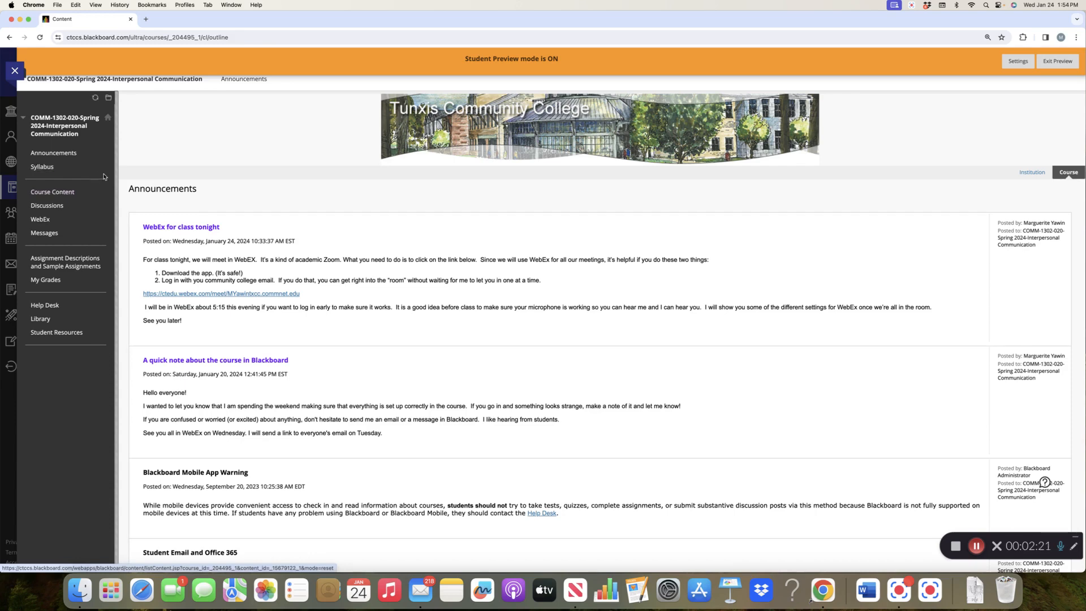
mouse_move(44, 304)
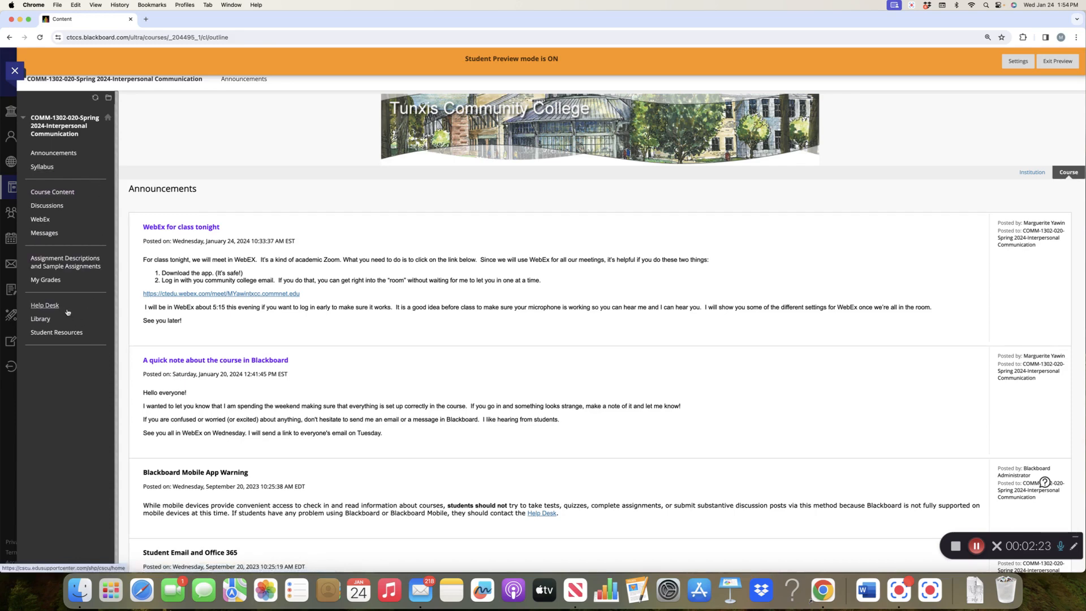
mouse_move(40, 318)
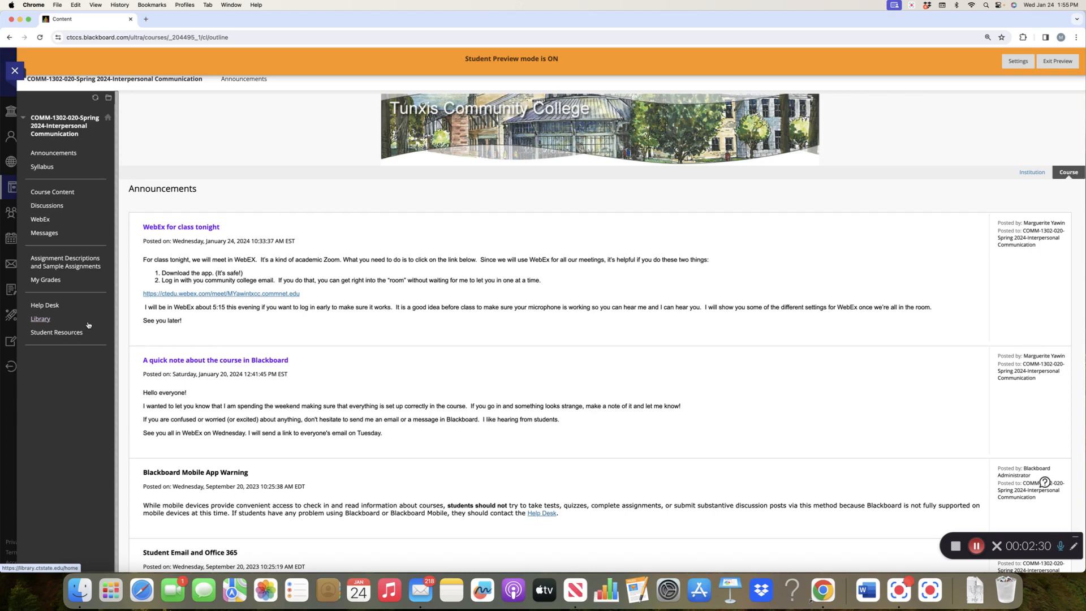
mouse_move(44, 305)
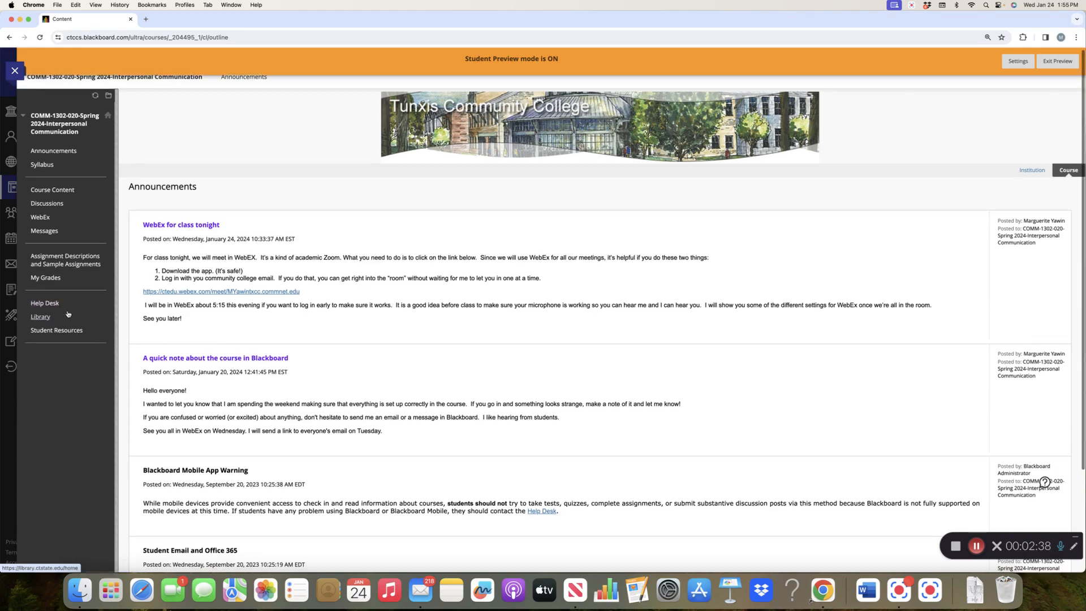
left_click(40, 317)
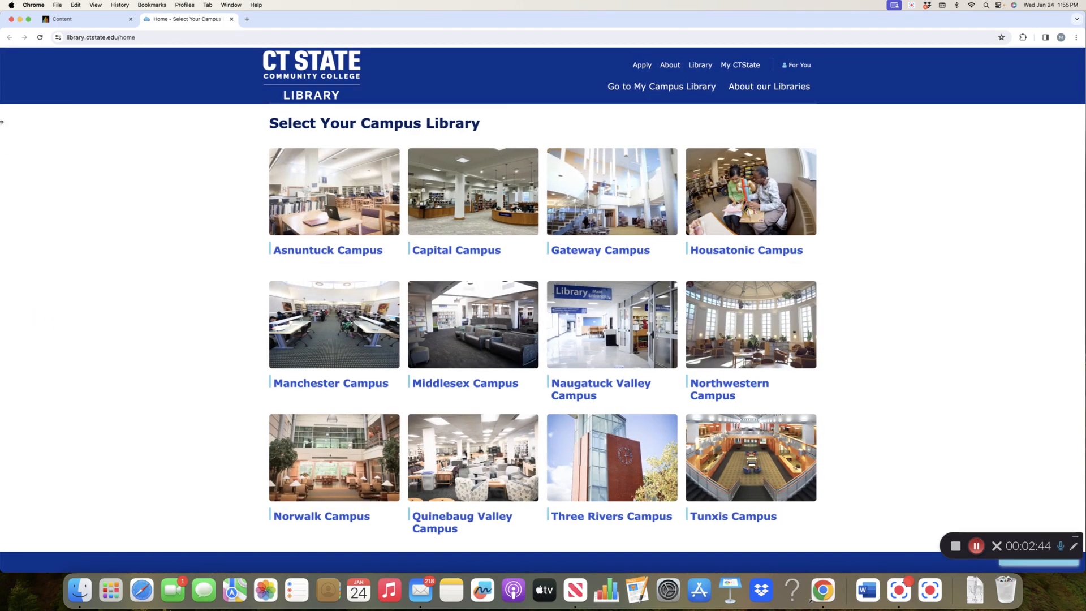
left_click(83, 18)
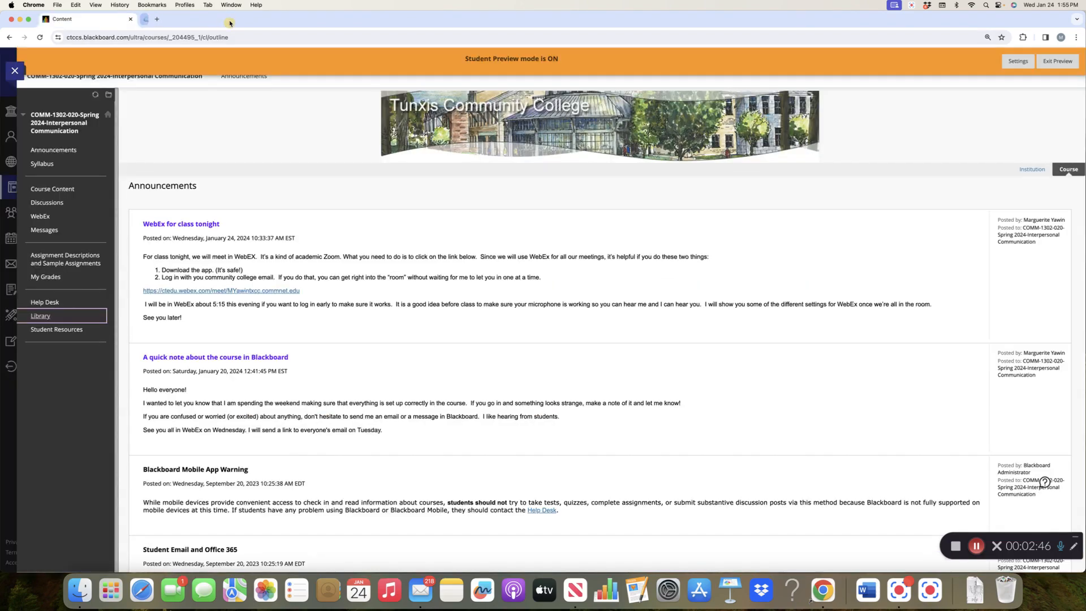
left_click(56, 331)
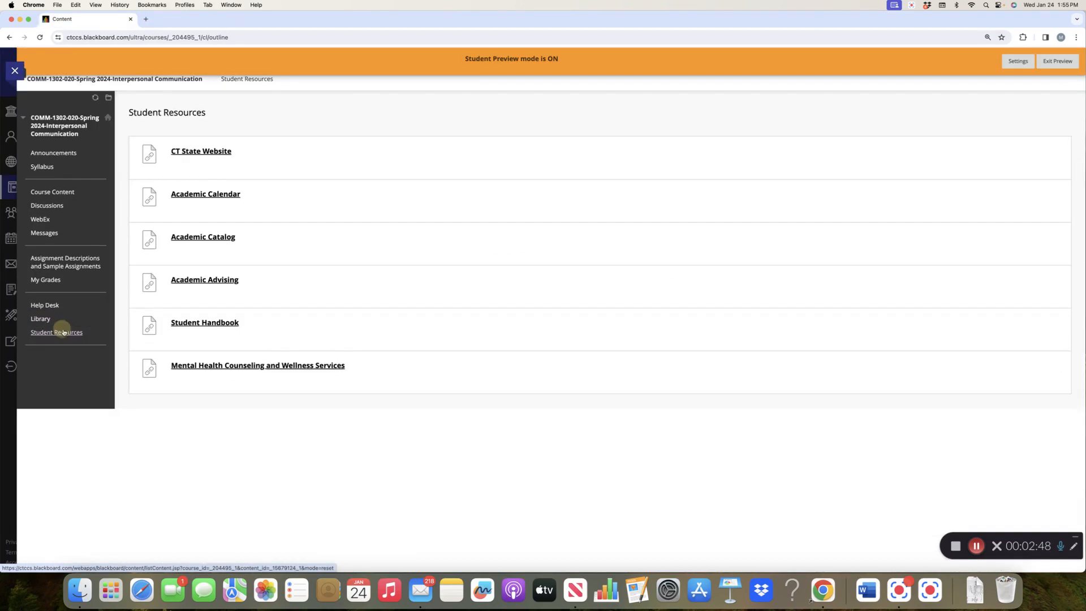
mouse_move(57, 332)
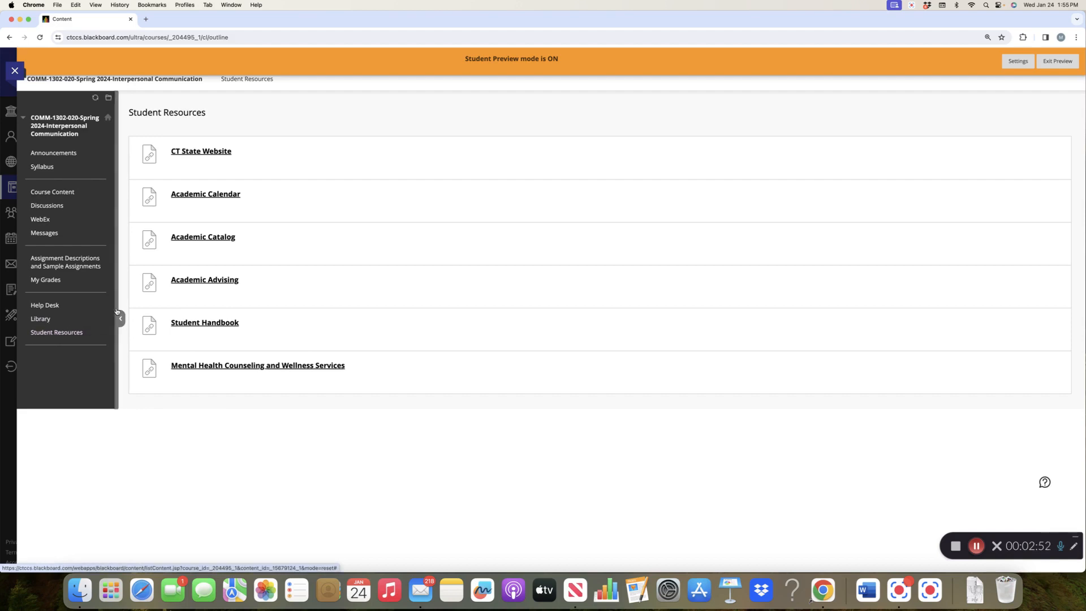
mouse_move(201, 151)
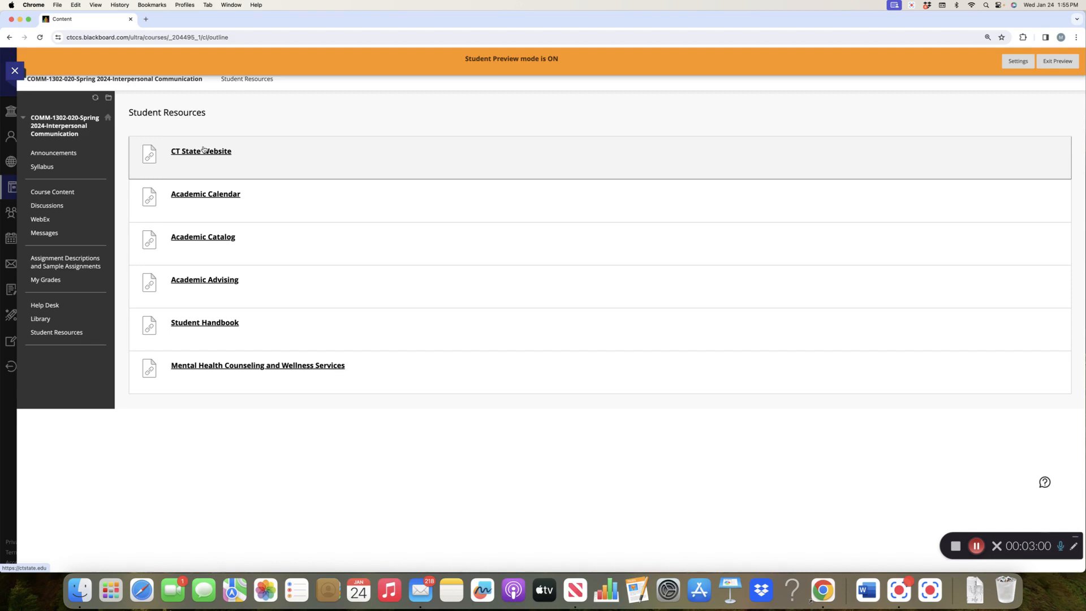
mouse_move(66, 179)
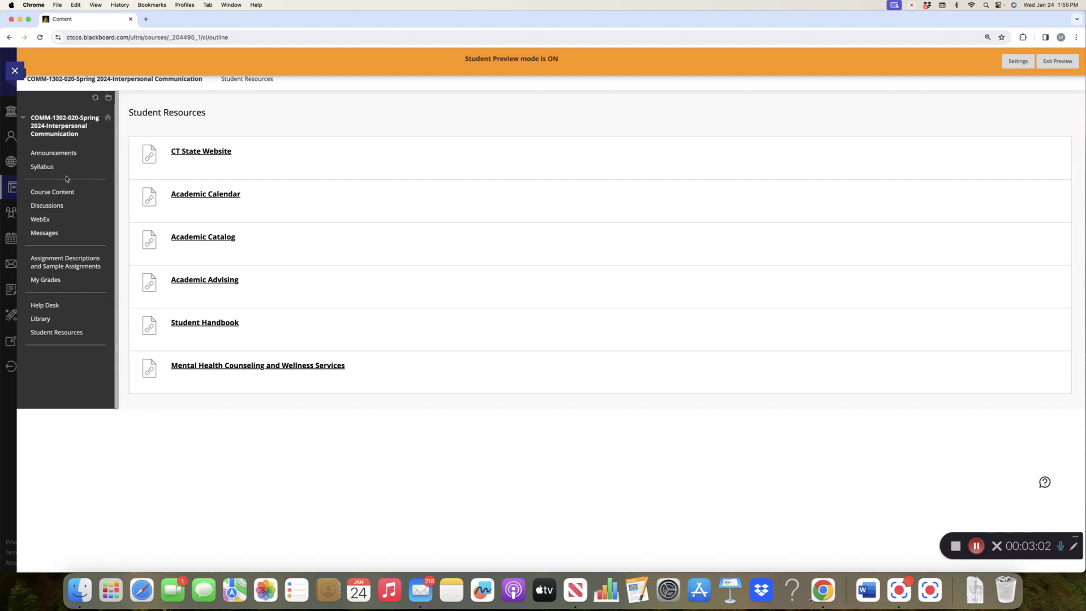
- Open Syllabus and its Student Course Outline and Calendar folder
left_click(42, 167)
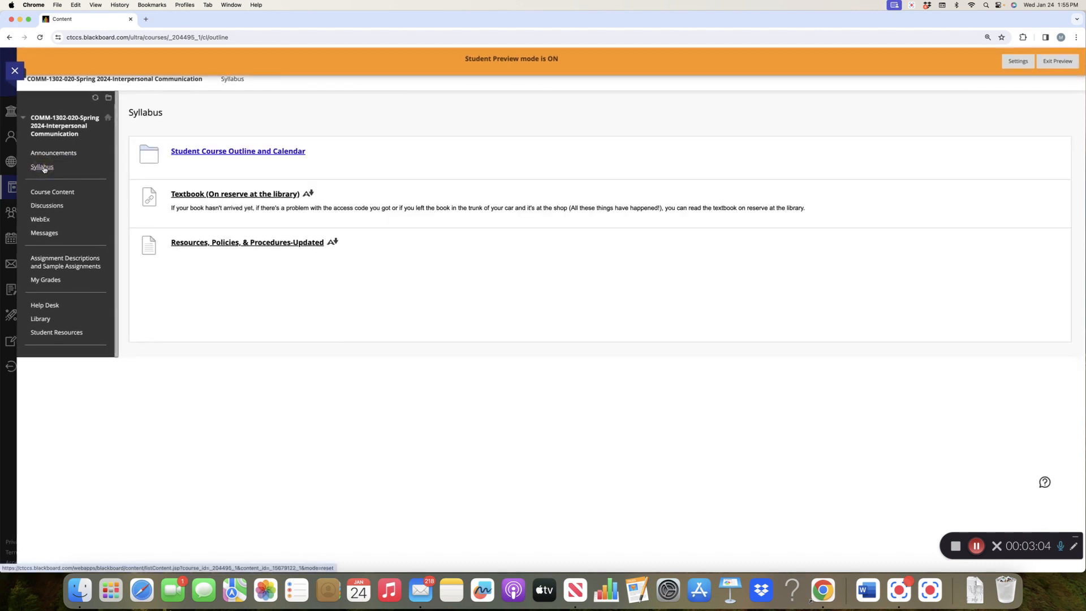
mouse_move(42, 167)
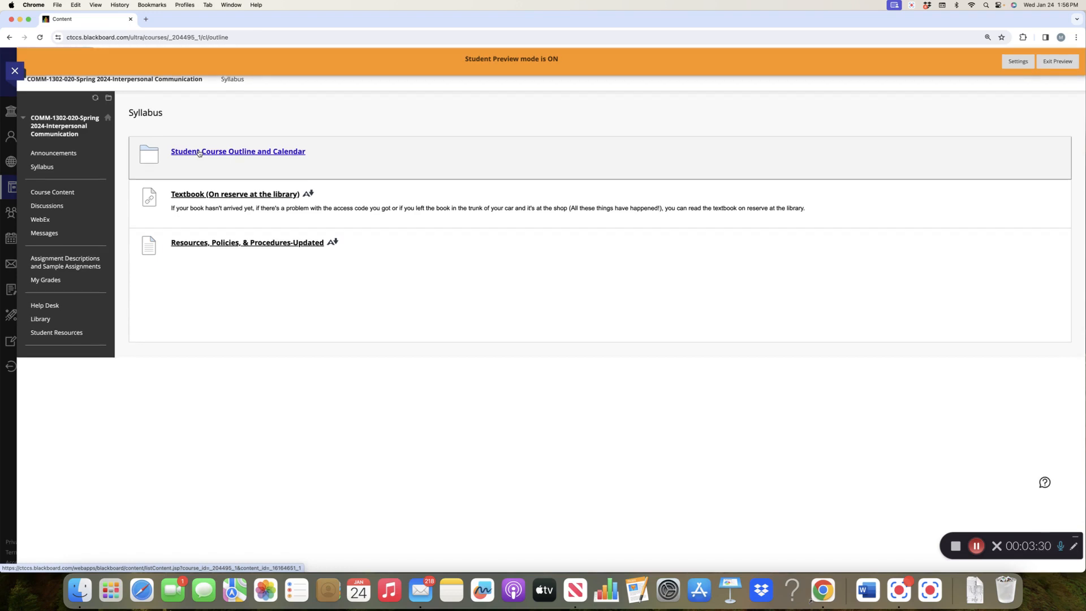
left_click(238, 151)
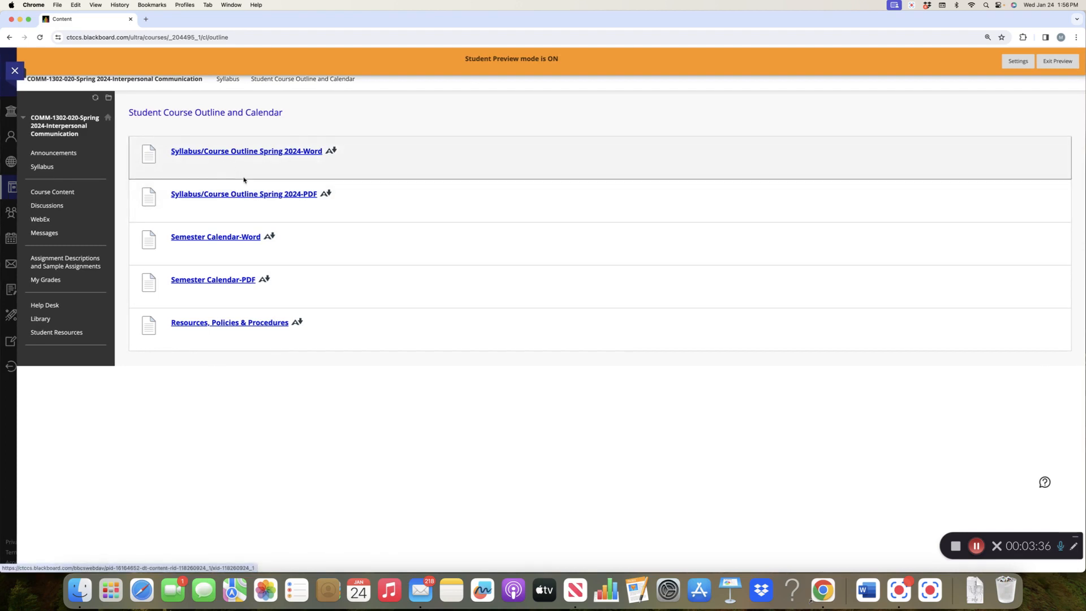
mouse_move(254, 194)
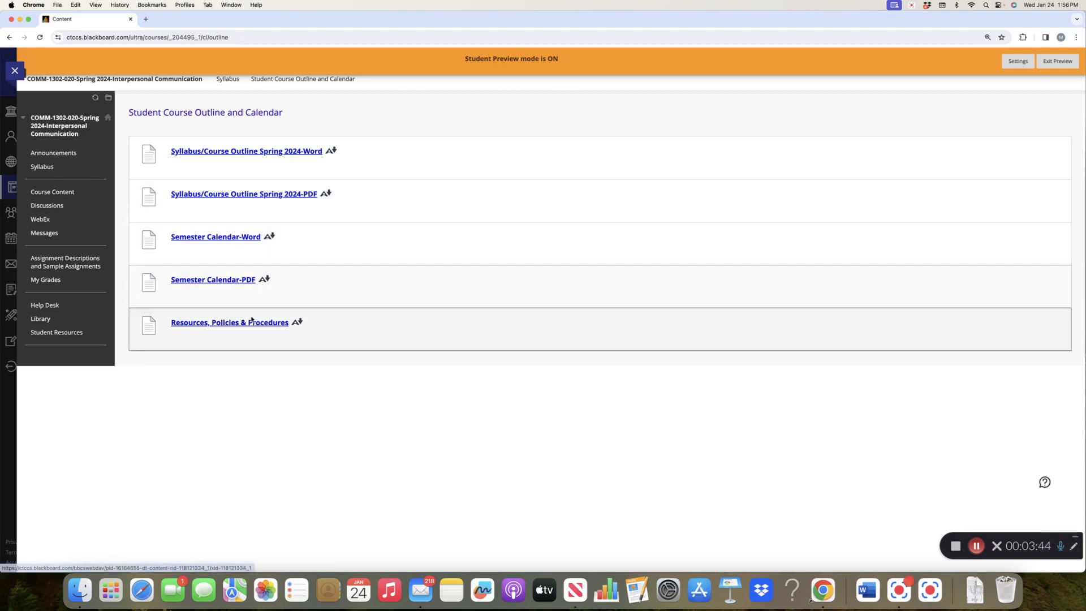
mouse_move(260, 302)
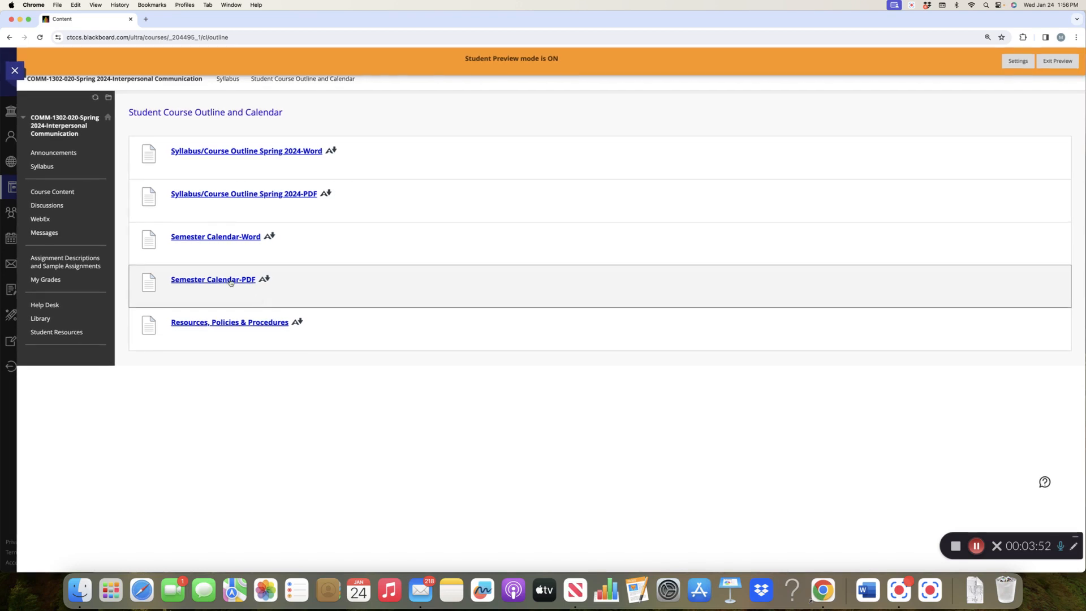
mouse_move(243, 193)
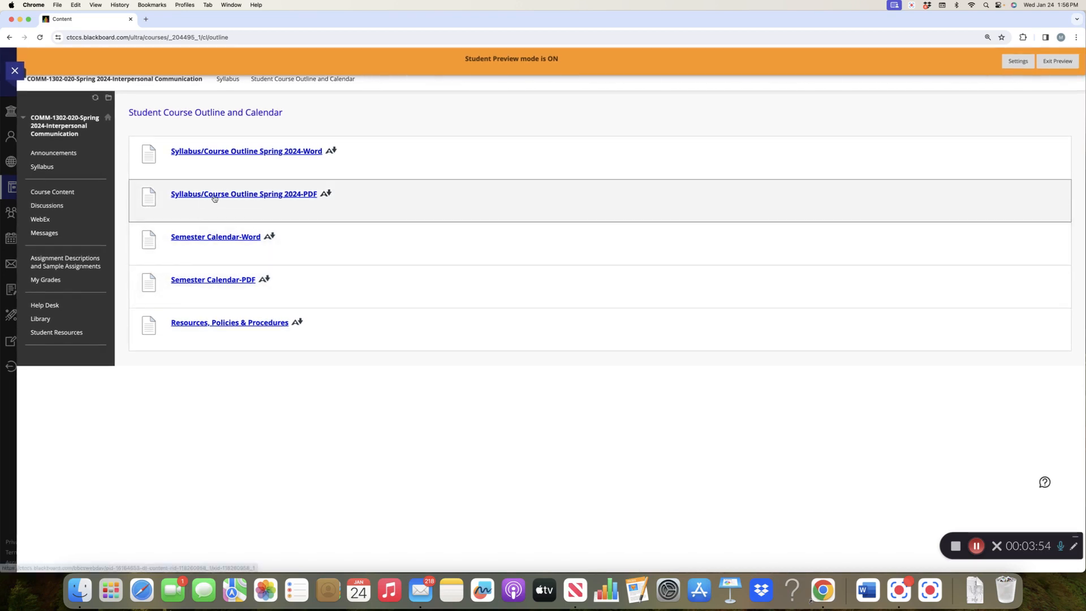
left_click(243, 194)
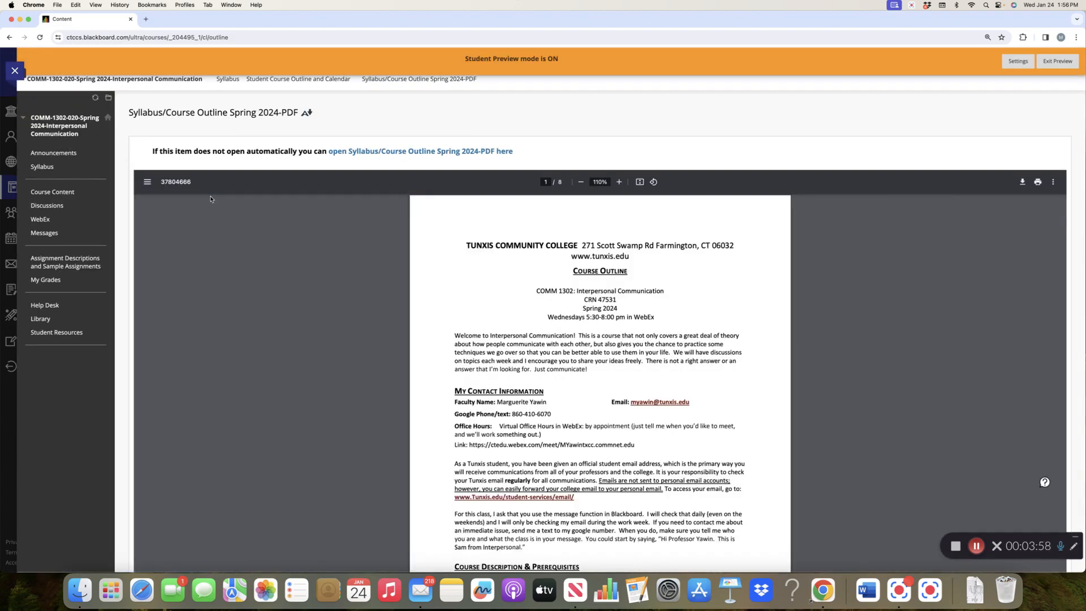
mouse_move(210, 199)
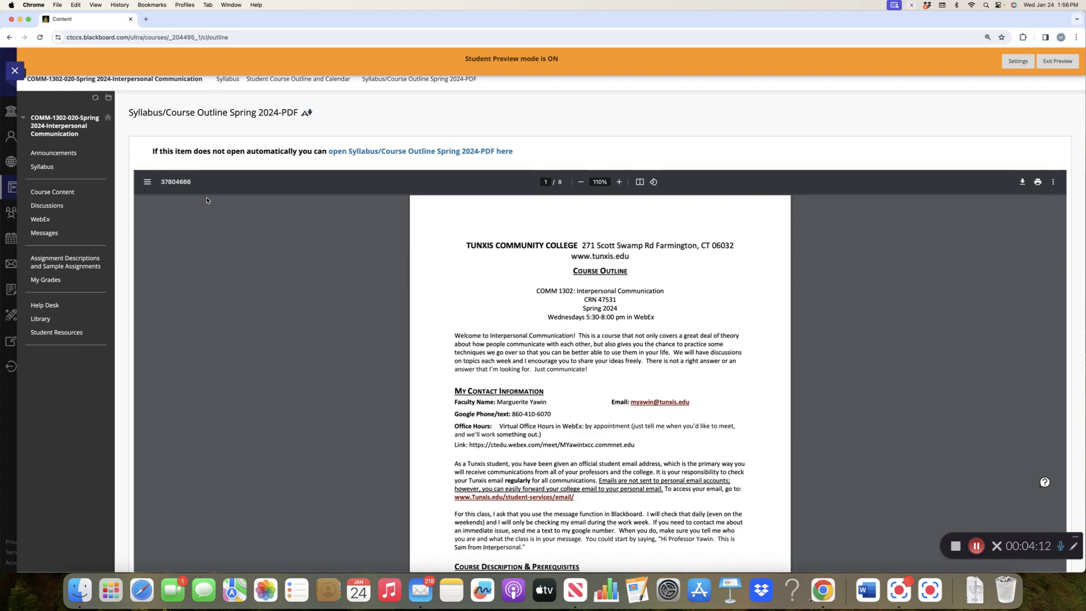
scroll("down", 3)
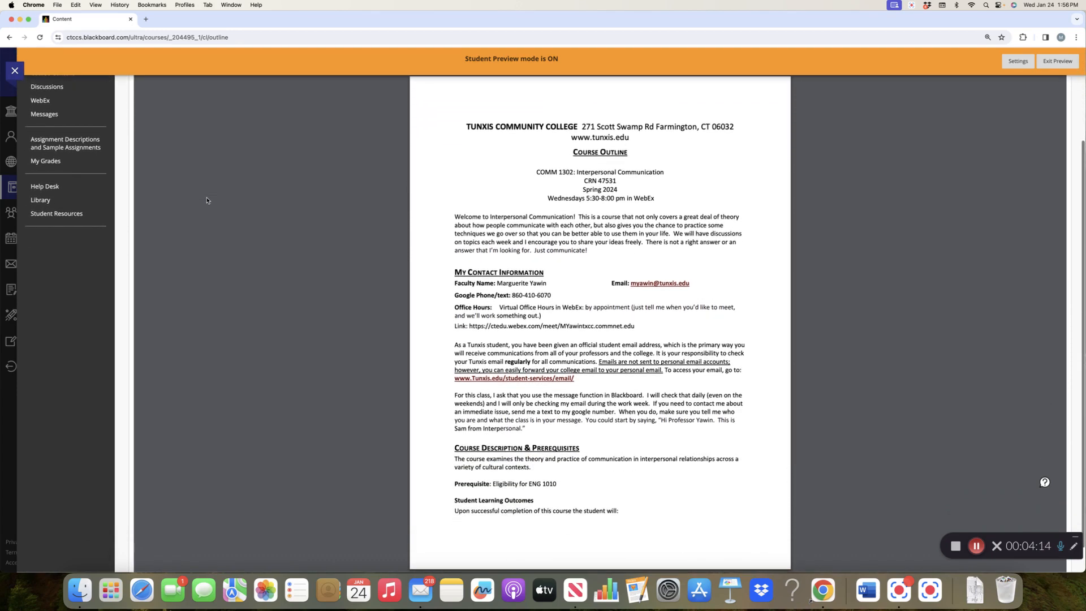
scroll("down", 3)
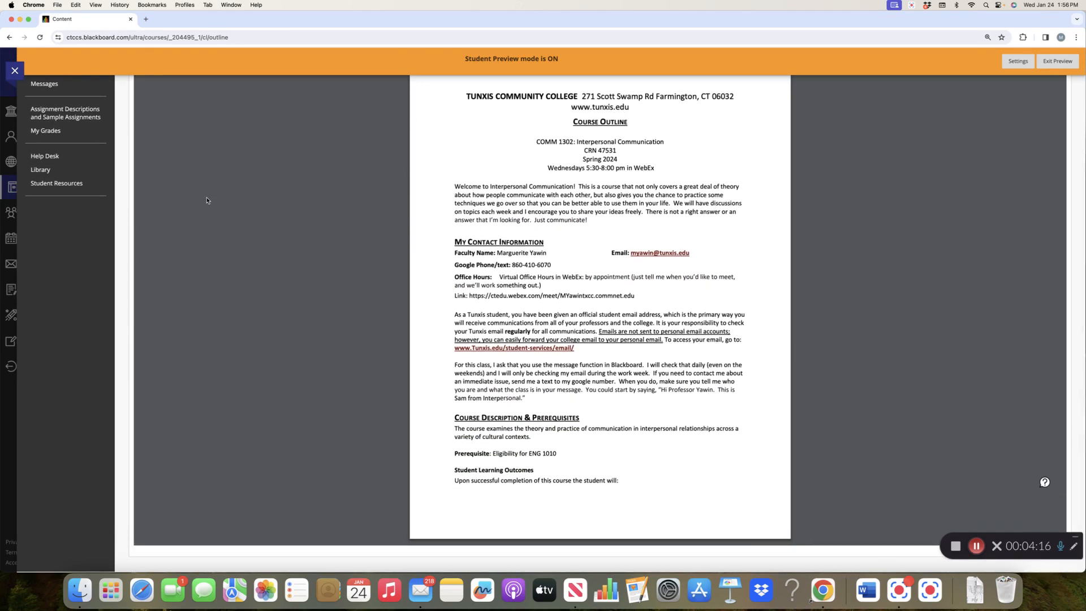
mouse_move(398, 296)
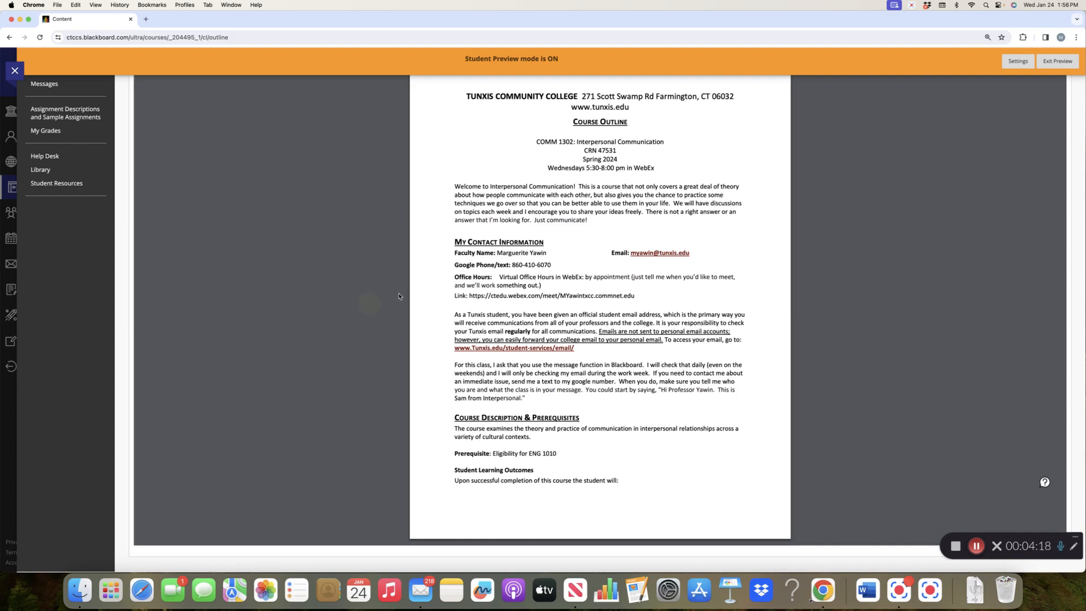
mouse_move(432, 298)
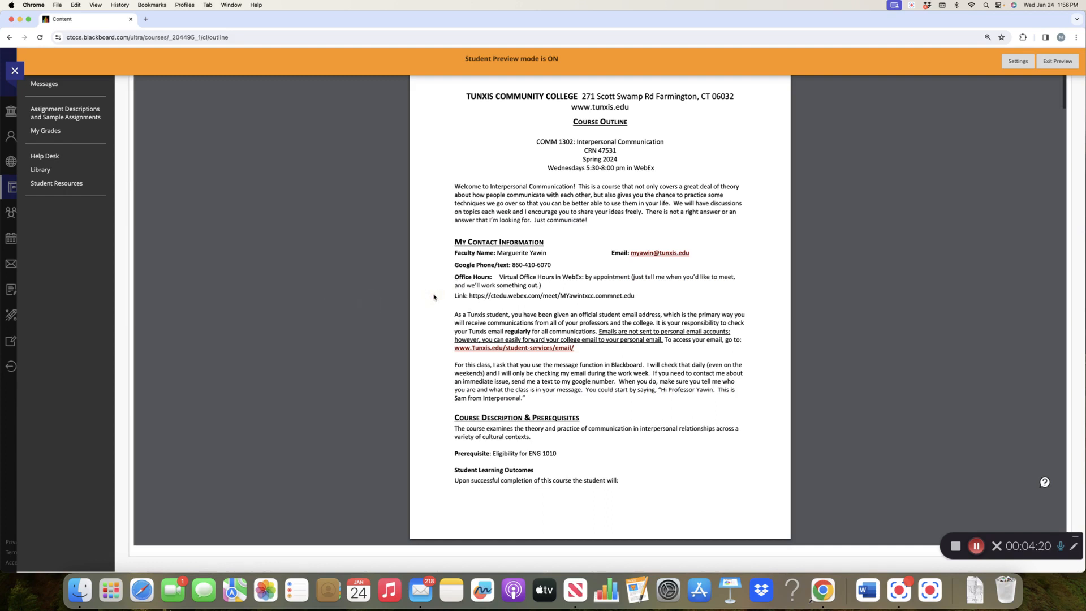
scroll("down", 3)
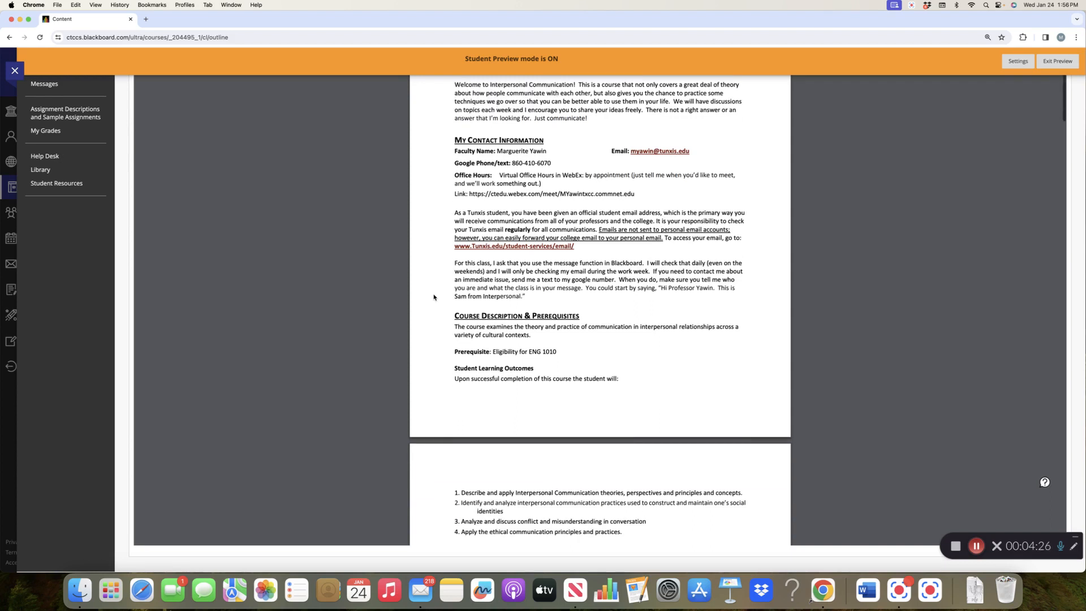
scroll("down", 3)
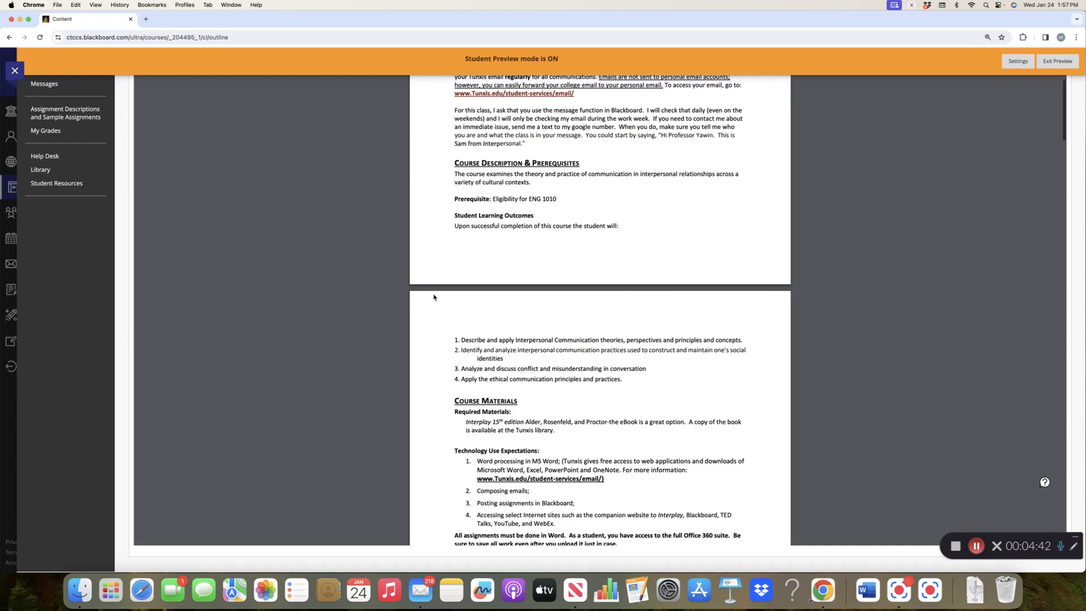
scroll("down", 3)
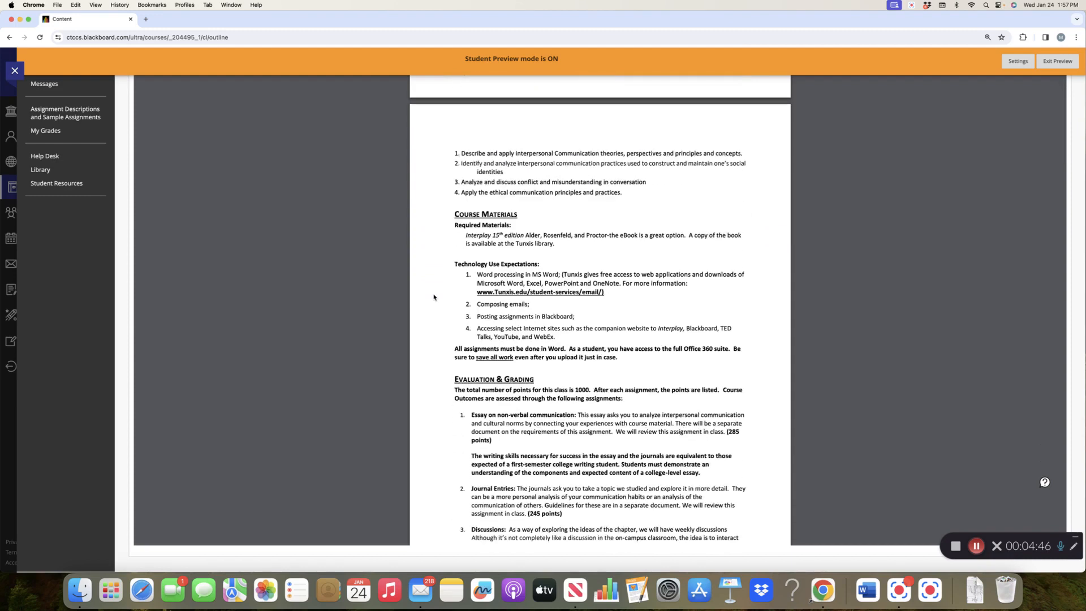
scroll("down", 3)
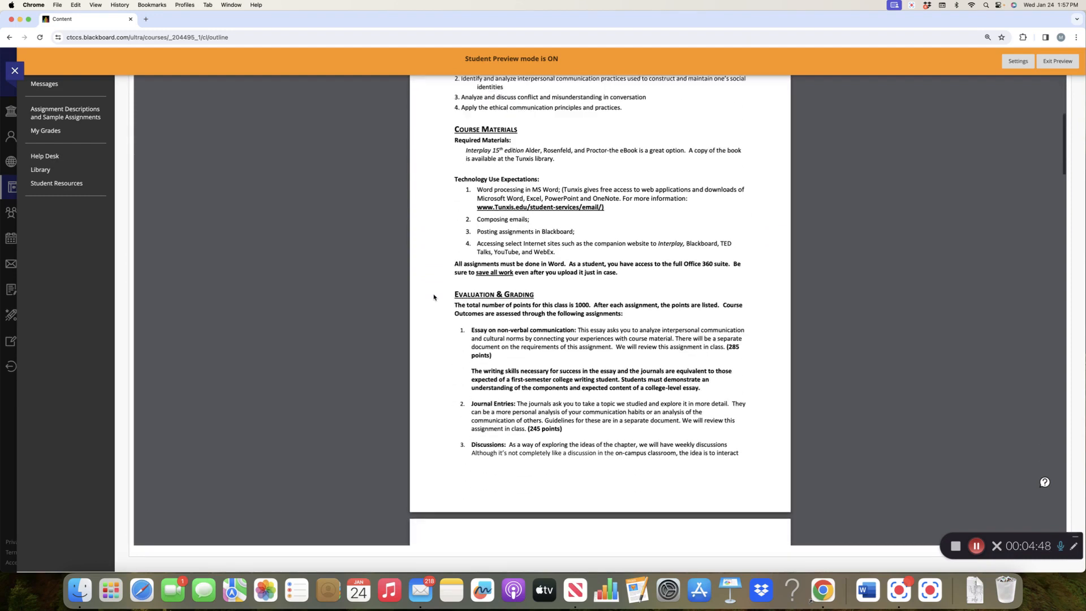
scroll("down", 3)
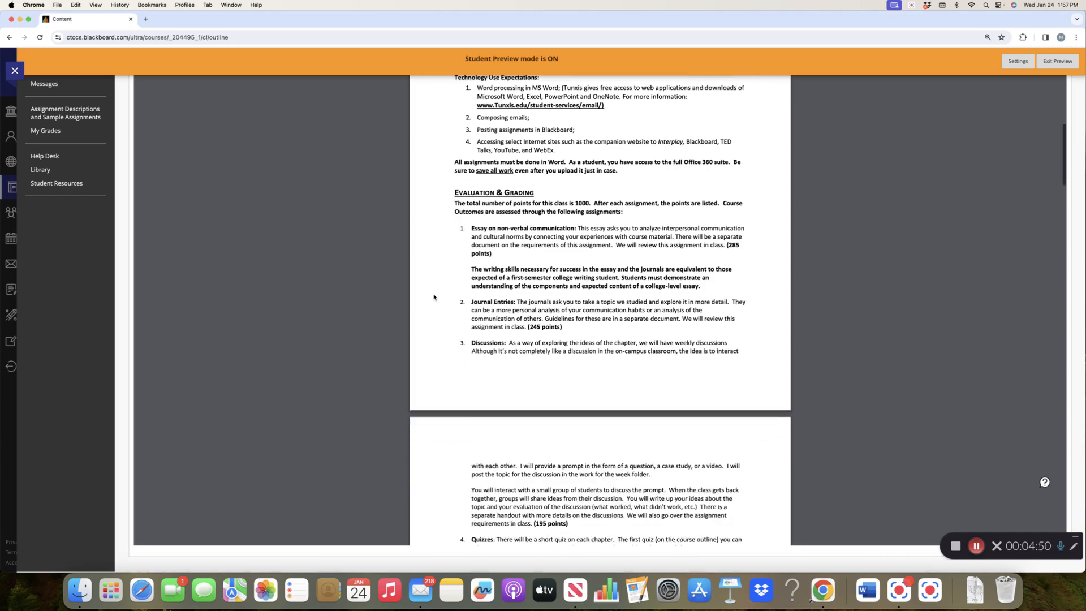
scroll("down", 3)
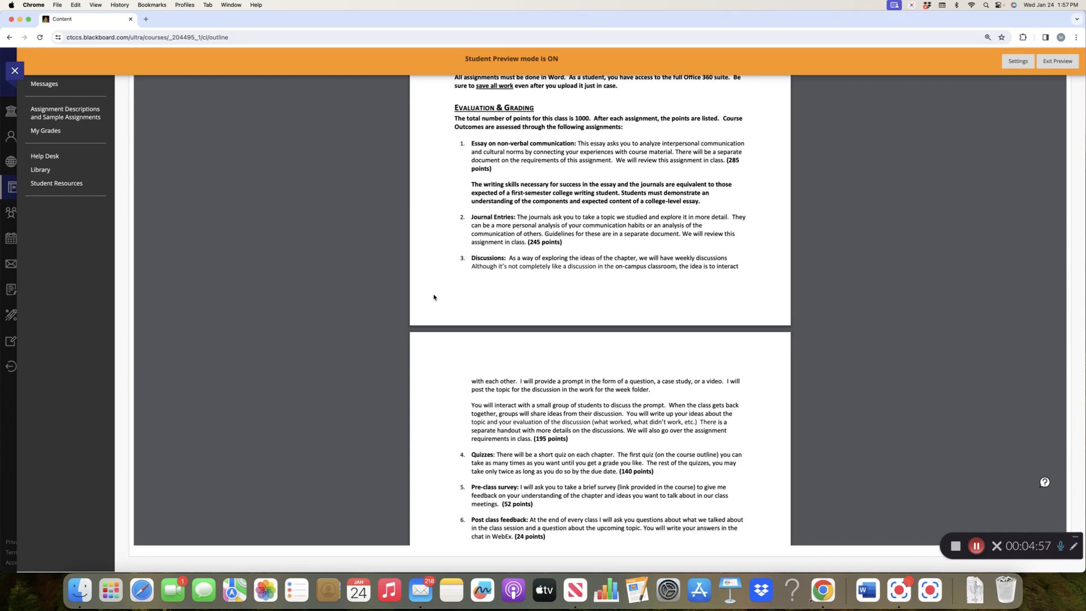
scroll("down", 3)
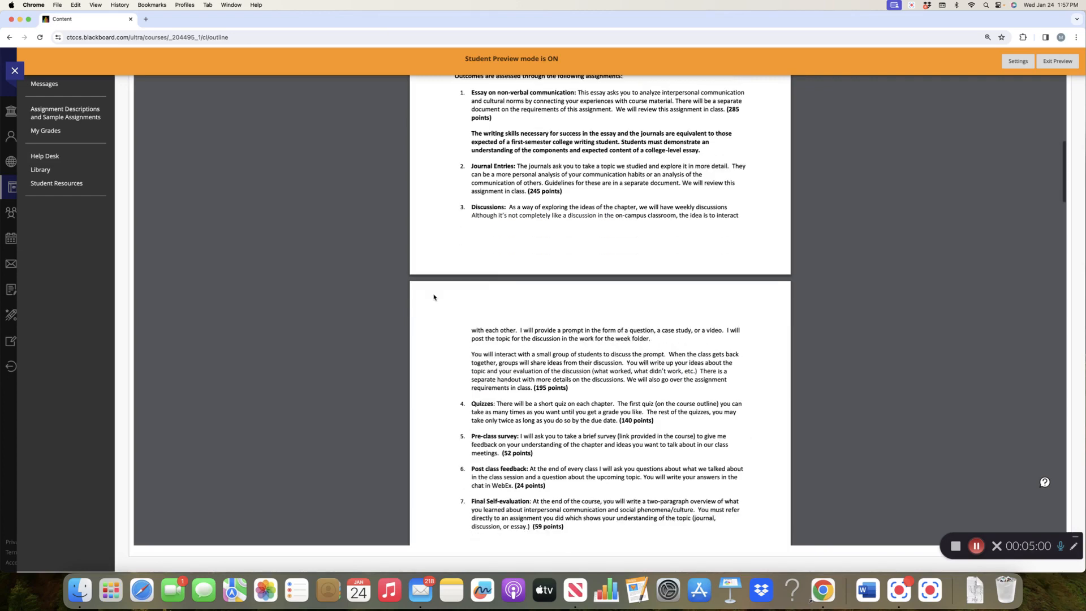
scroll("down", 3)
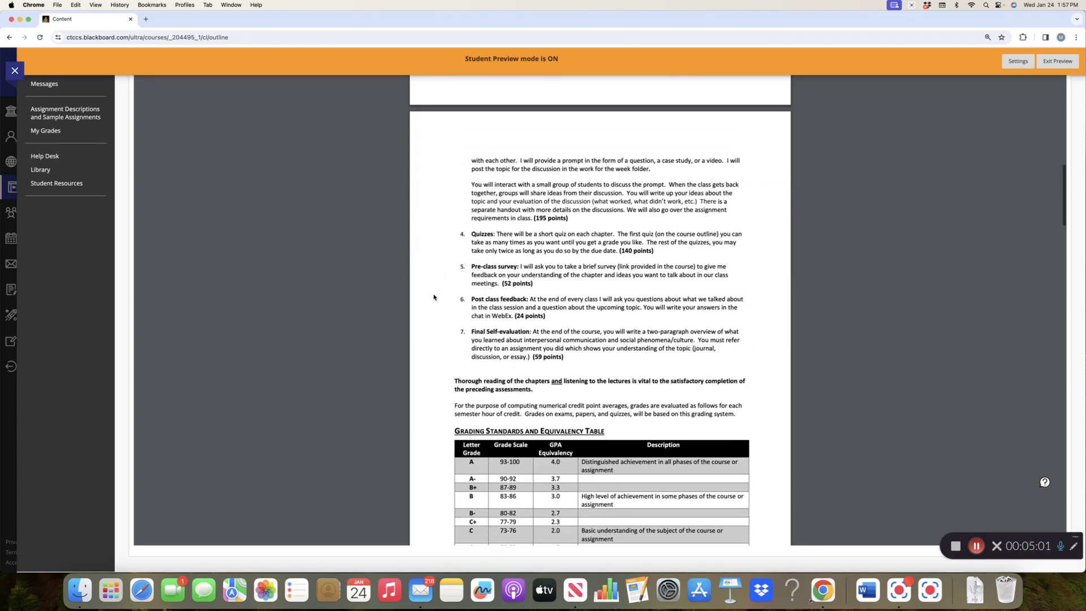
scroll("down", 3)
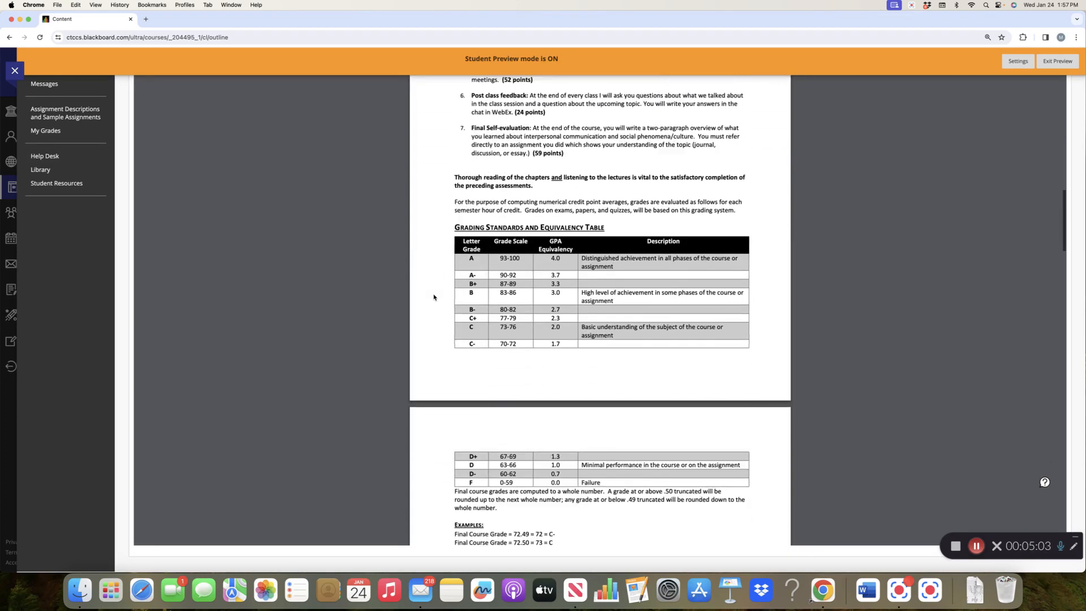
scroll("down", 3)
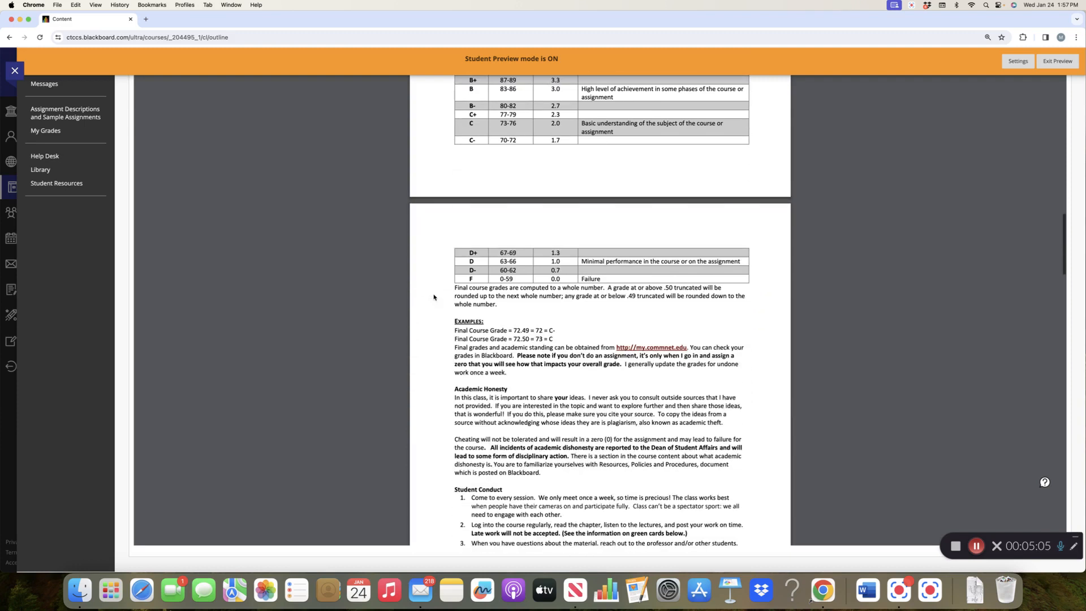
scroll("down", 3)
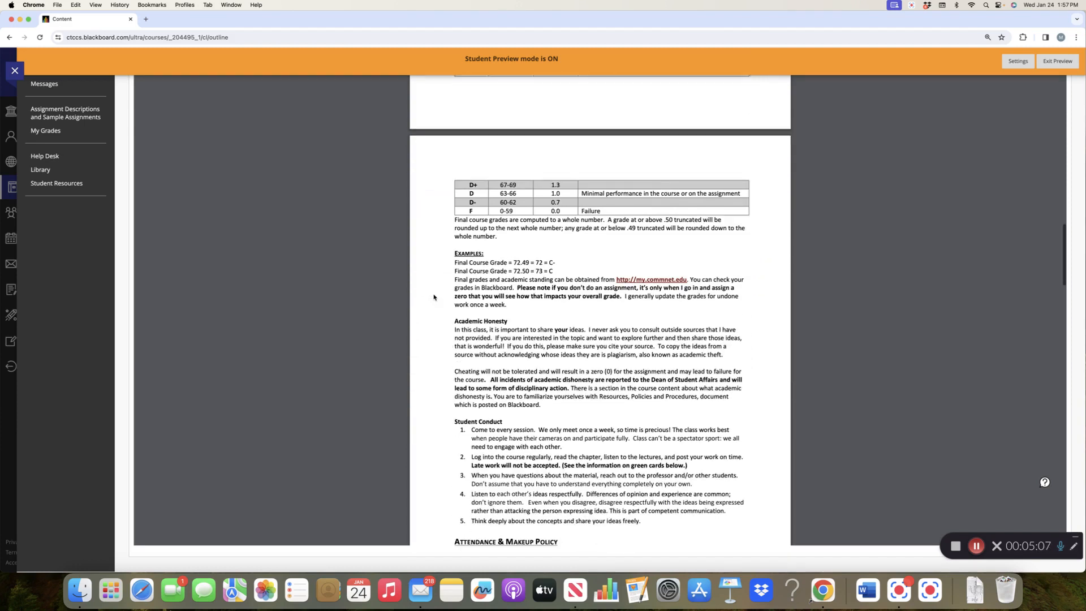
scroll("down", 3)
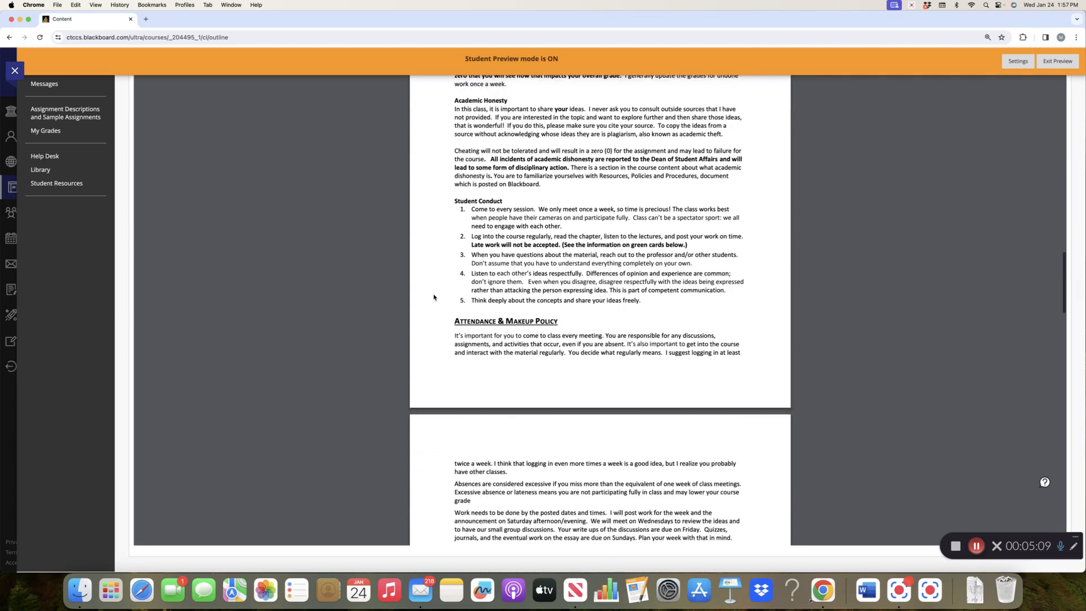
scroll("down", 3)
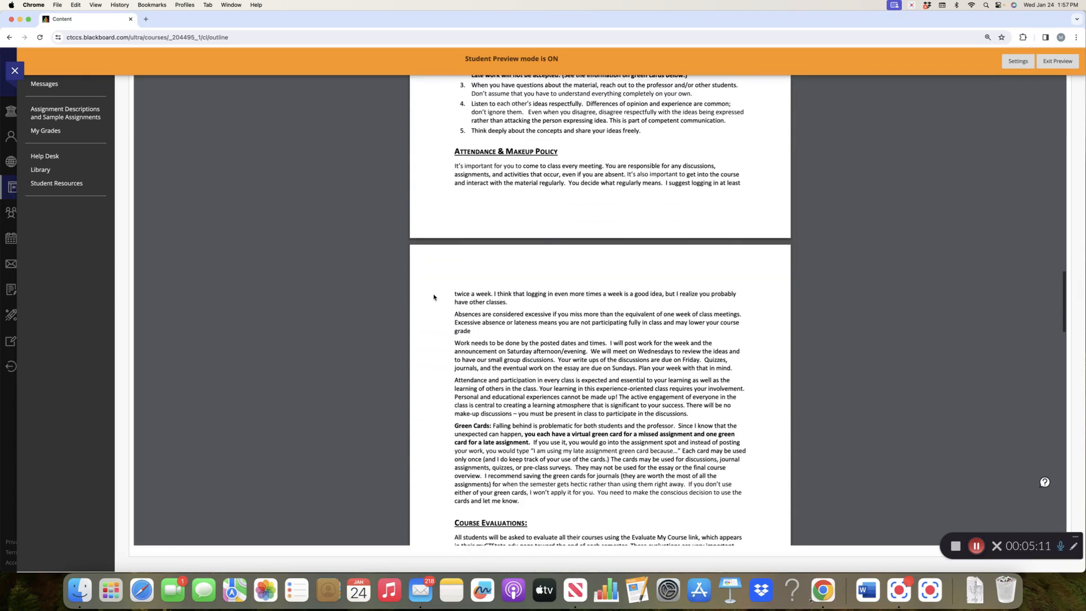
mouse_move(396, 295)
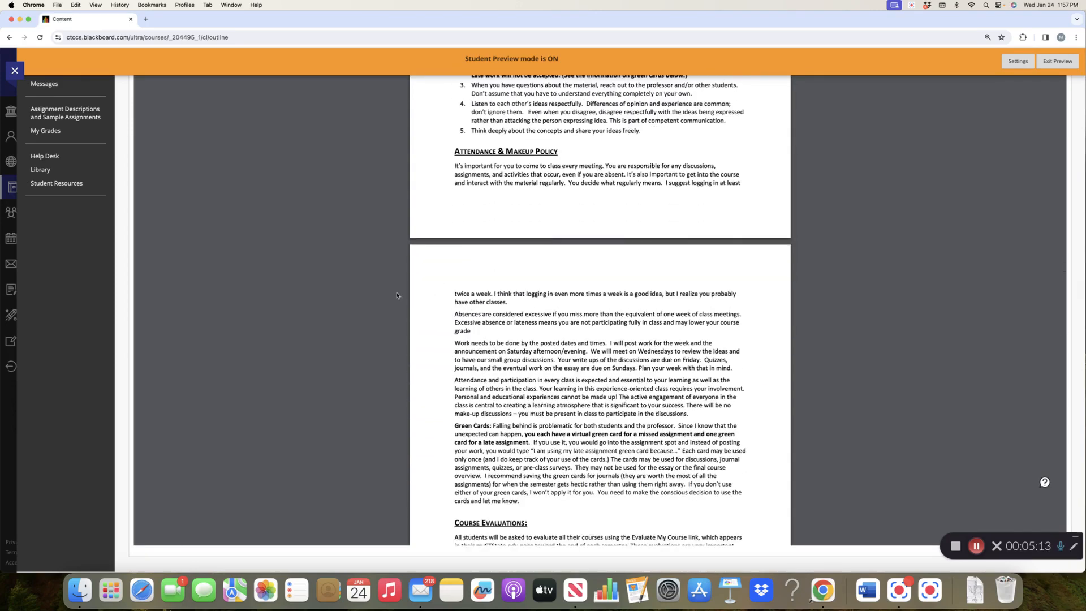
mouse_move(404, 399)
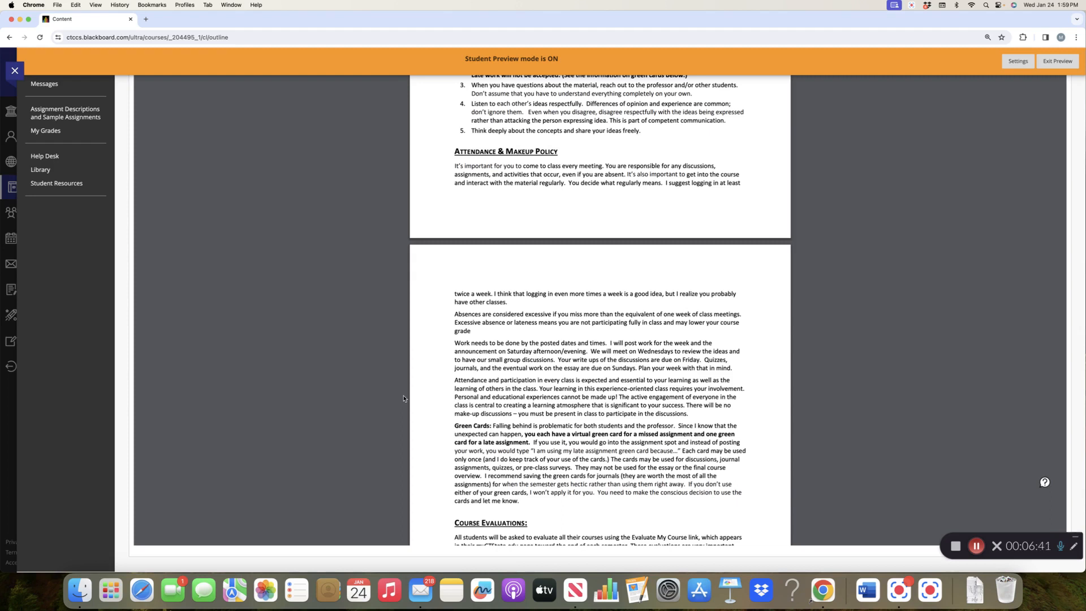
scroll("down", 3)
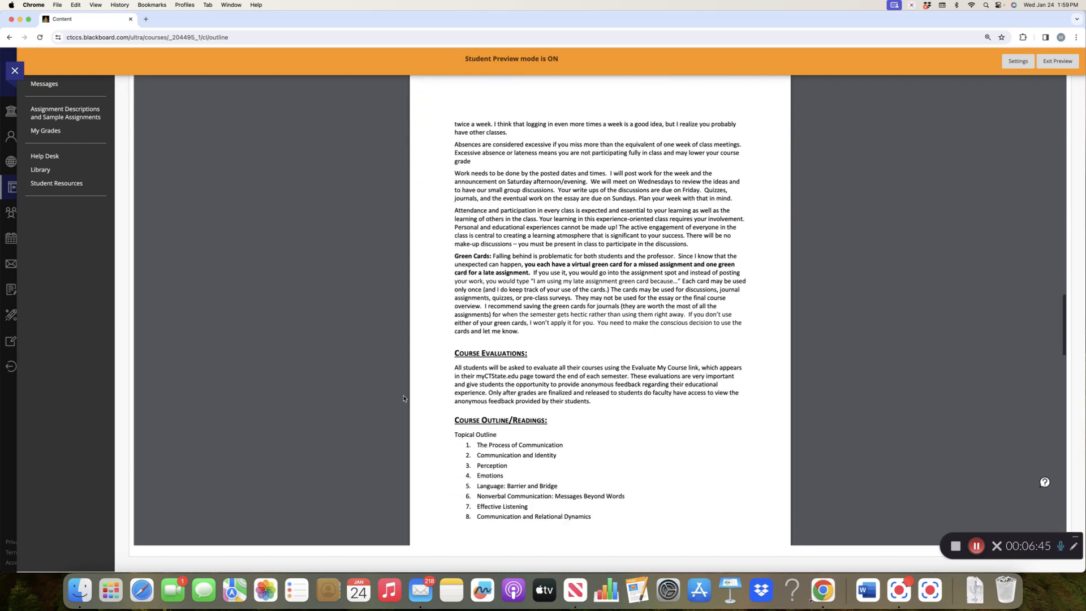
scroll("down", 3)
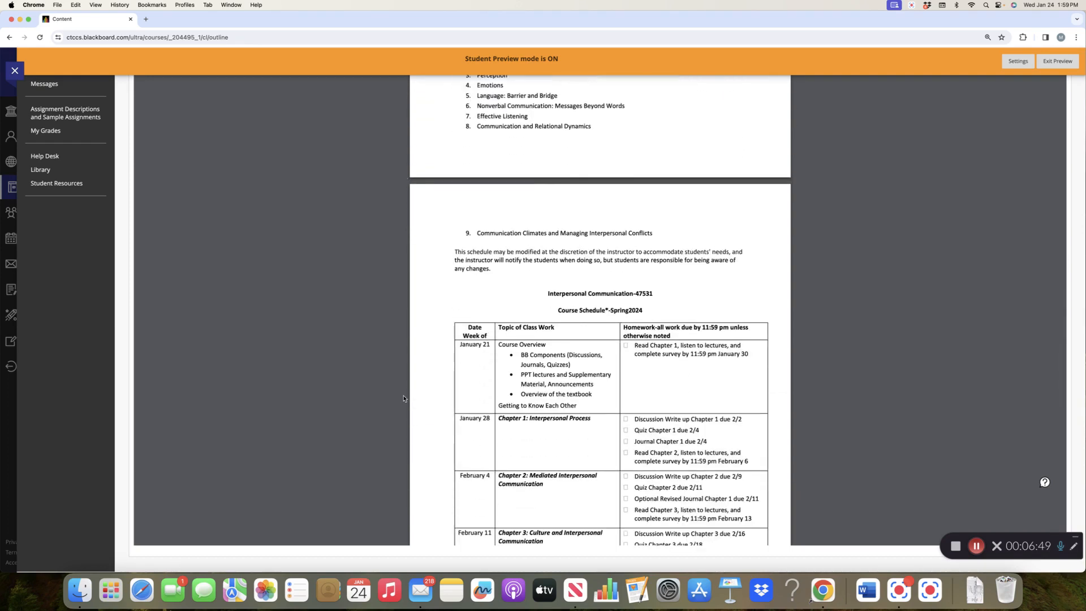
scroll("down", 3)
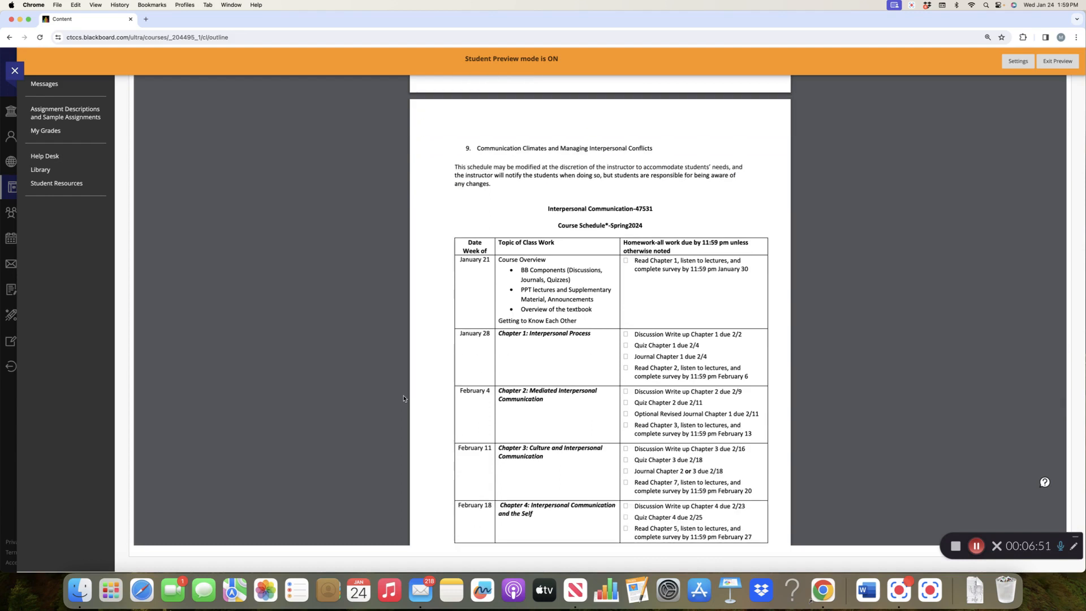
scroll("up", 3)
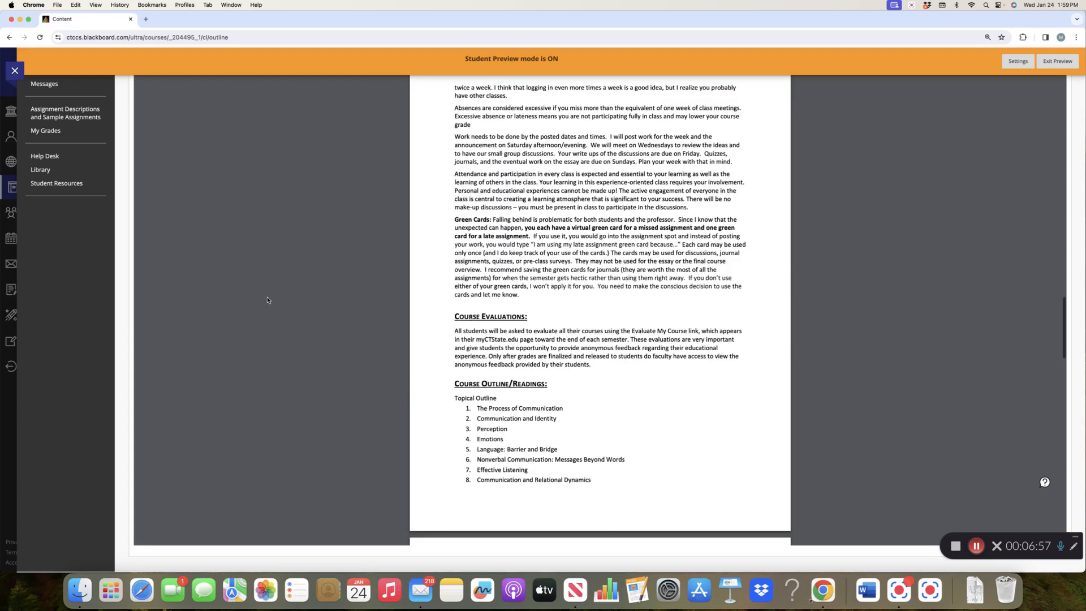
scroll("up", 3)
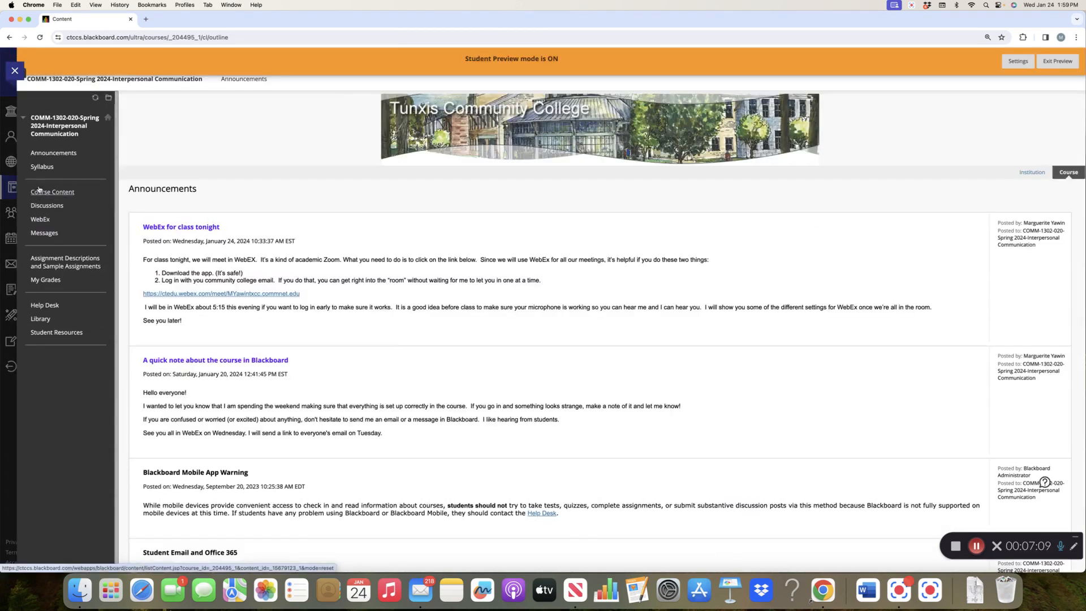
- Open the Semester Calendar PDF from Syllabus > Student Course Outline and Calendar
left_click(42, 166)
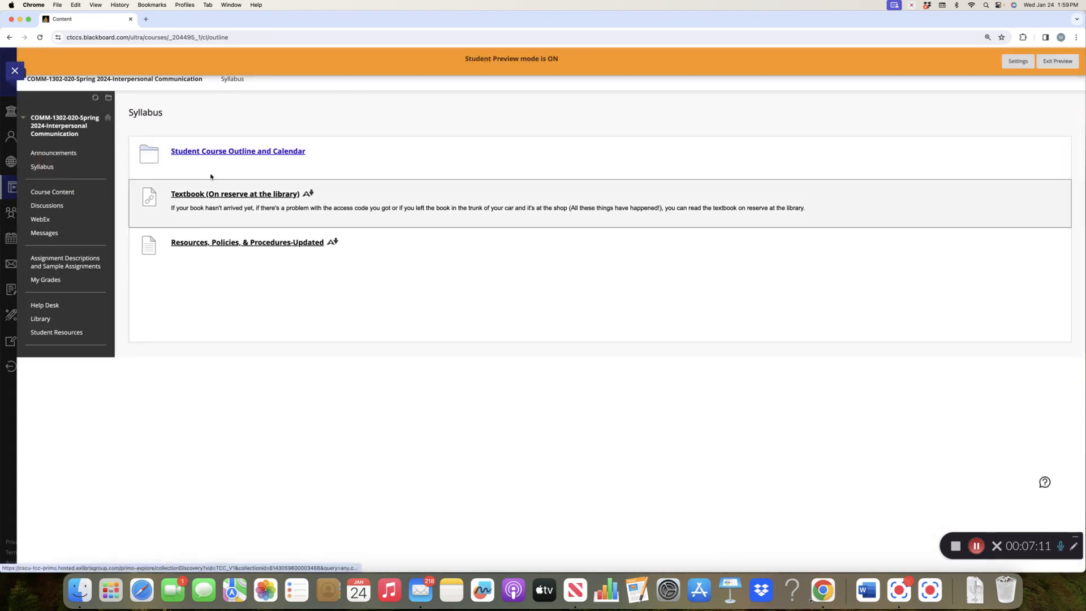
left_click(237, 151)
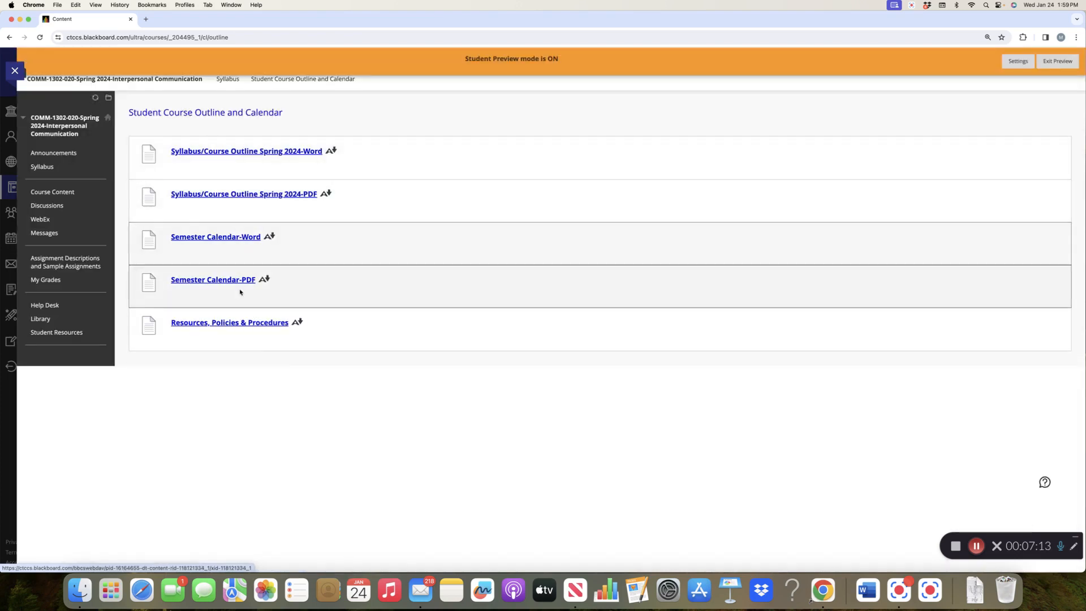
left_click(213, 278)
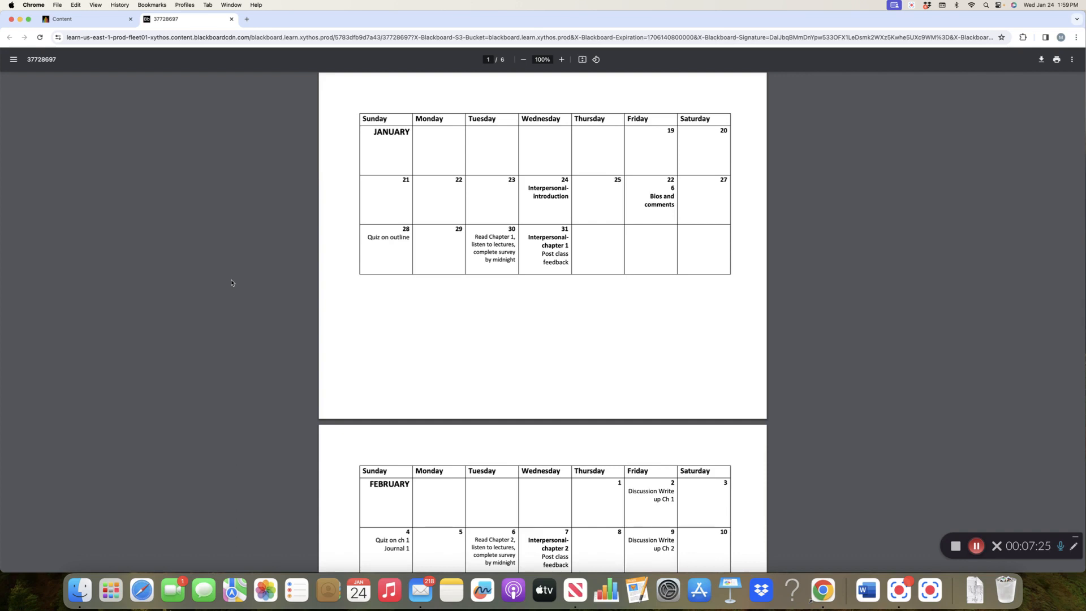
mouse_move(298, 384)
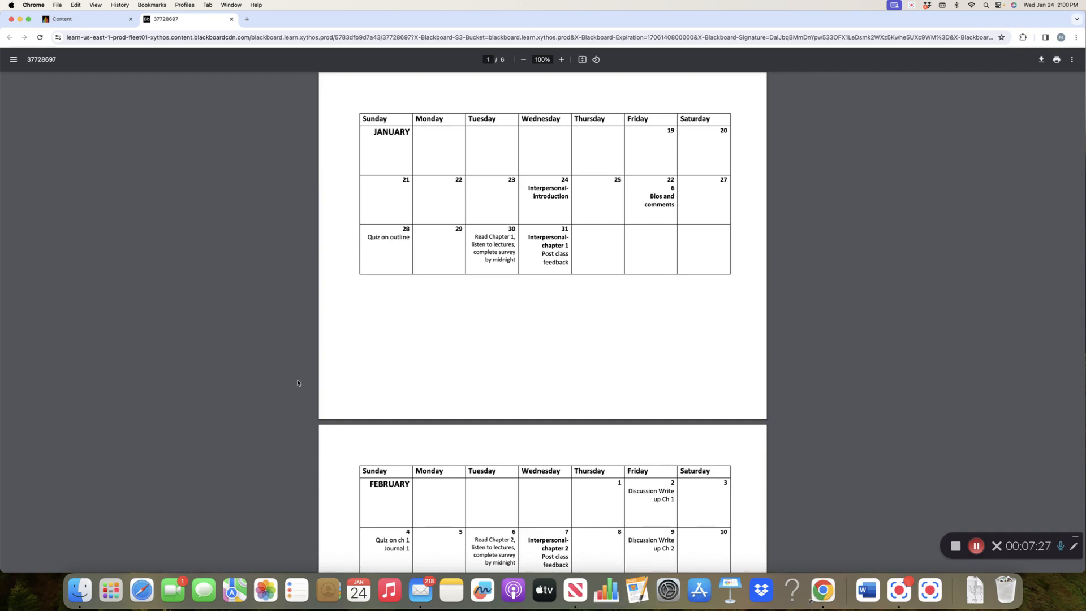
mouse_move(348, 441)
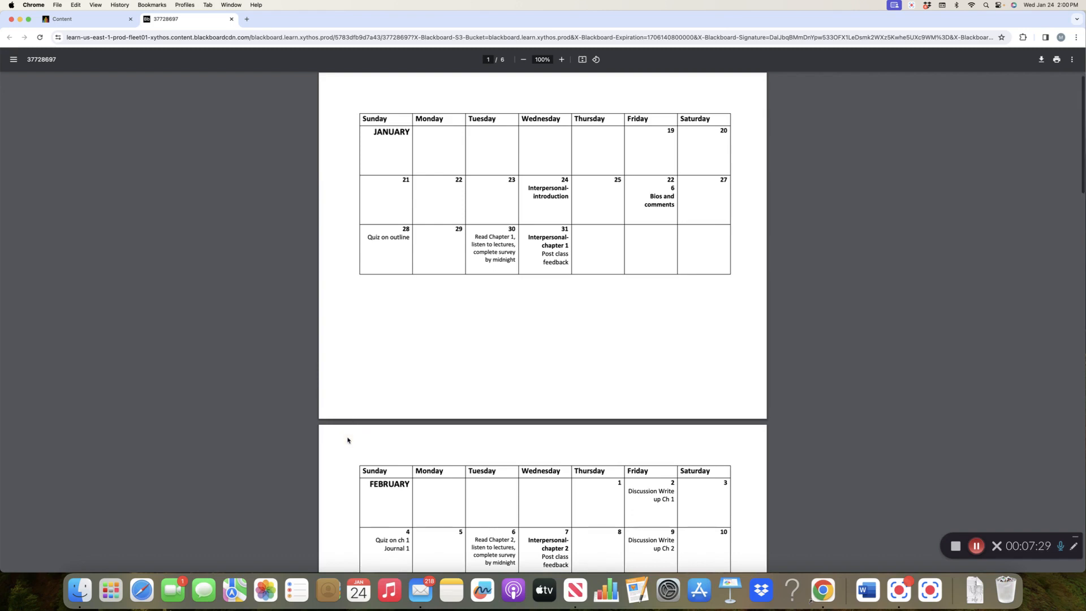
scroll("down", 3)
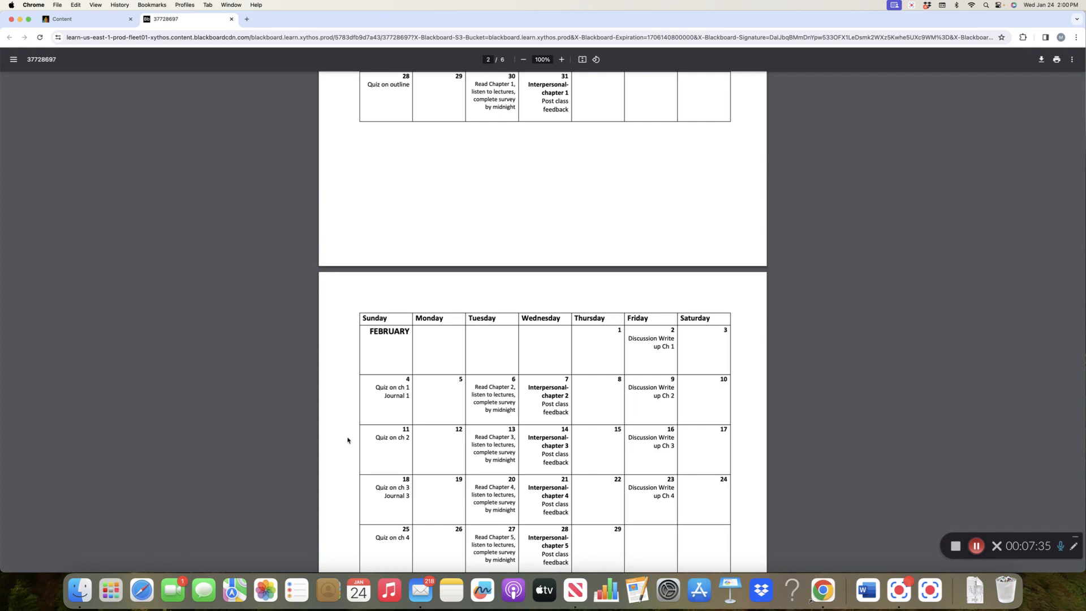
mouse_move(79, 182)
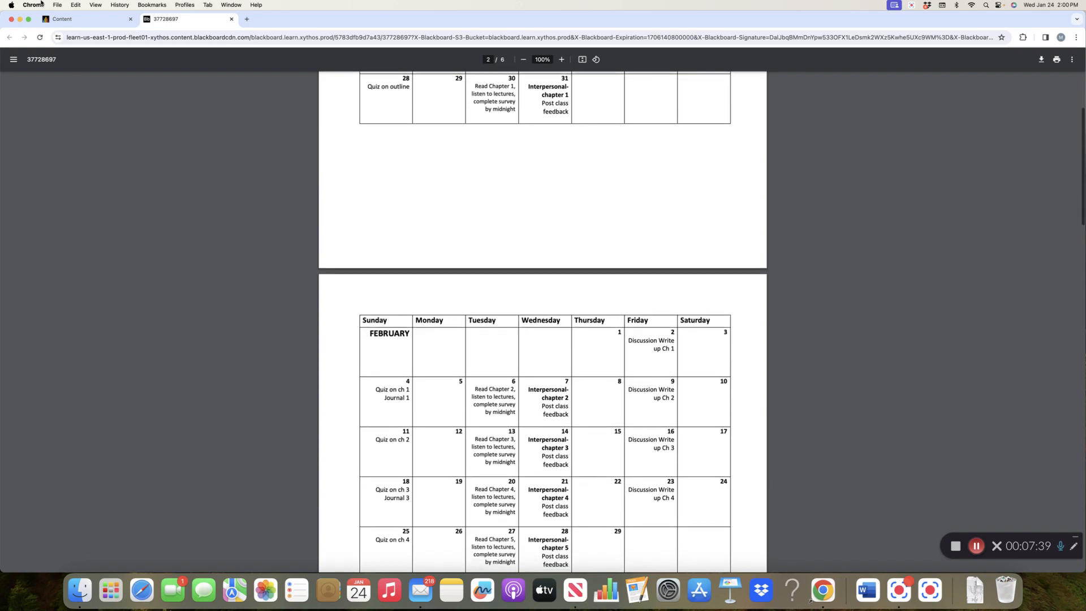
left_click(83, 19)
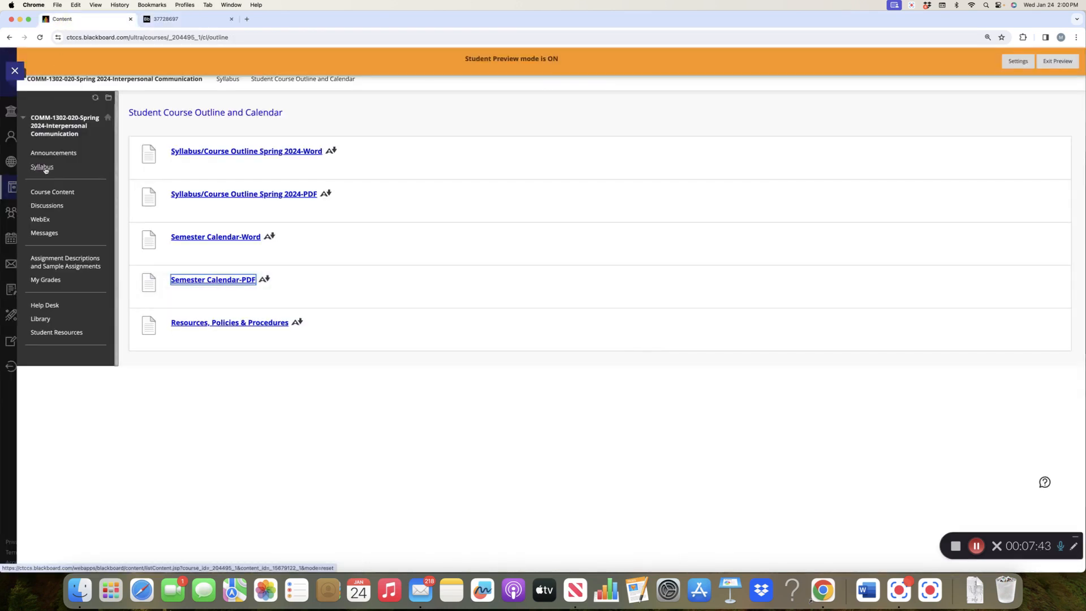
- Return to the Syllabus page, then go to the Course Content area
left_click(42, 167)
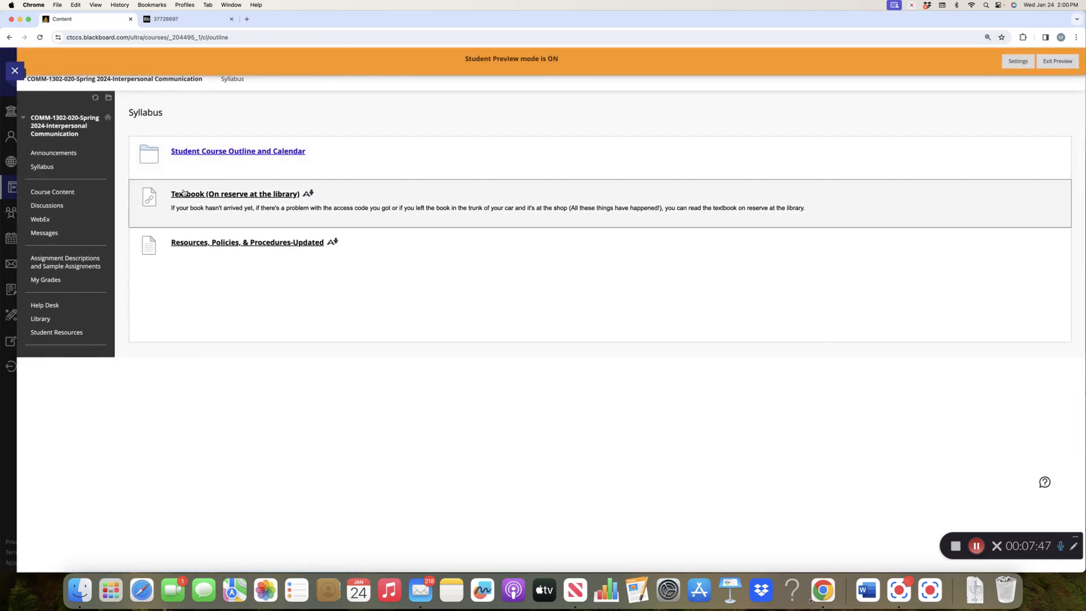
mouse_move(235, 194)
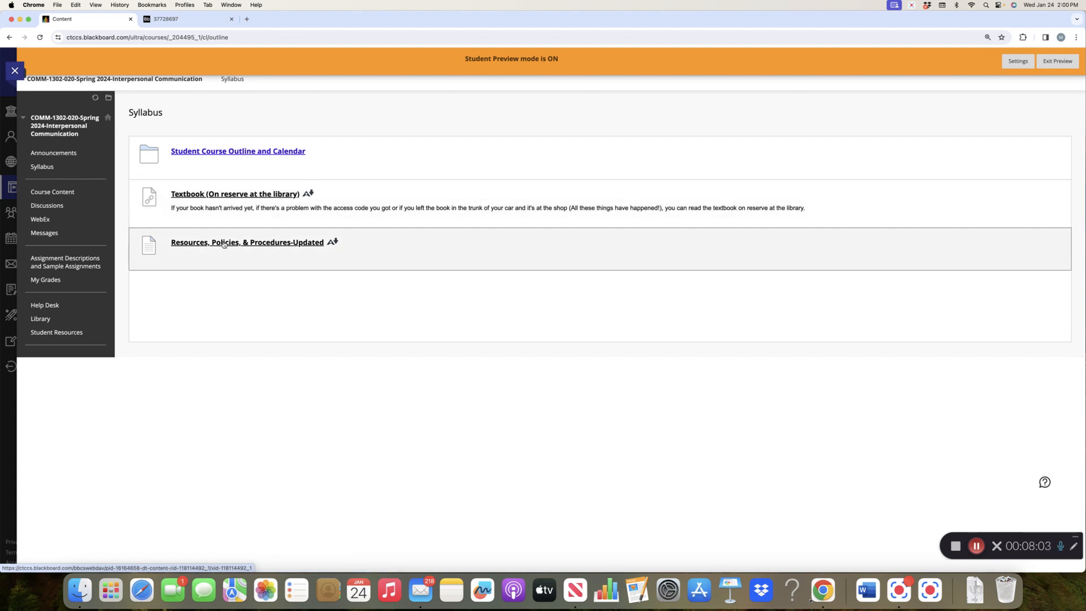
mouse_move(52, 192)
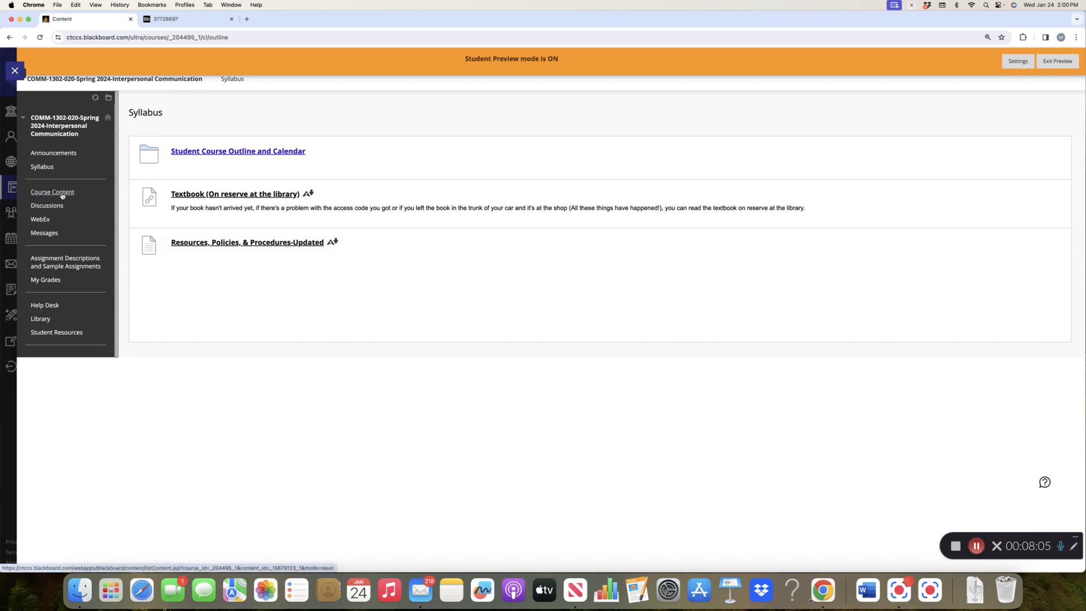
left_click(52, 191)
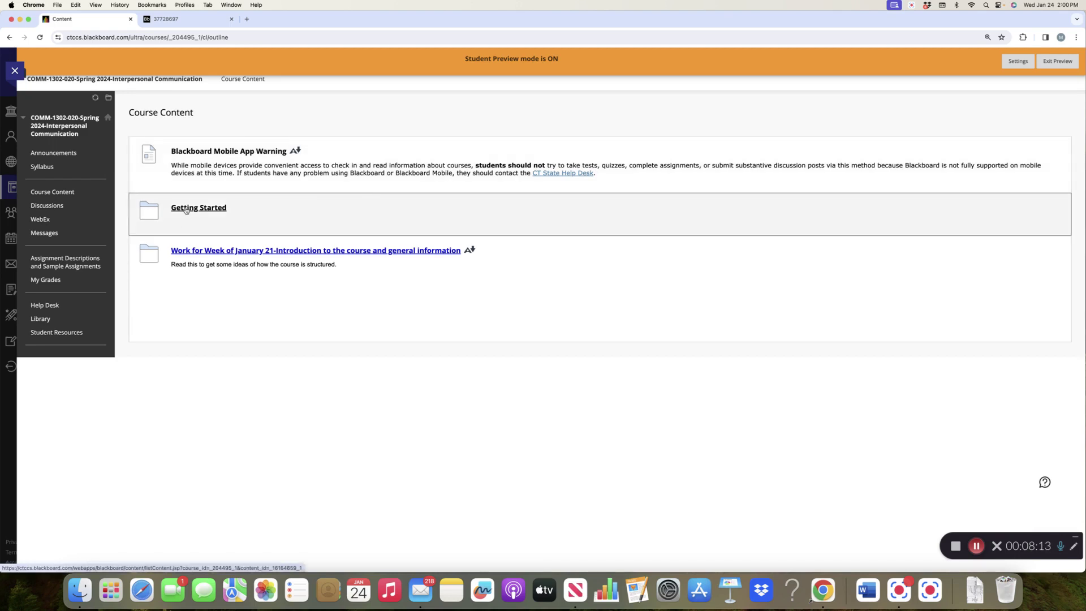
- Preview the Getting Started folder, then return to the Course Content list
left_click(198, 207)
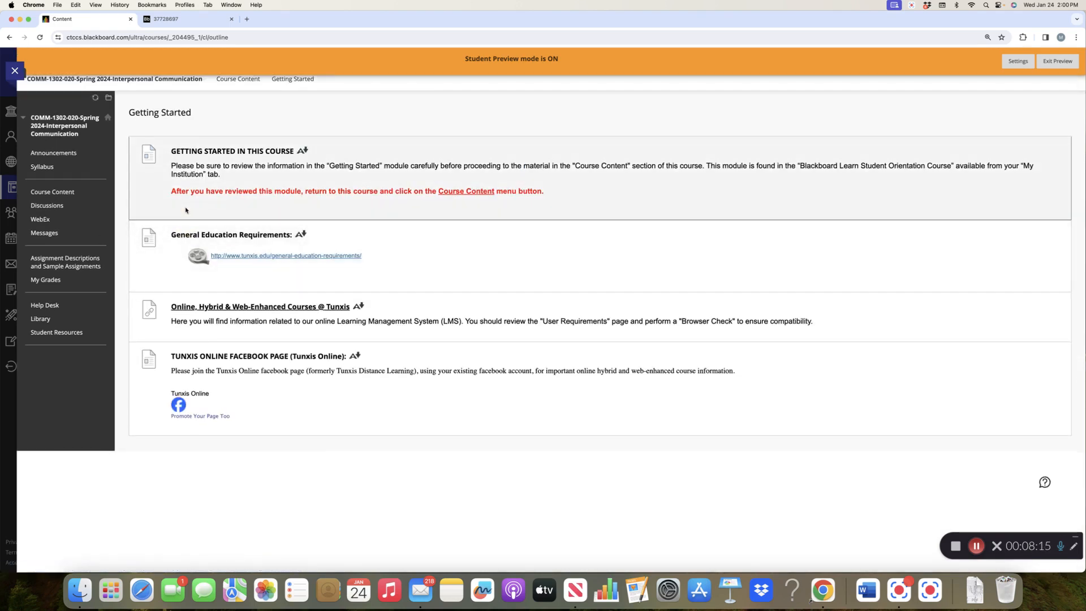
mouse_move(283, 367)
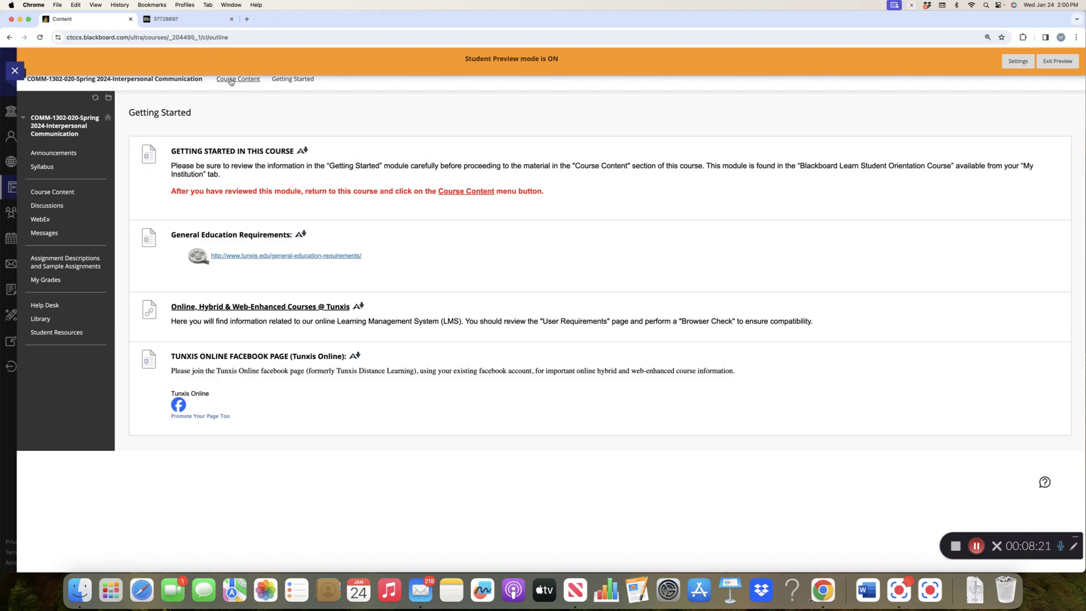
left_click(238, 78)
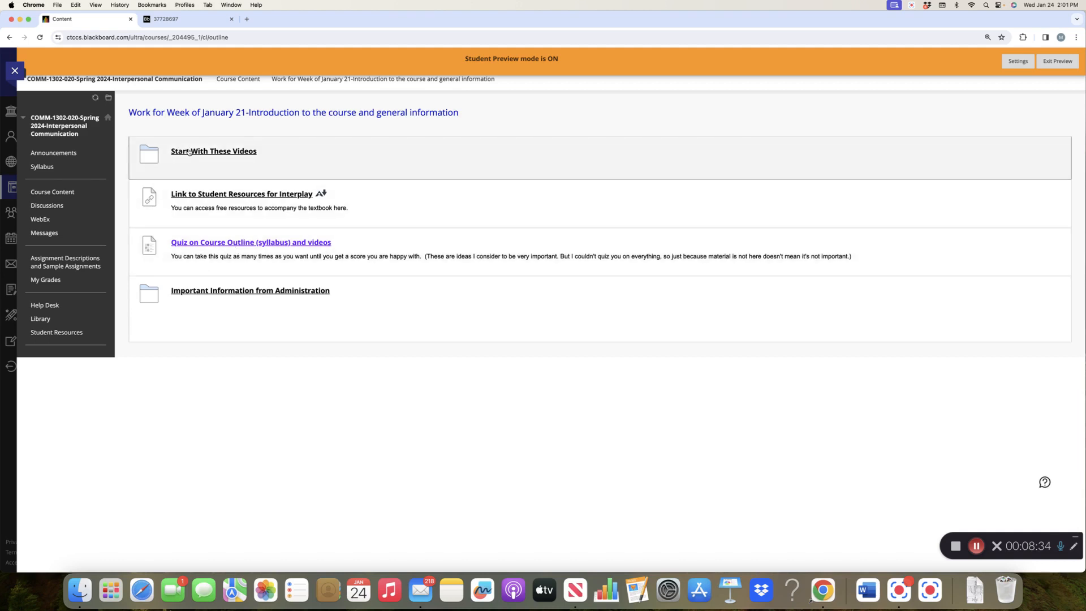
- Preview Start With These Videos, then open the Interplay textbook's student resources link
left_click(213, 151)
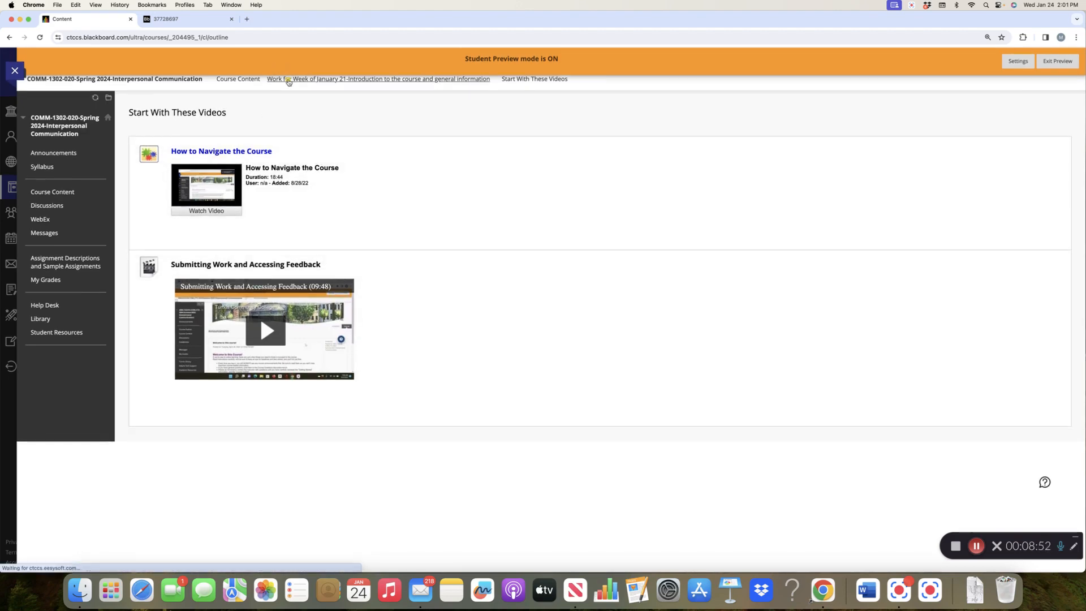
left_click(378, 78)
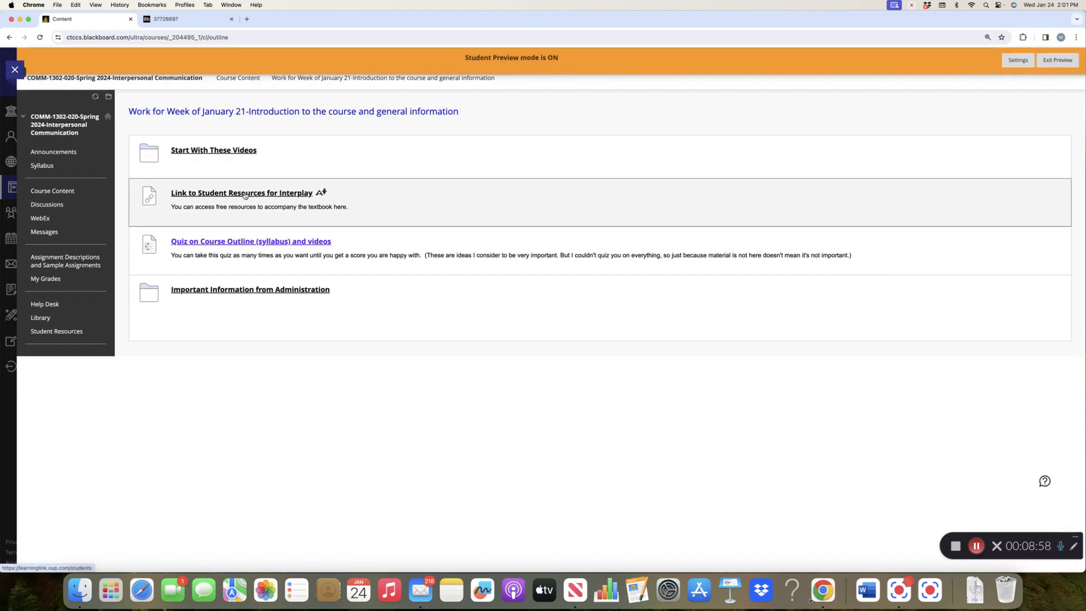
left_click(241, 193)
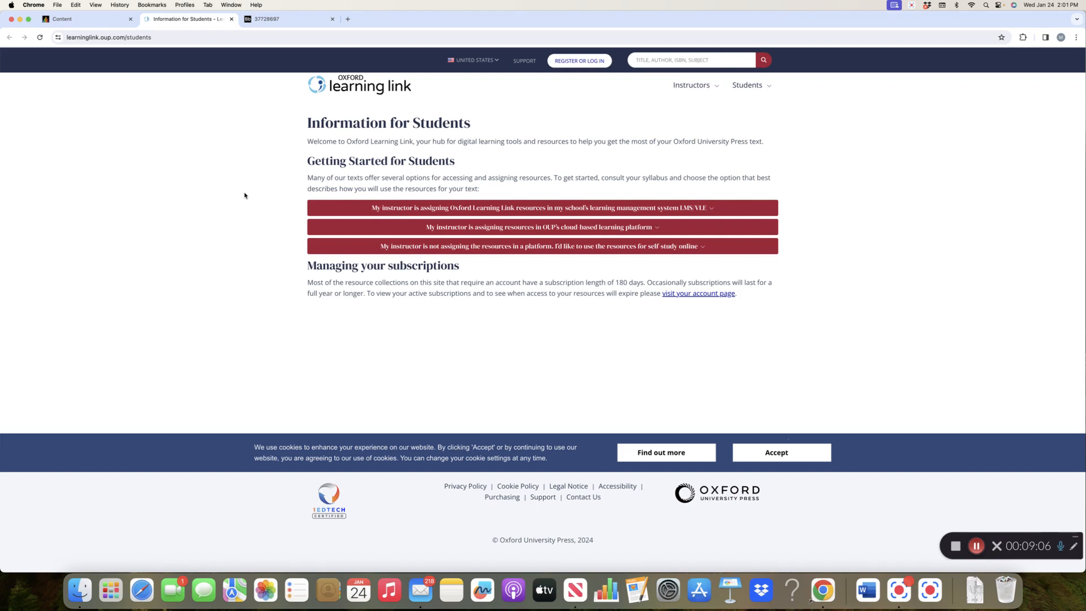
mouse_move(240, 146)
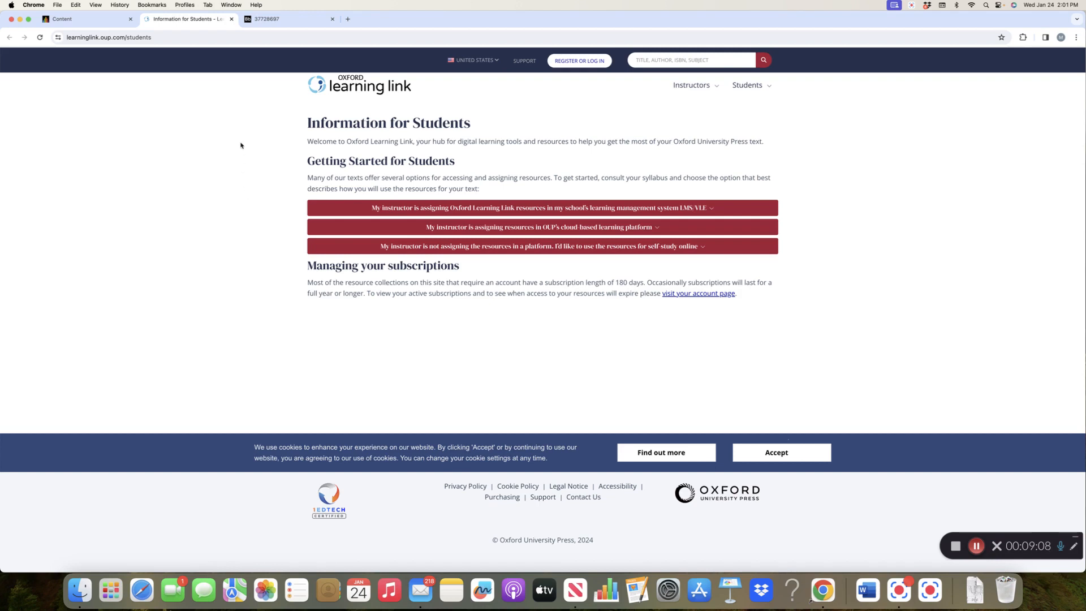
mouse_move(235, 149)
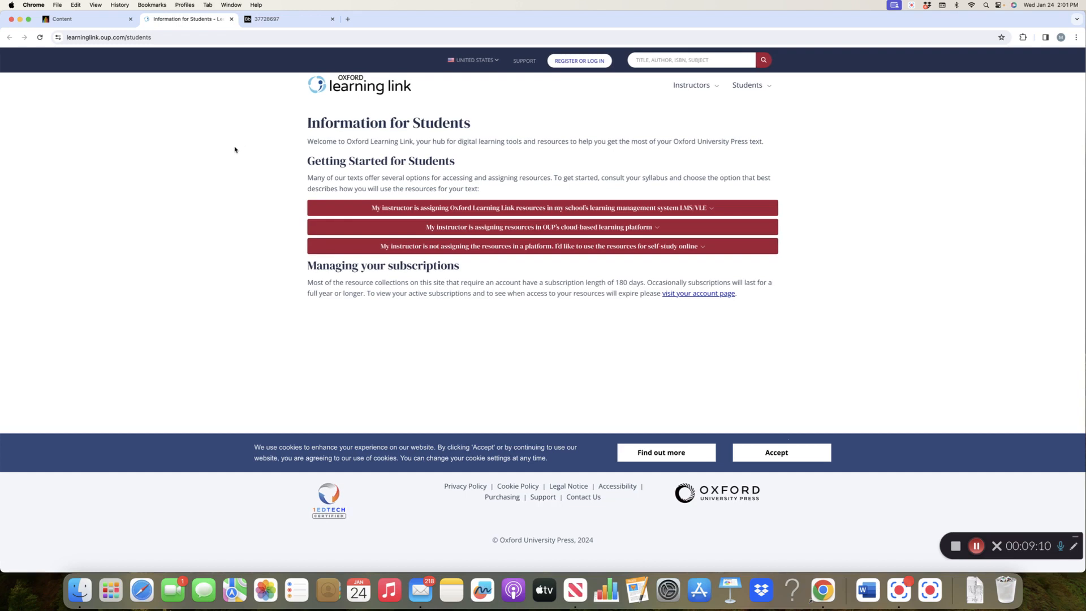
mouse_move(496, 246)
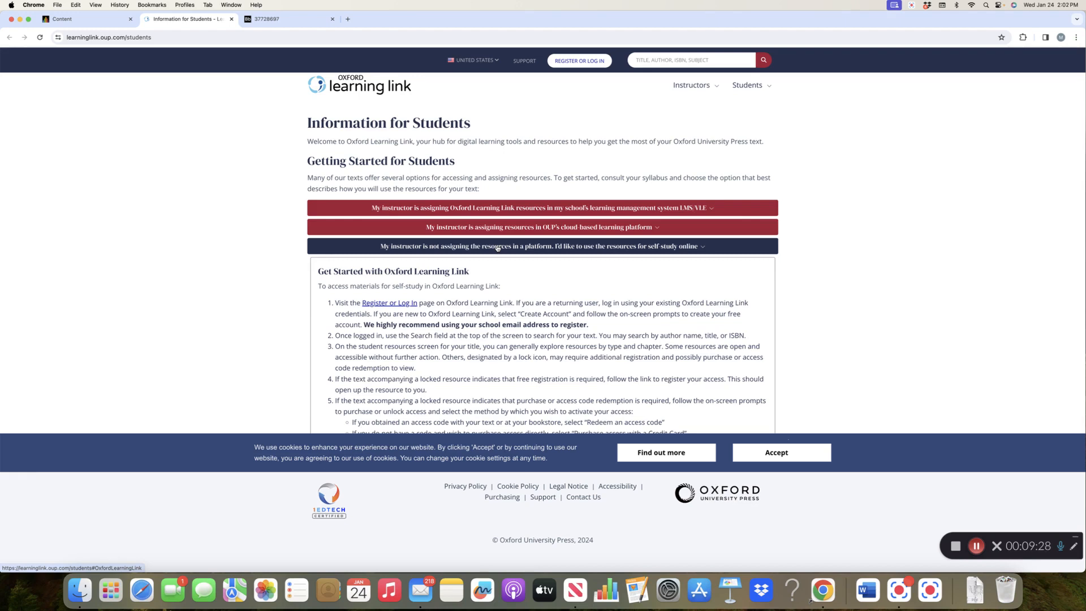
mouse_move(500, 193)
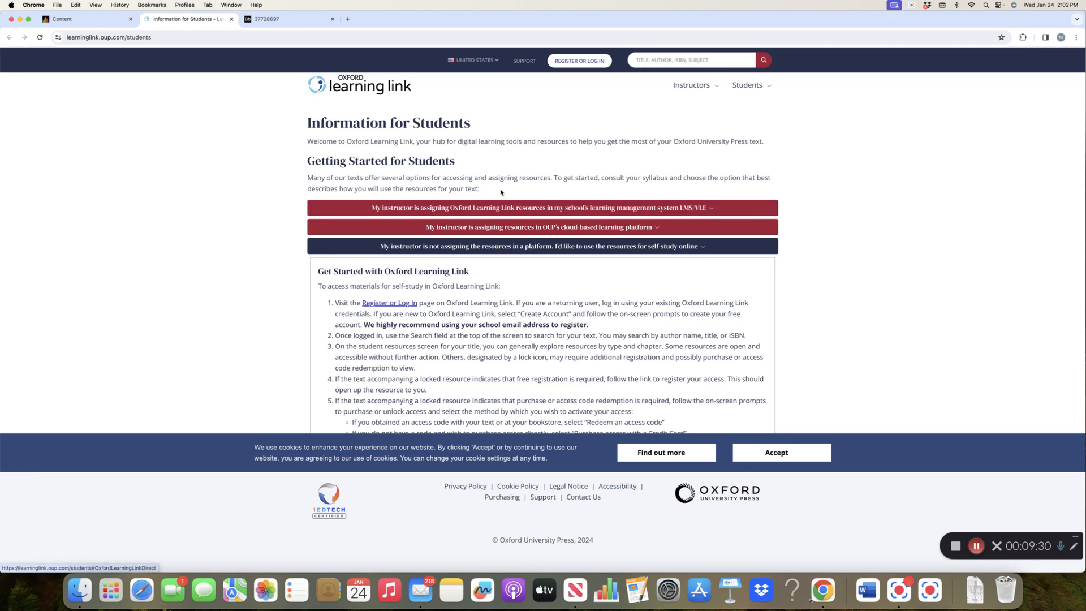
mouse_move(453, 123)
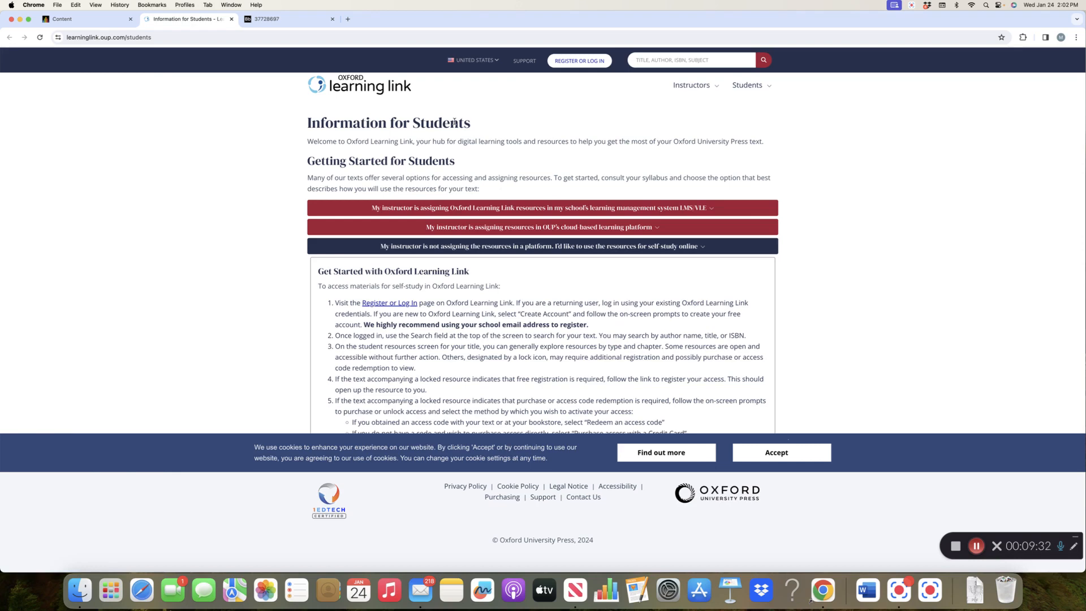
- Switch back to the Blackboard January 21 week folder tab
left_click(83, 19)
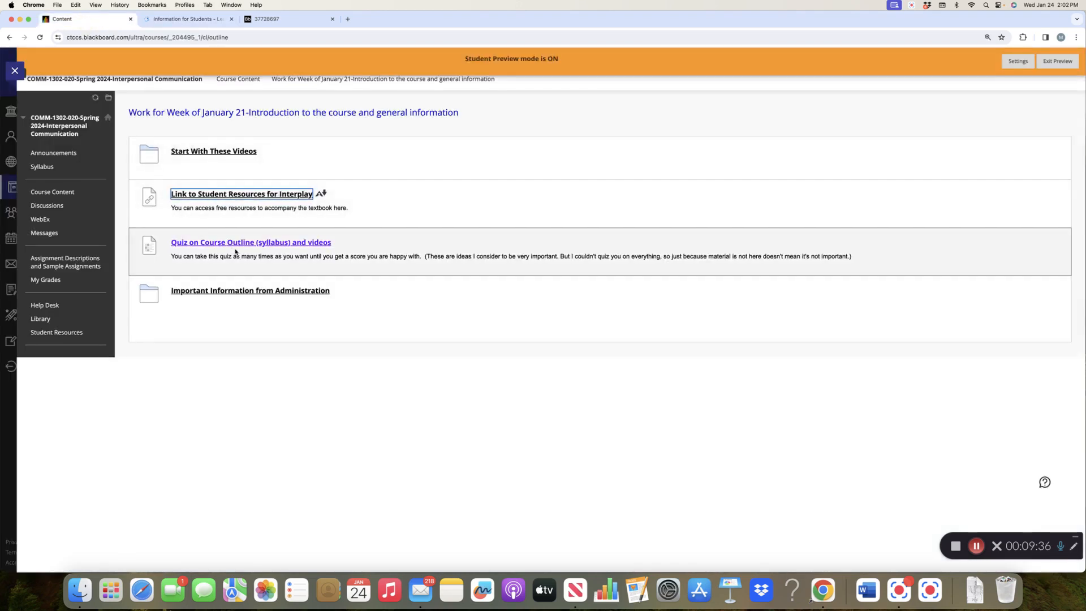
mouse_move(251, 243)
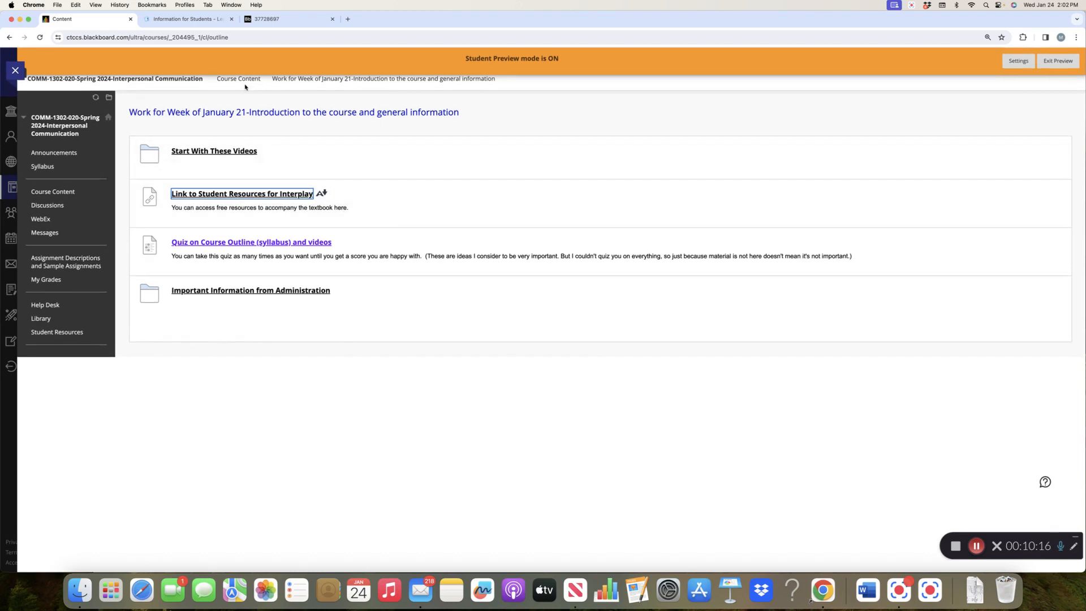
mouse_move(271, 303)
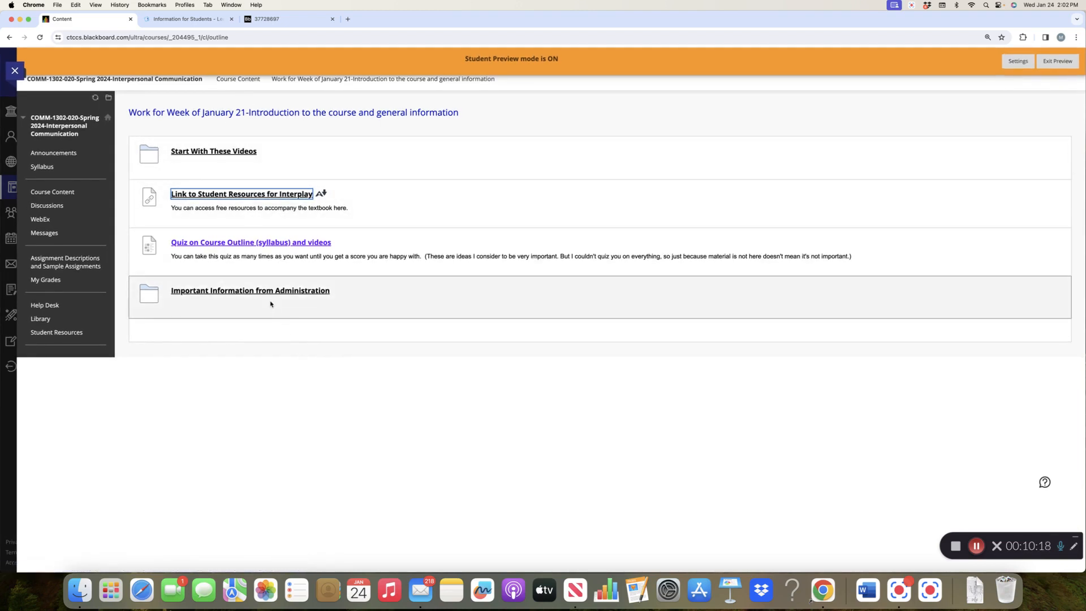
mouse_move(250, 290)
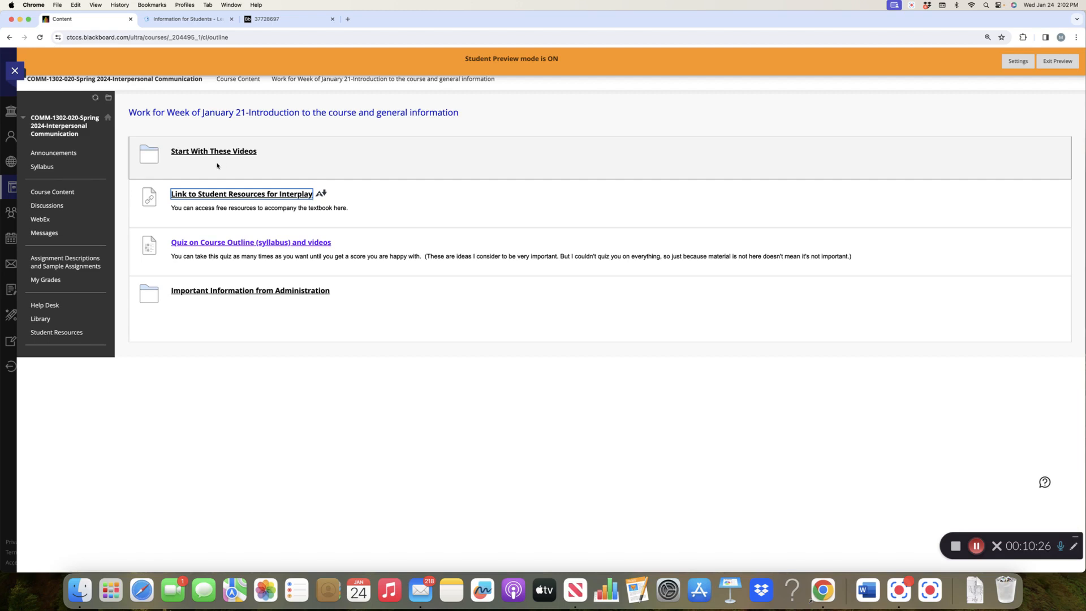
mouse_move(47, 206)
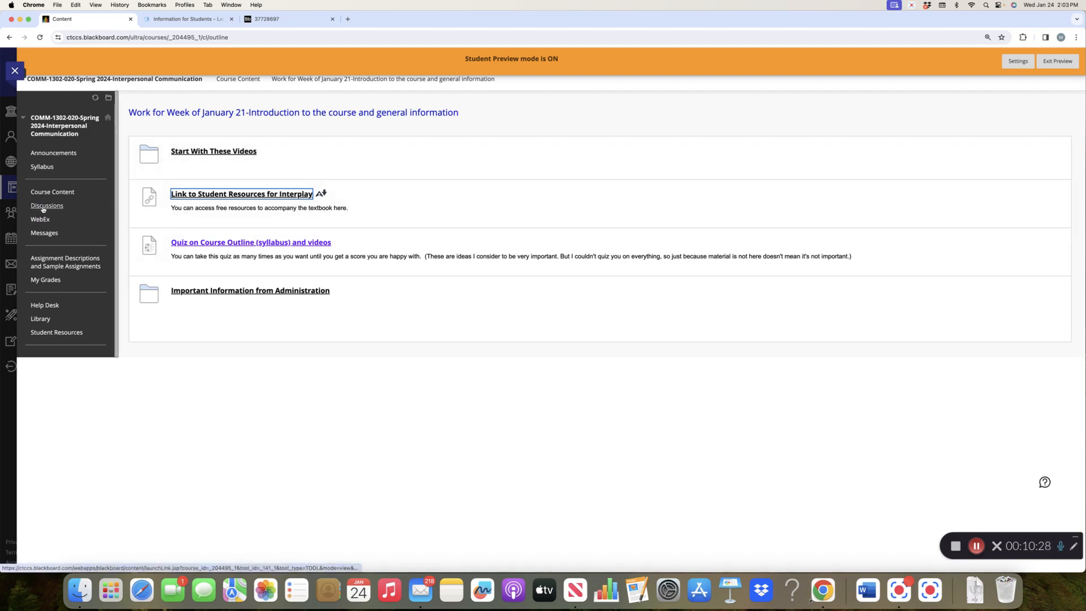
- Open Discussions to show the Course Questions and Brief Biography forums
left_click(46, 206)
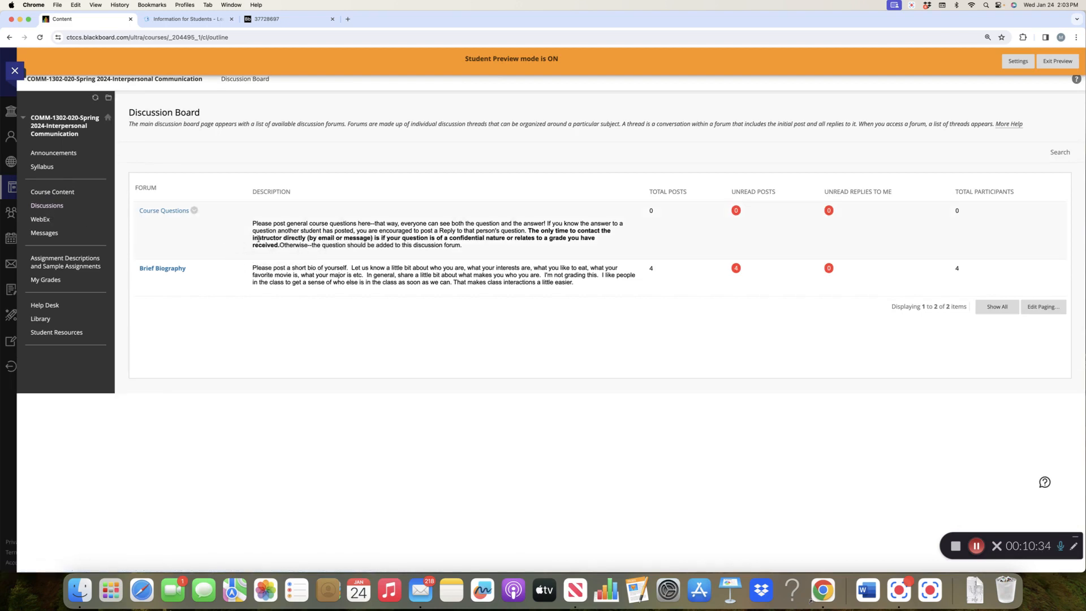
mouse_move(237, 248)
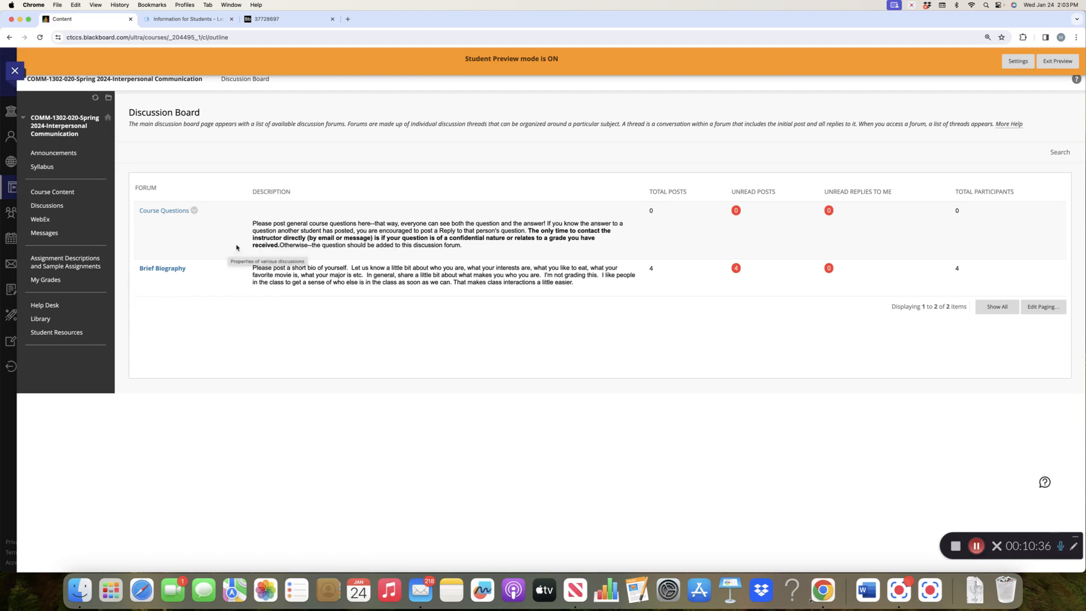
mouse_move(251, 246)
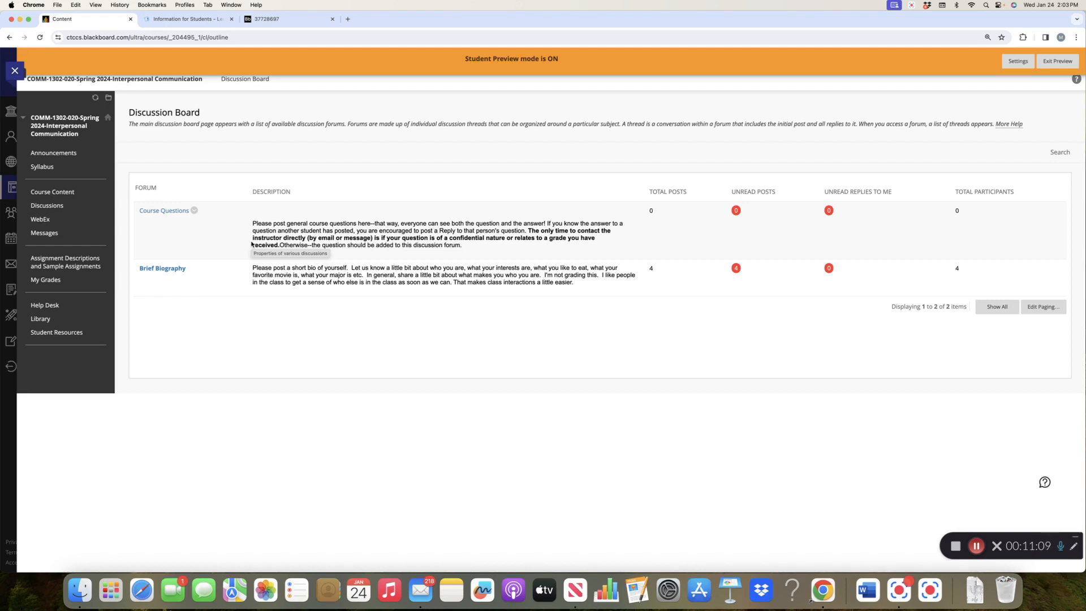
mouse_move(275, 291)
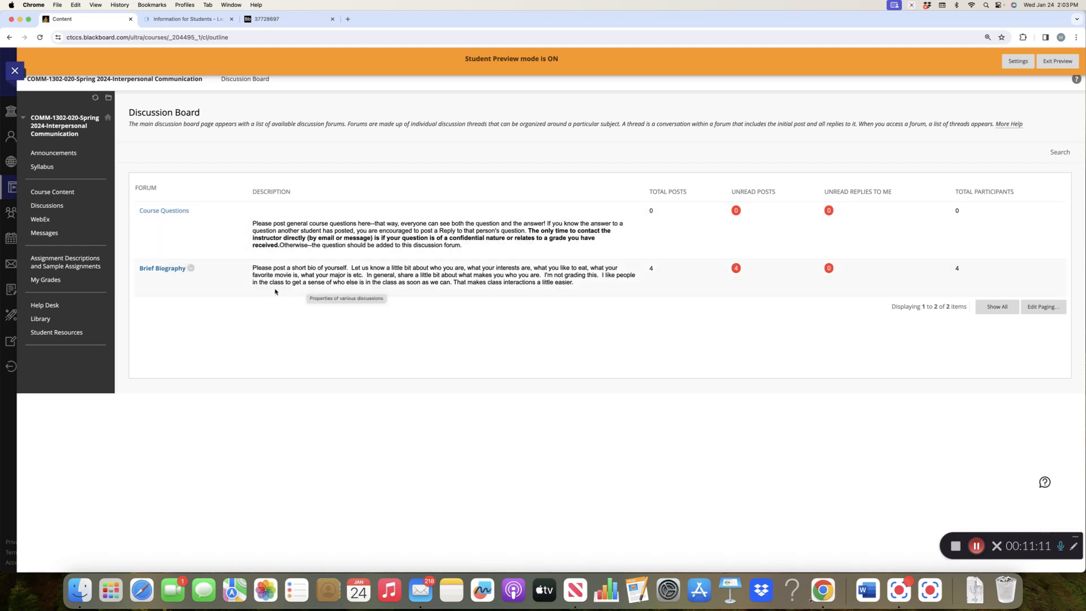
mouse_move(312, 277)
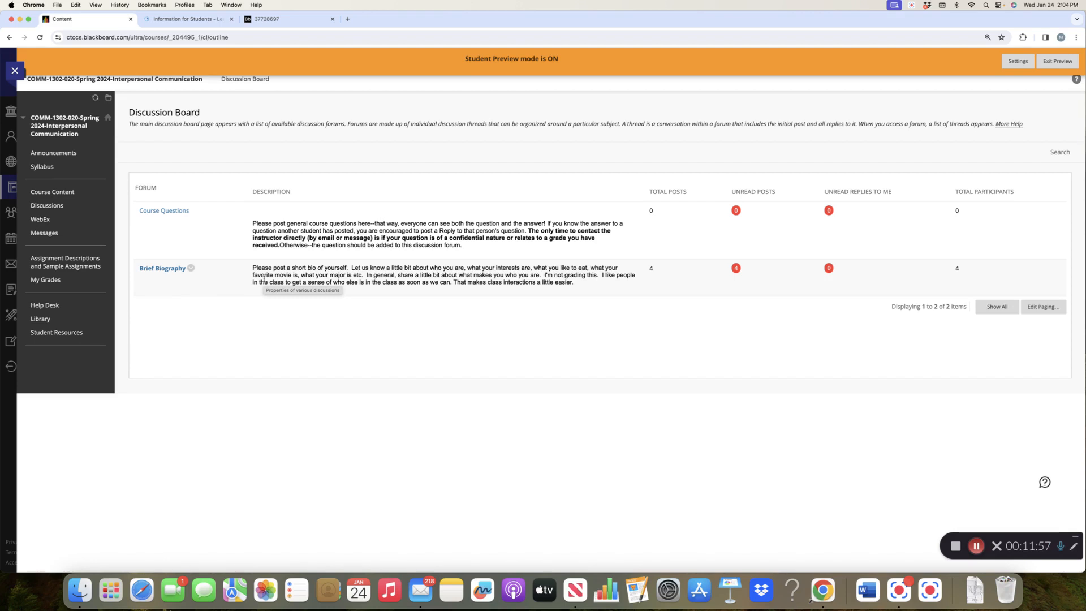
mouse_move(40, 219)
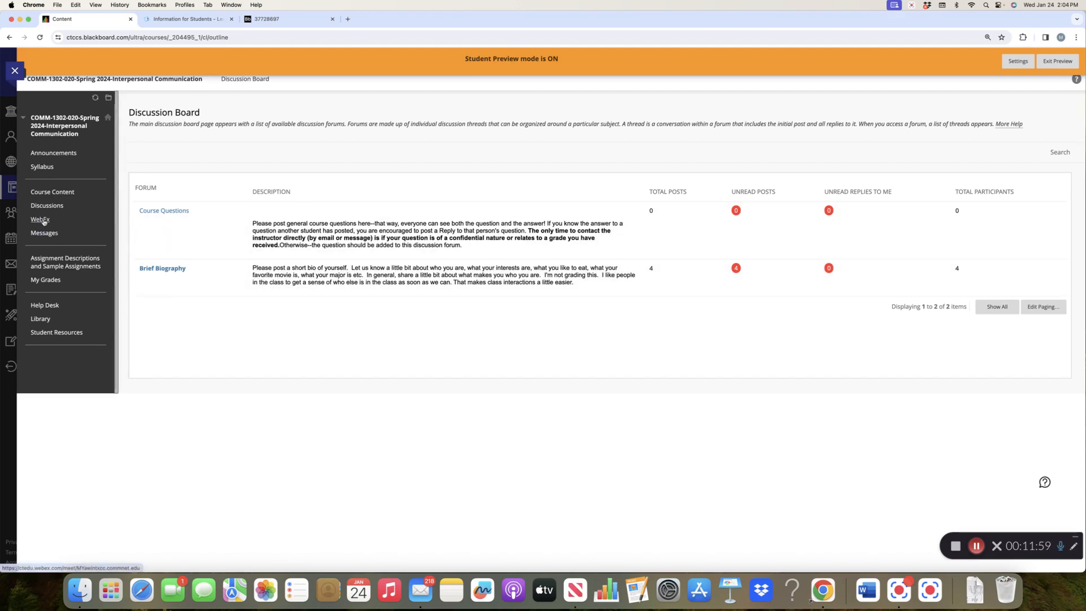
- Launch the course WebEx personal room preview, then close it to return to Discussions
left_click(39, 219)
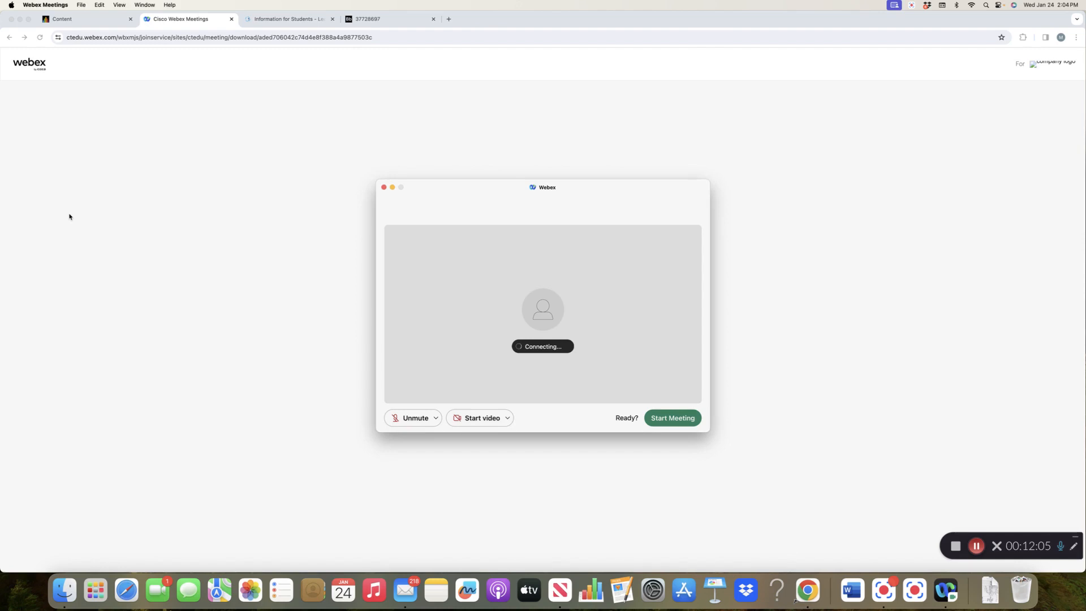
left_click(427, 418)
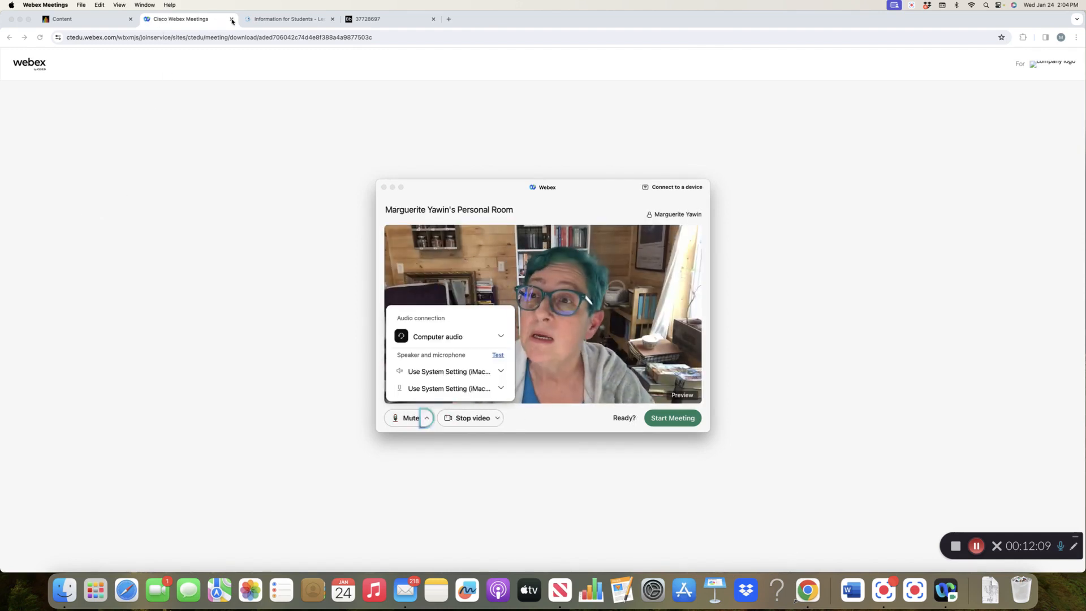
left_click(232, 19)
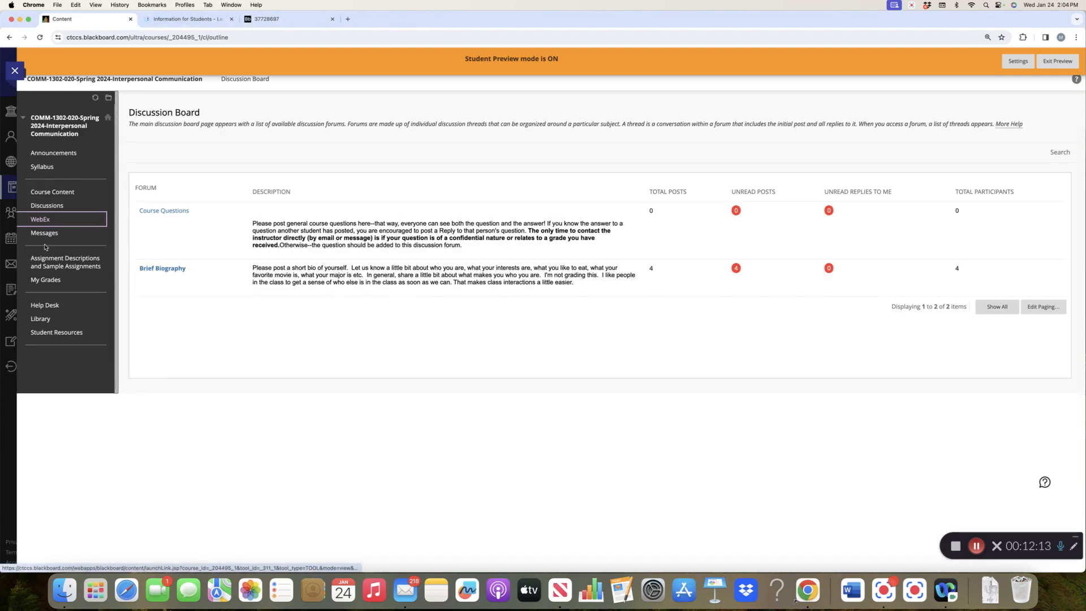
mouse_move(44, 233)
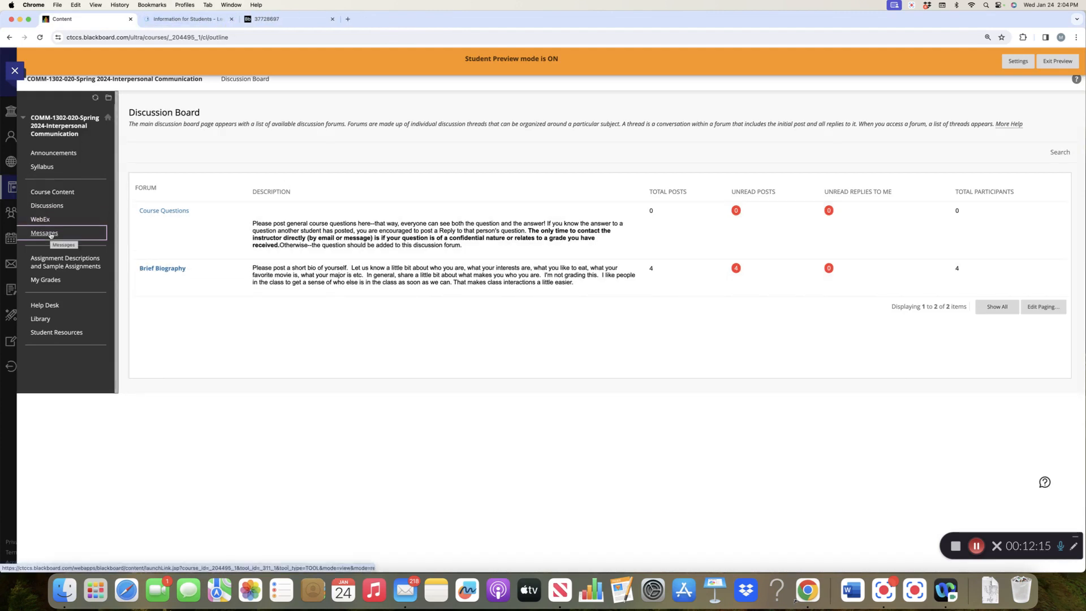
- Open Course Messages, showing the empty Inbox and Sent folders
left_click(44, 233)
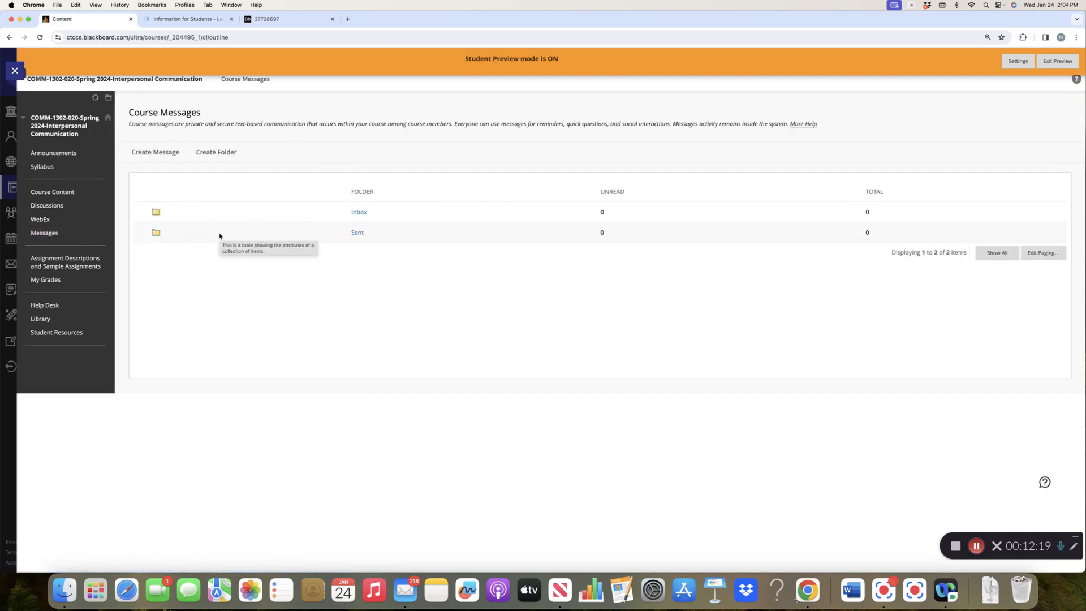
mouse_move(179, 209)
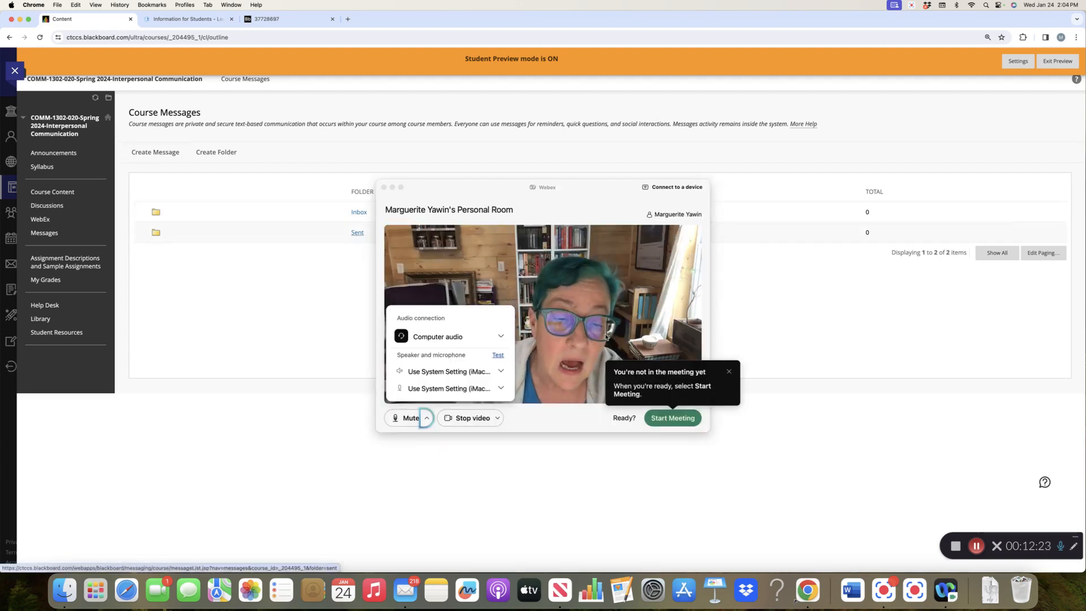
mouse_move(731, 430)
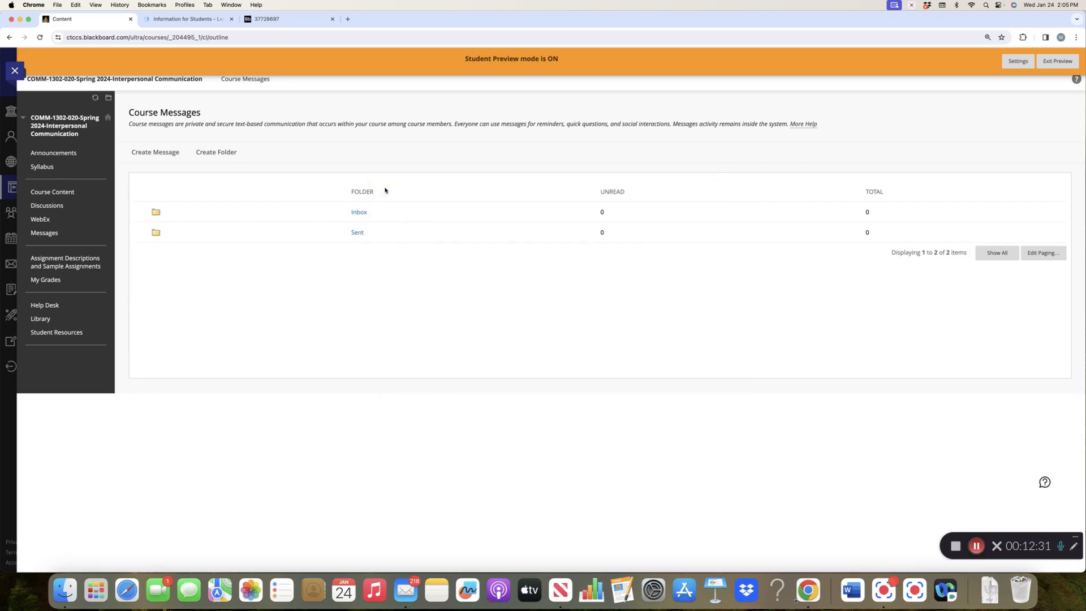
mouse_move(385, 191)
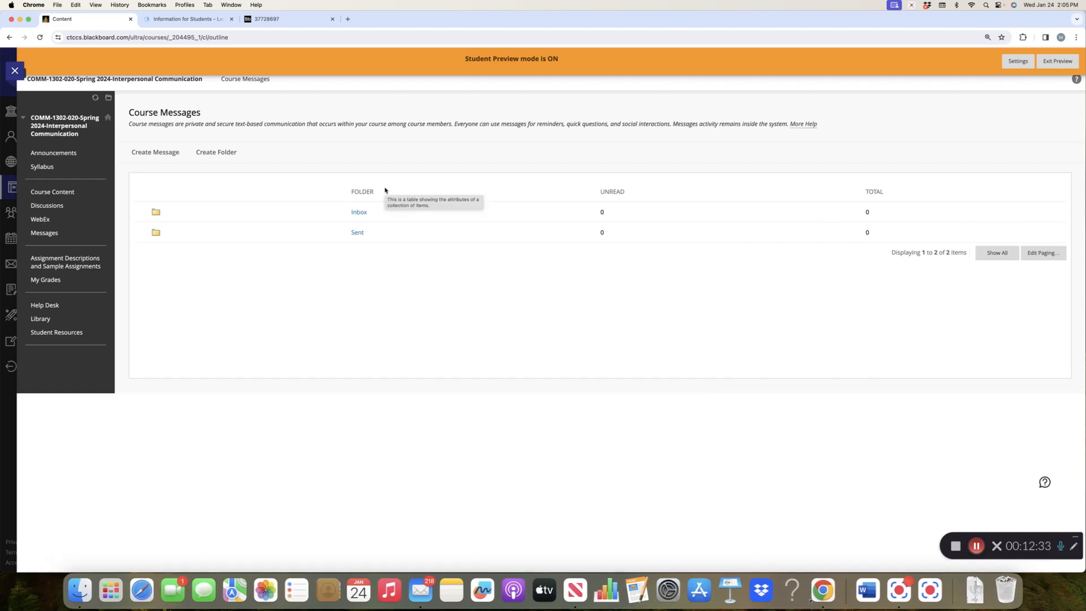
mouse_move(358, 201)
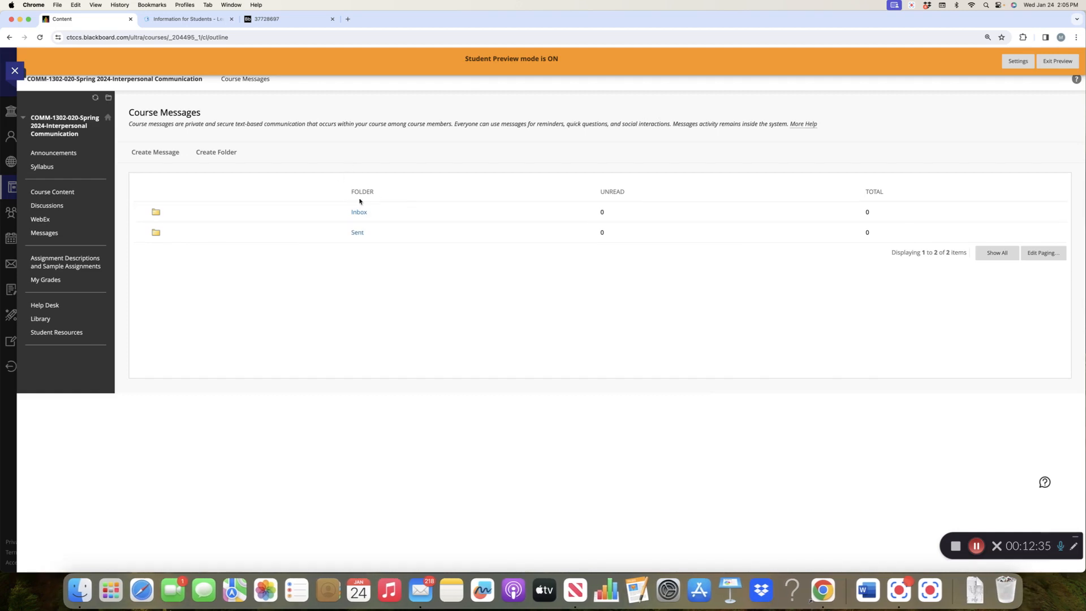
- Create a new course message and add the instructor as its recipient
left_click(155, 151)
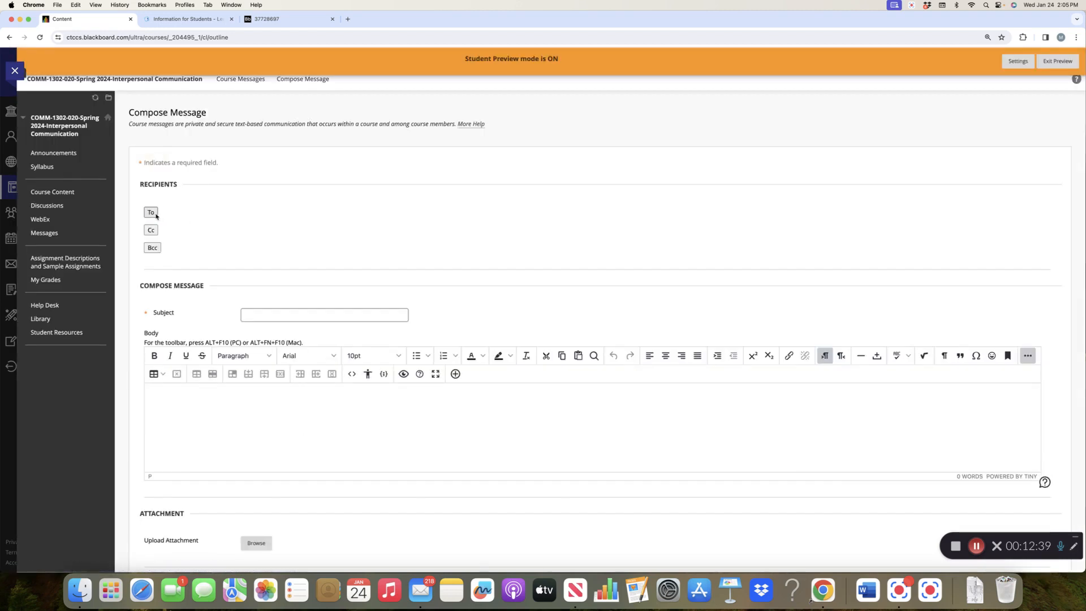
left_click(150, 212)
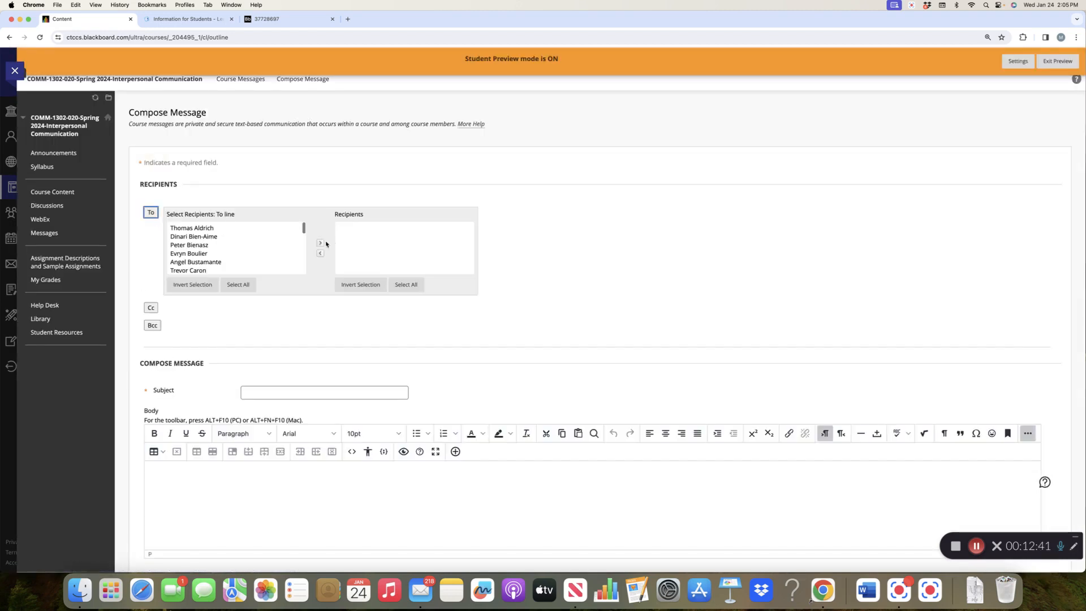
scroll("down", 3)
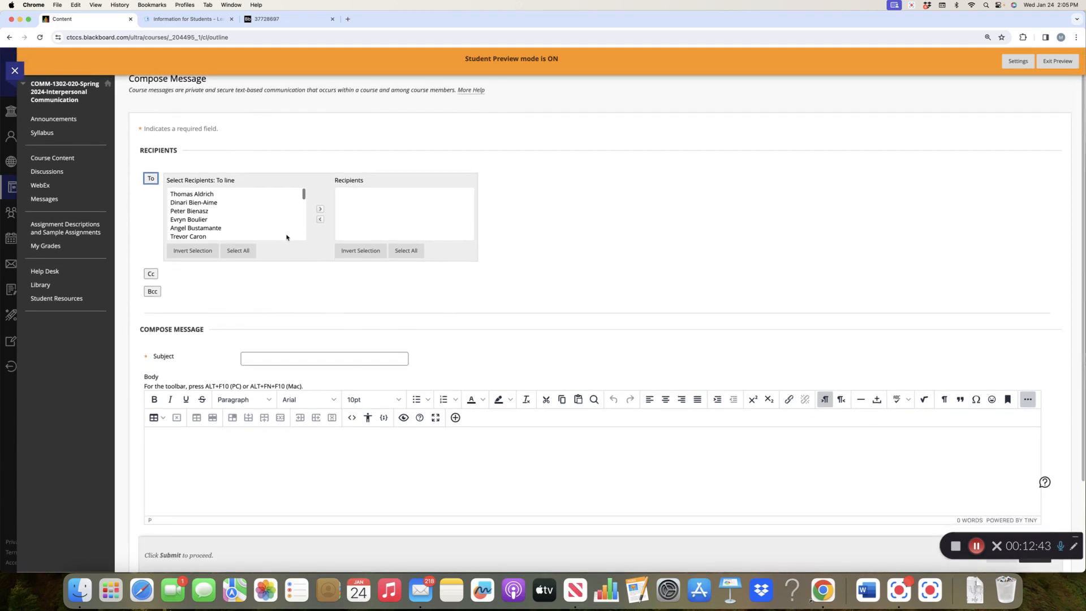
left_click(188, 210)
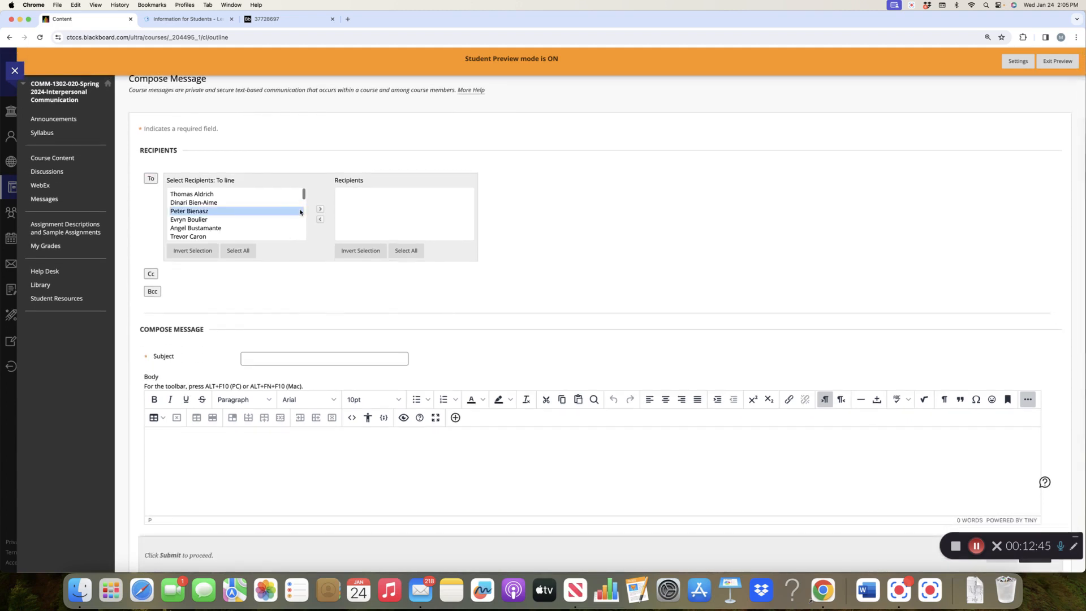
scroll("down", 3)
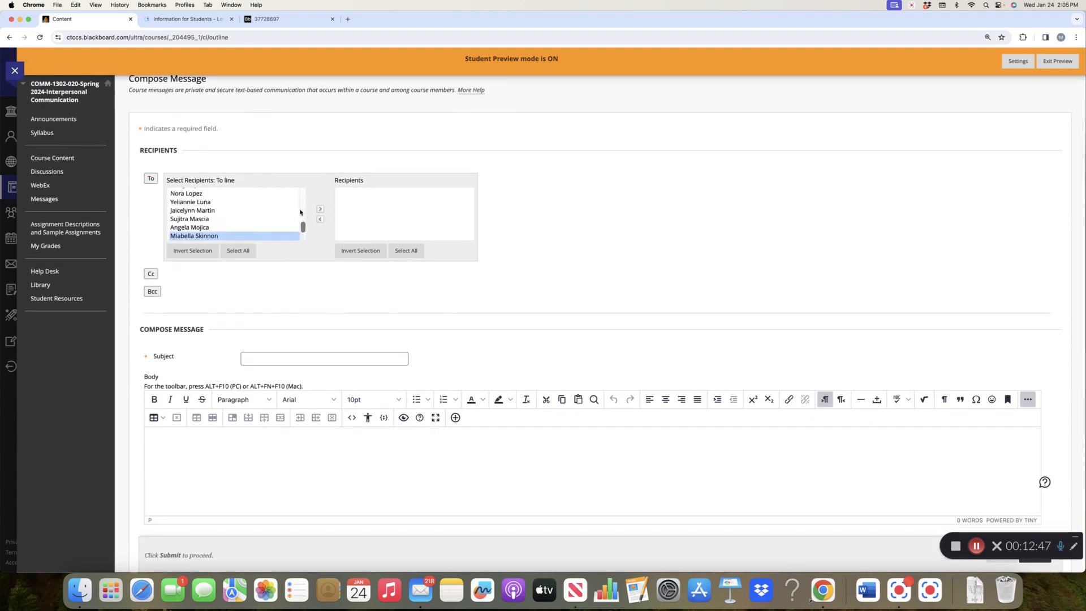
scroll("down", 3)
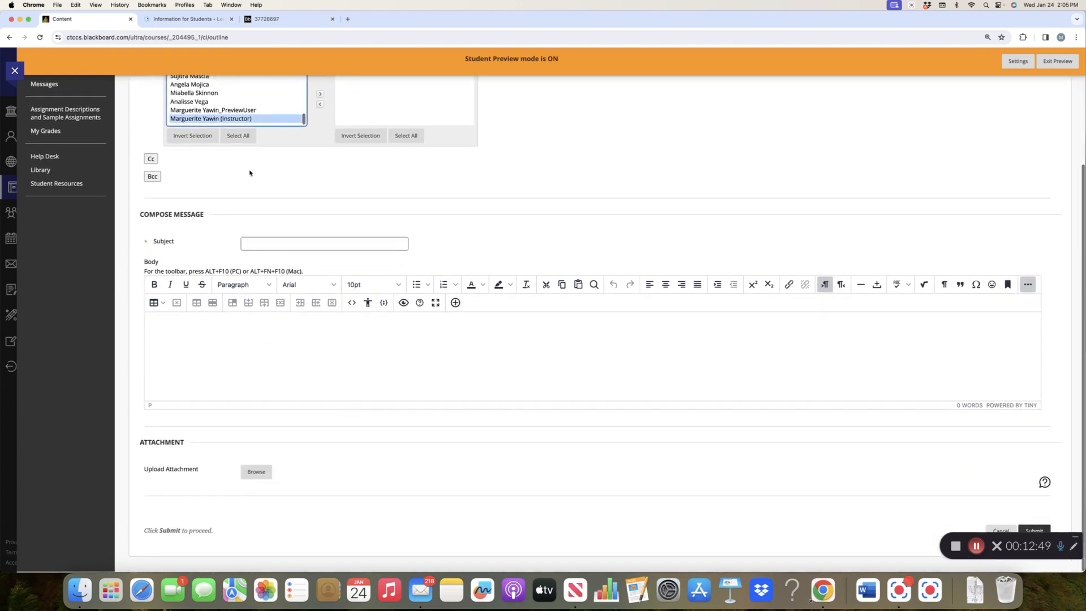
scroll("up", 3)
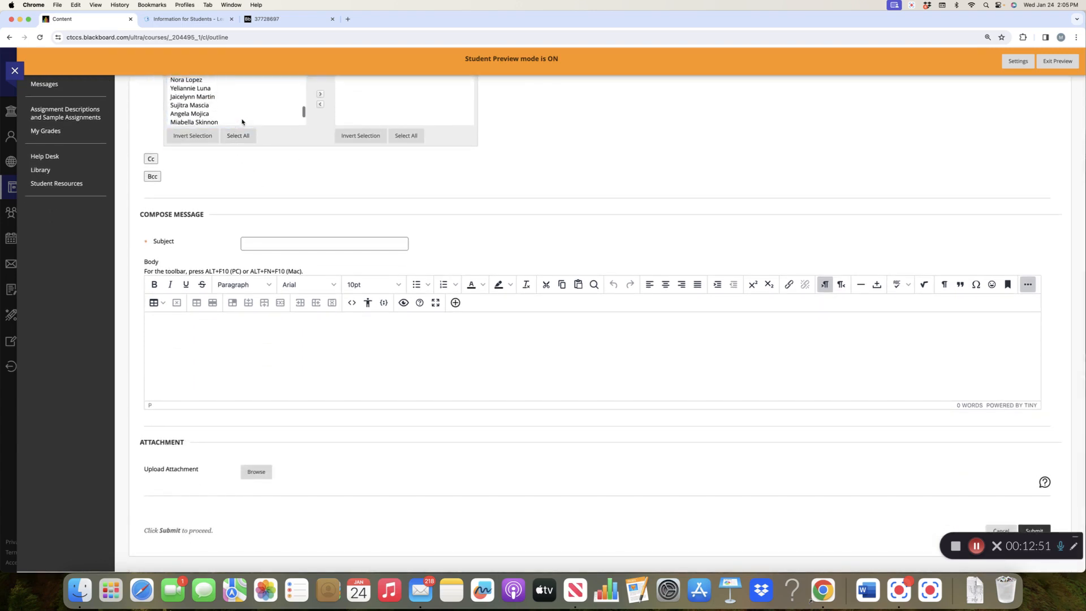
left_click(210, 118)
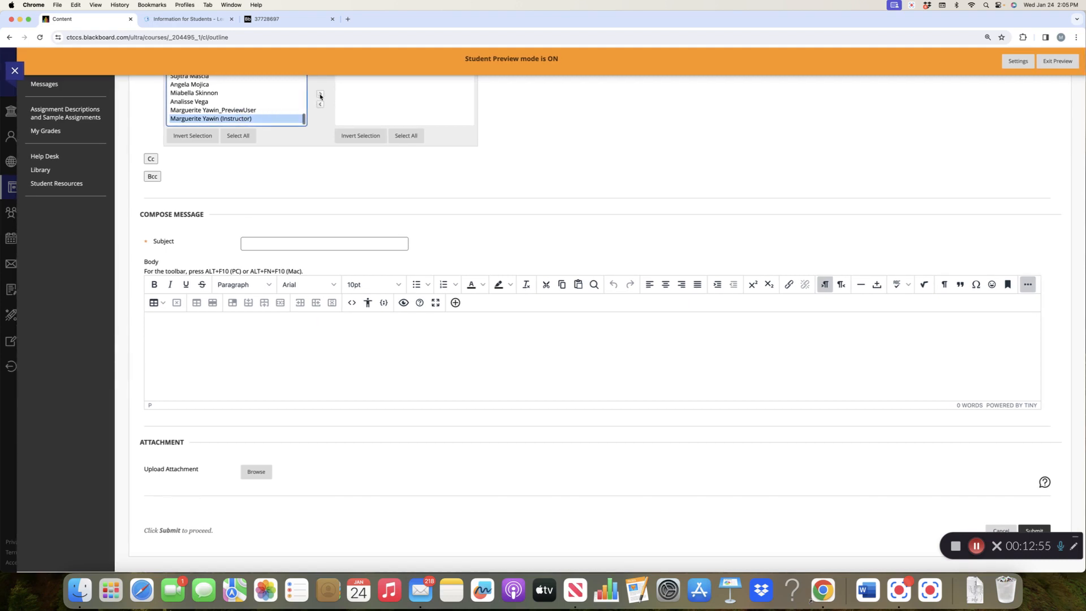
left_click(319, 94)
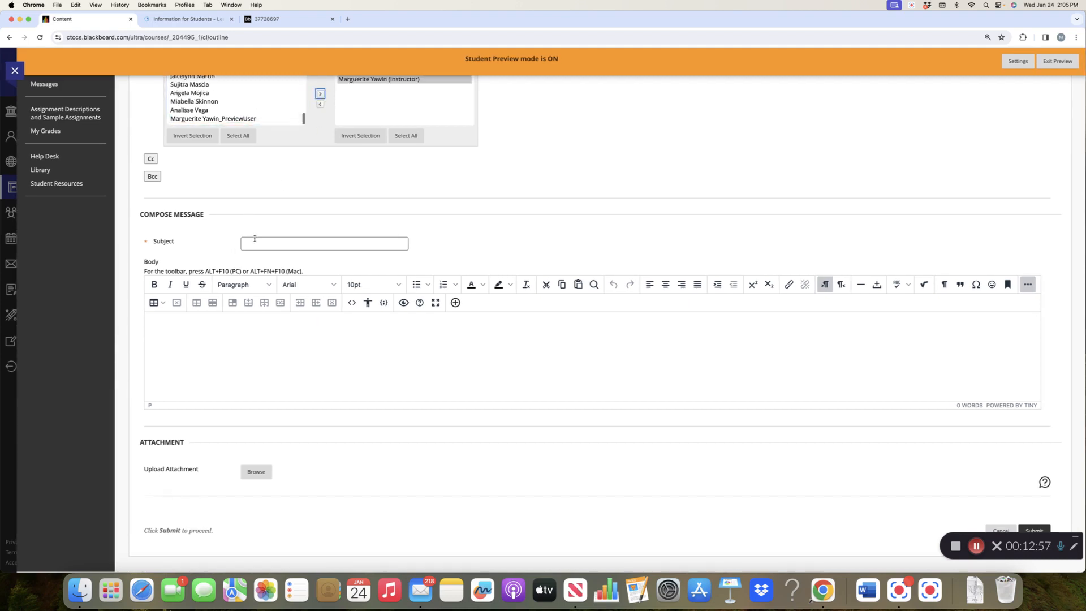
- Enter 'Work for the course' as the subject and dismiss the suggested subject lines
type("Work for the course")
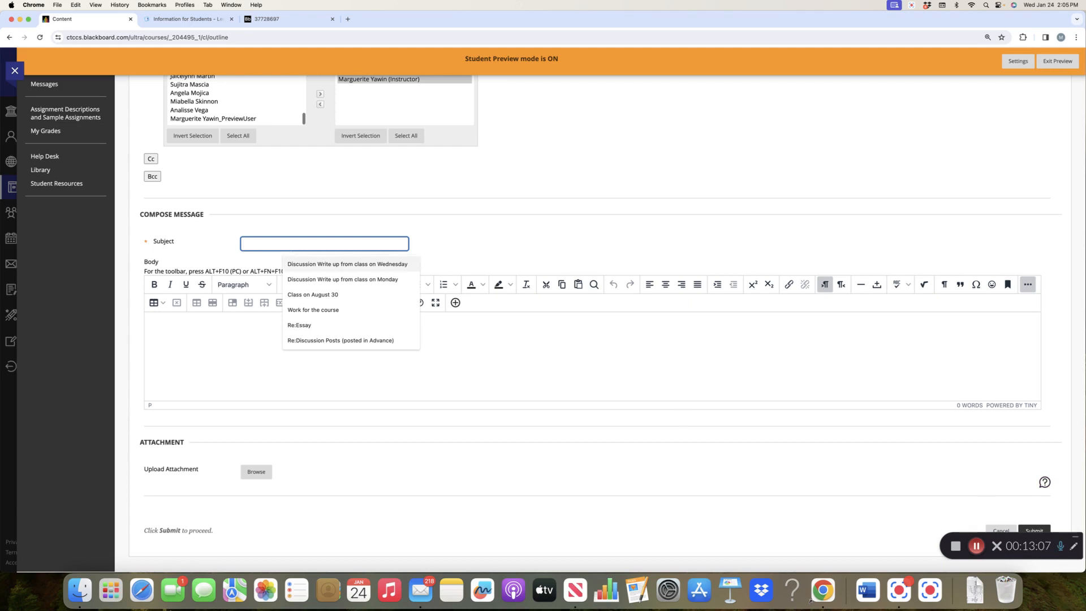
left_click(340, 340)
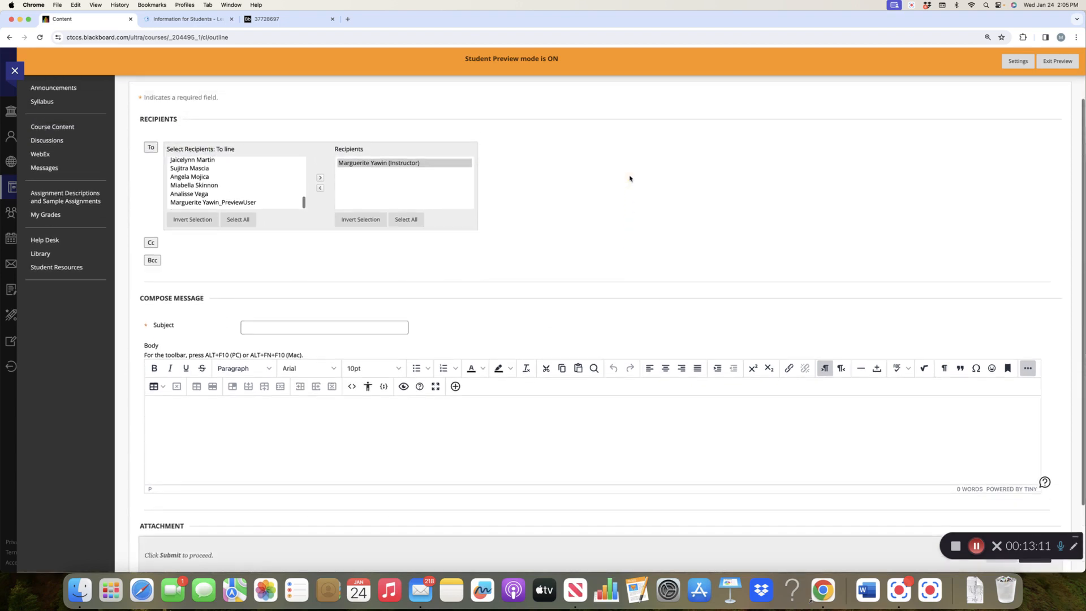
scroll("up", 3)
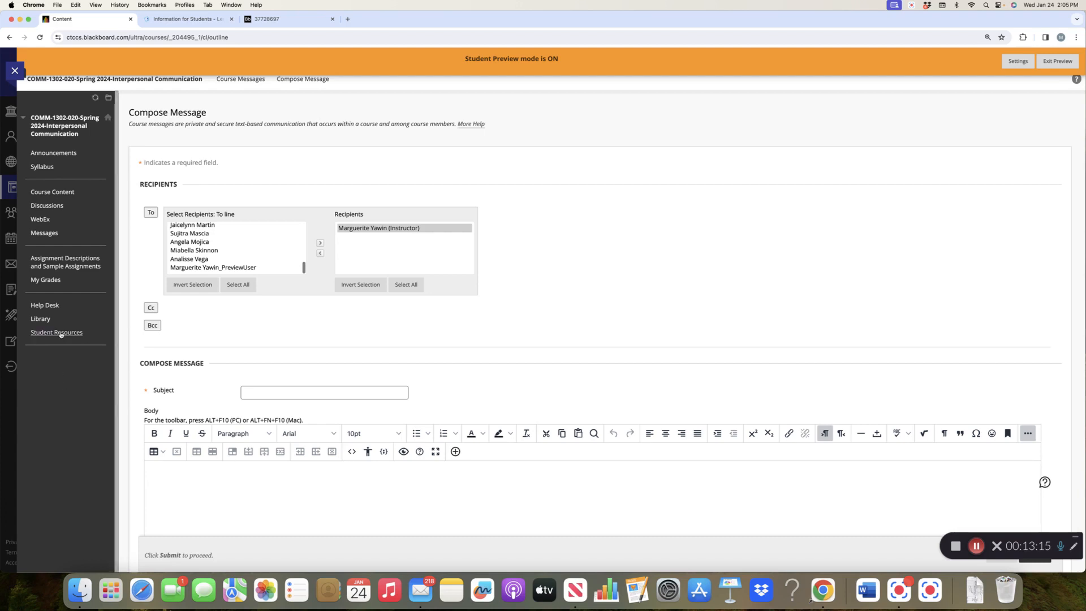
mouse_move(64, 262)
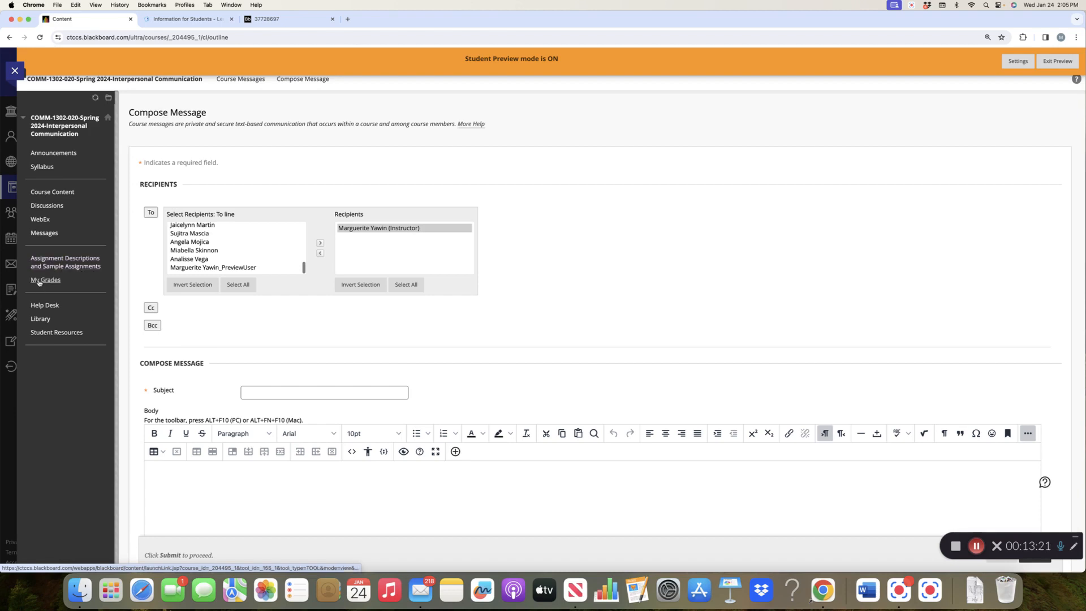
- Open My Grades to see upcoming quizzes, surveys and assignments with due dates and points
left_click(45, 280)
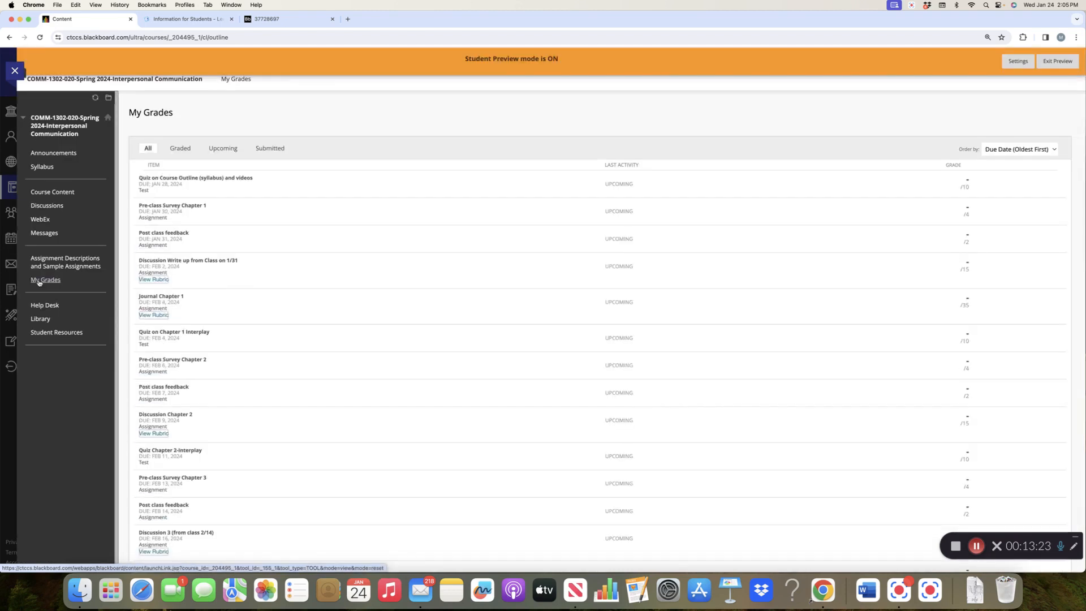
mouse_move(46, 280)
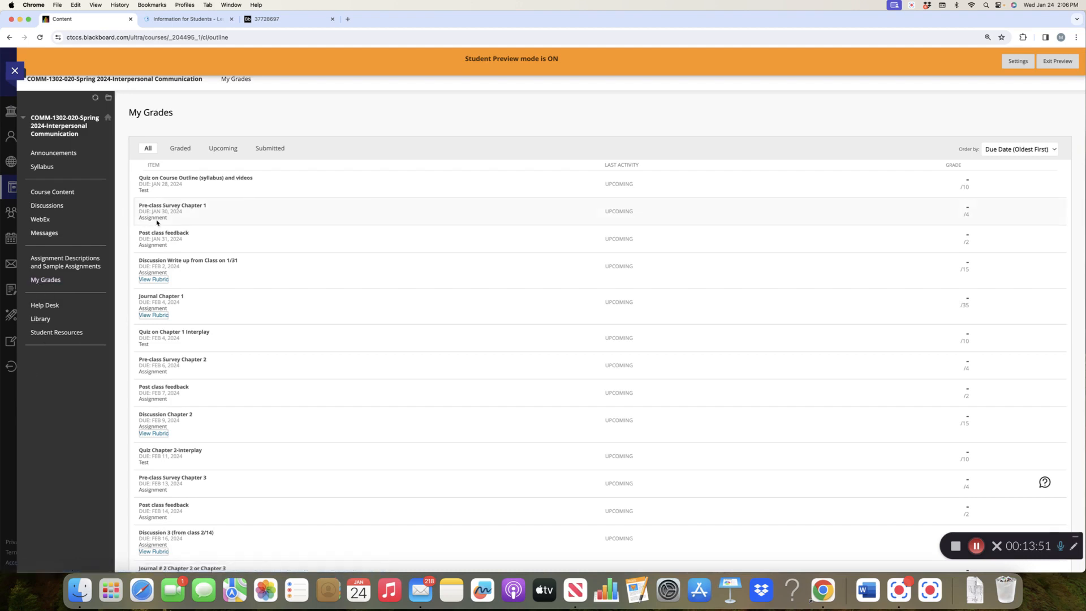
mouse_move(203, 240)
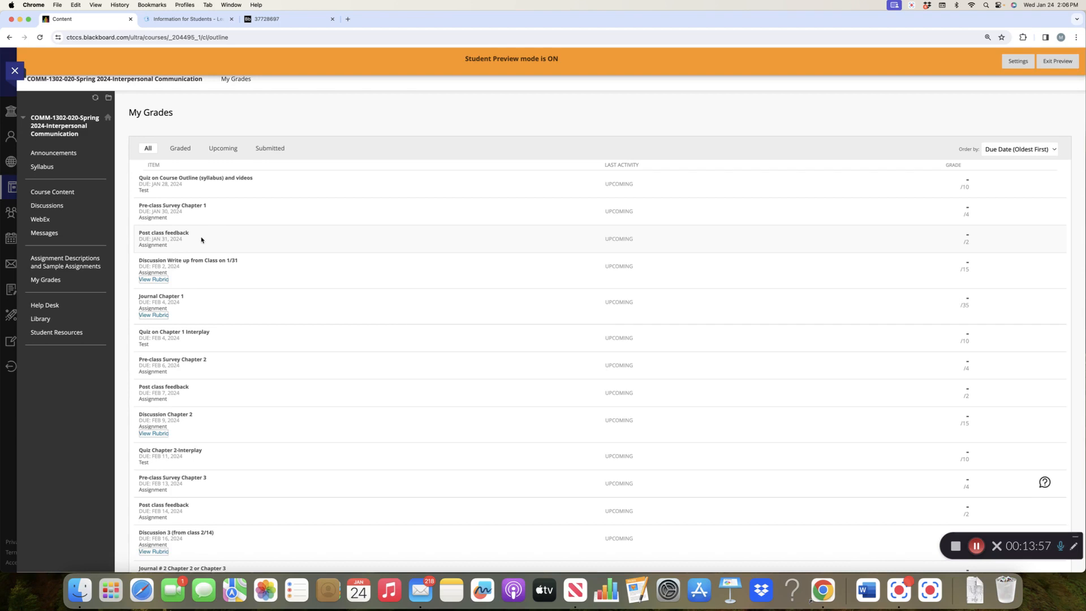
mouse_move(78, 299)
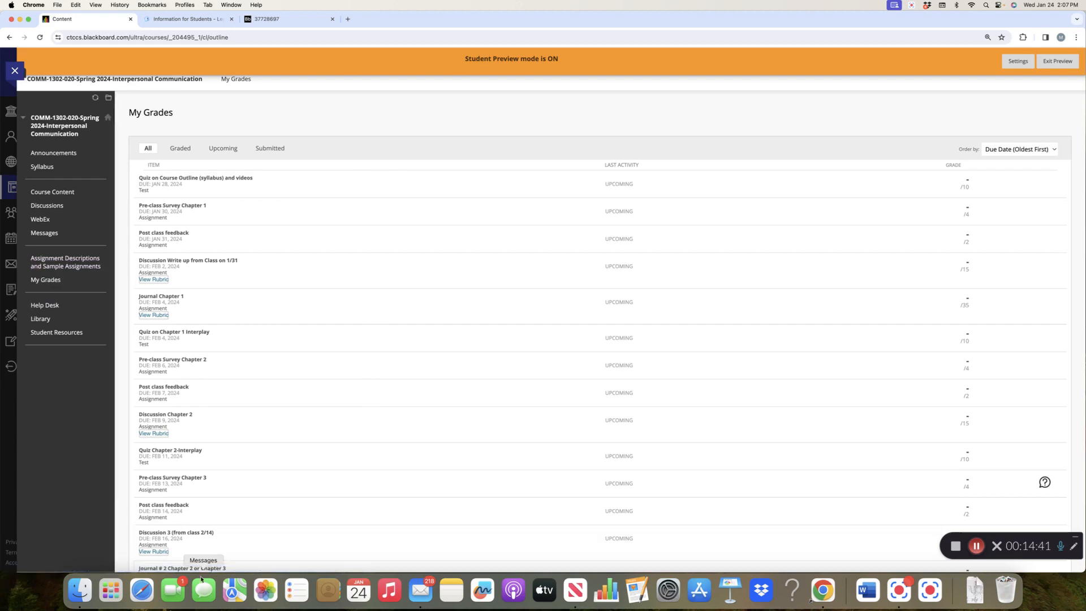
mouse_move(846, 511)
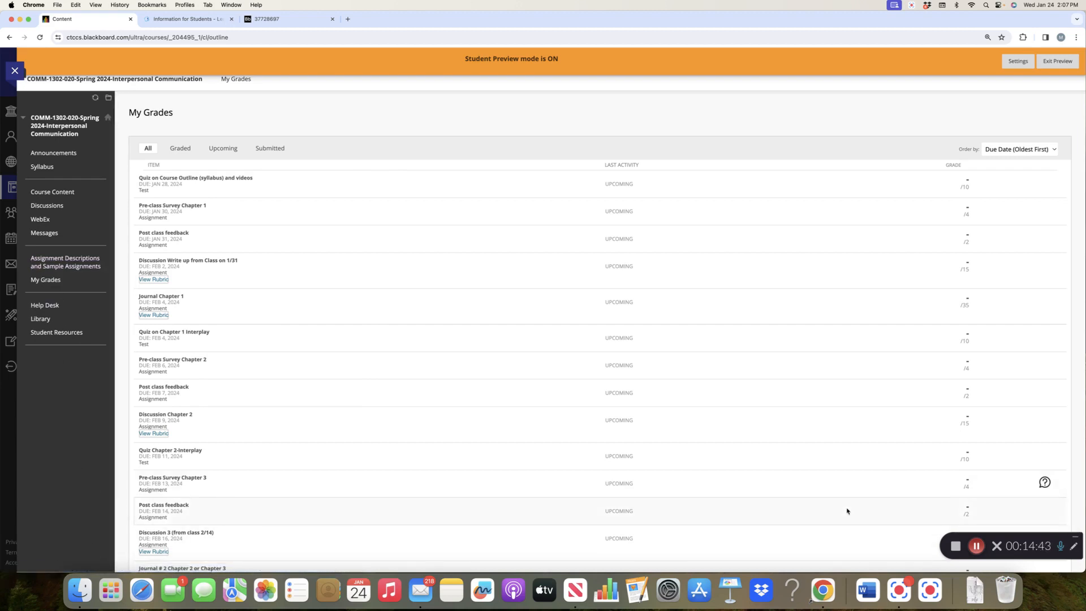
mouse_move(896, 521)
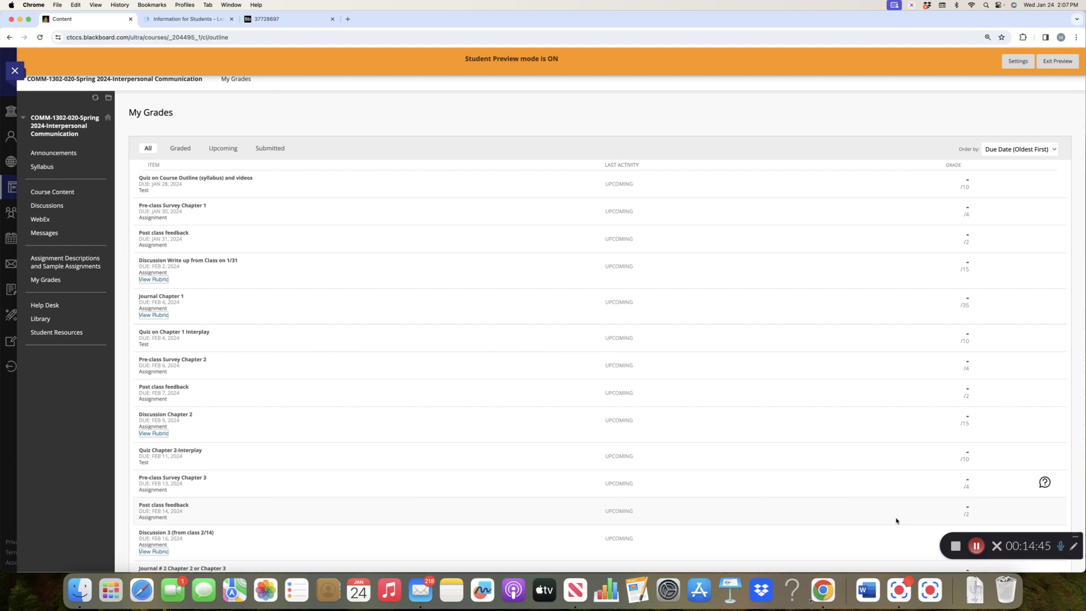
mouse_move(956, 546)
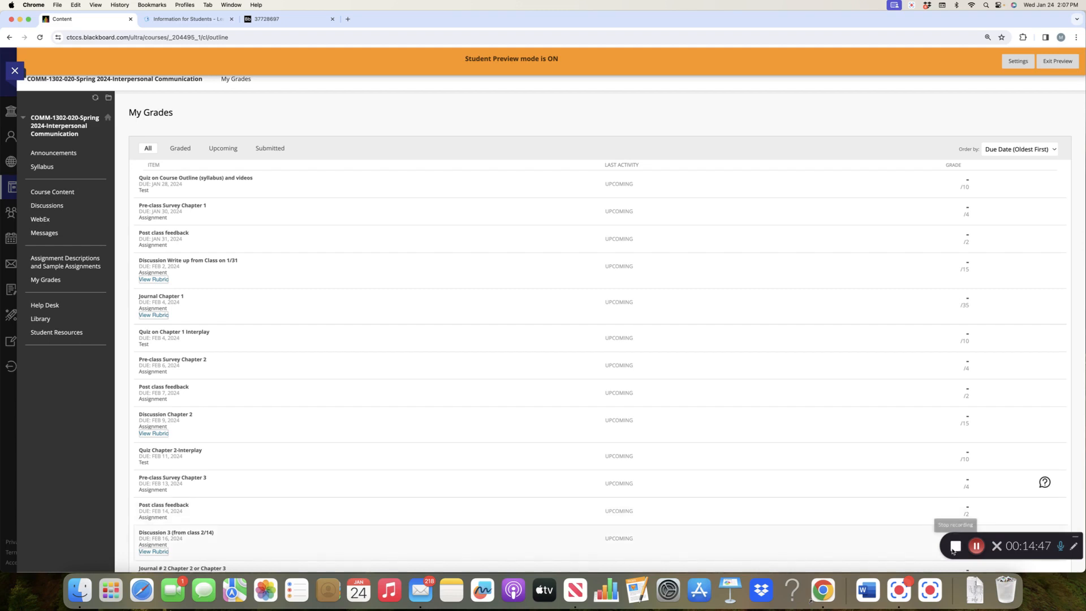